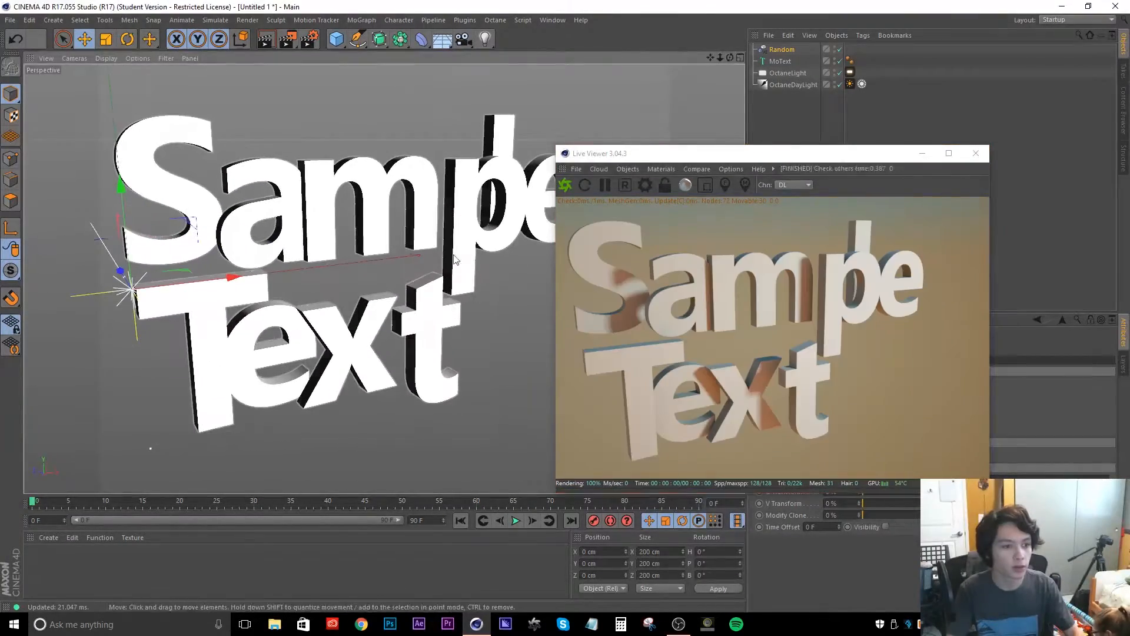
Start a live Octane render of the scene in the Live Viewer
{"action": "left_click", "coordinate": [496, 20]}
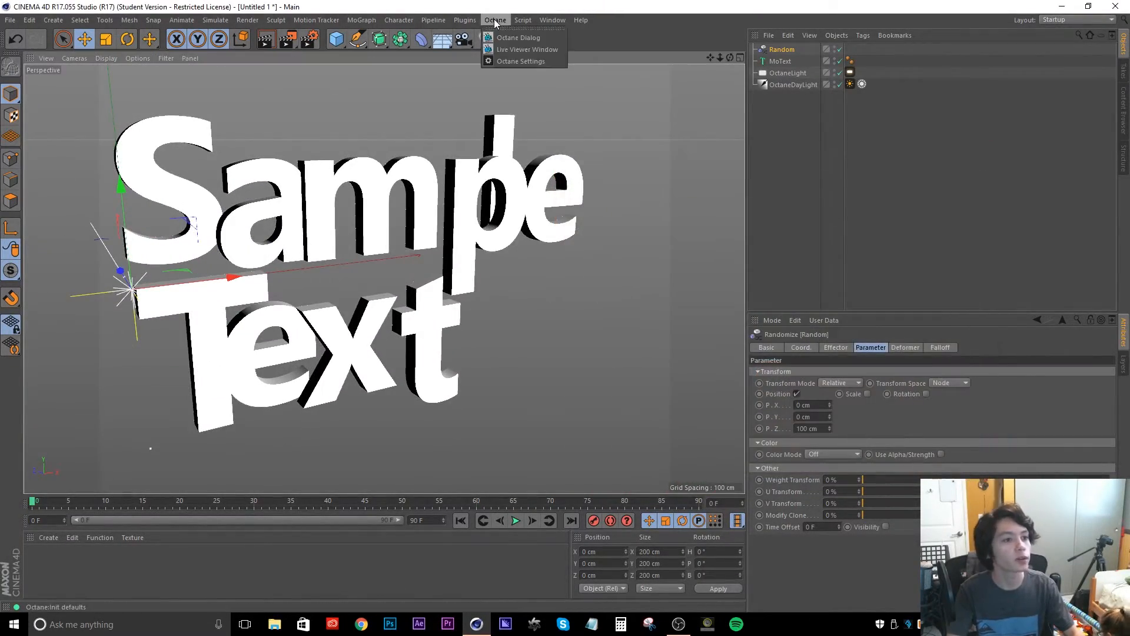
{"action": "left_click", "coordinate": [527, 49]}
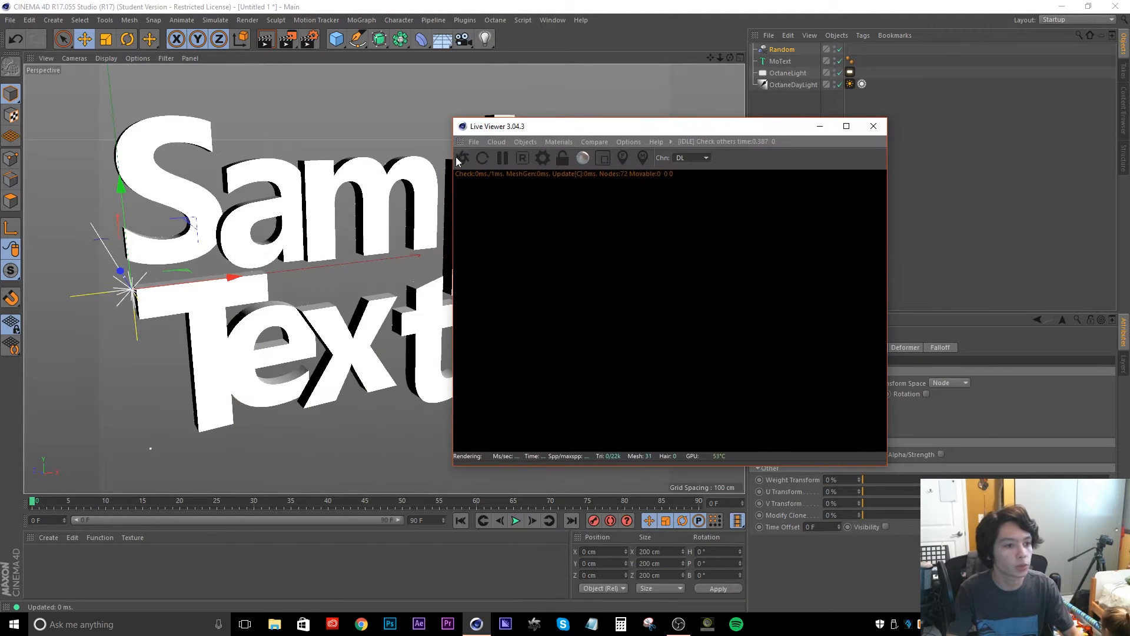
{"action": "left_click", "coordinate": [461, 158]}
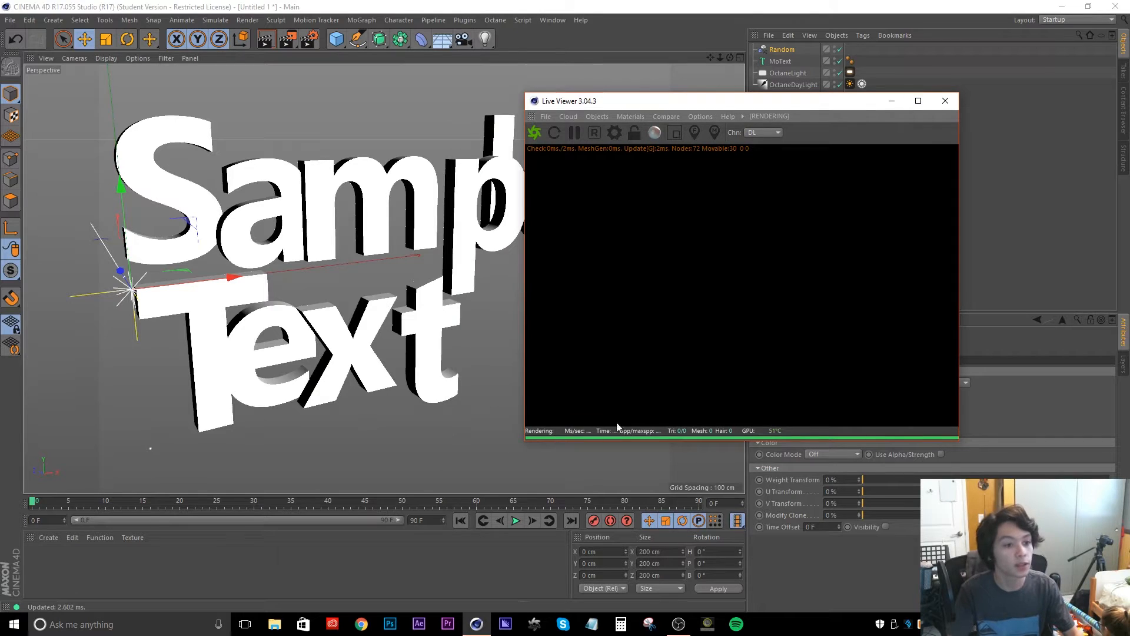
{"action": "mouse_move", "coordinate": [576, 133]}
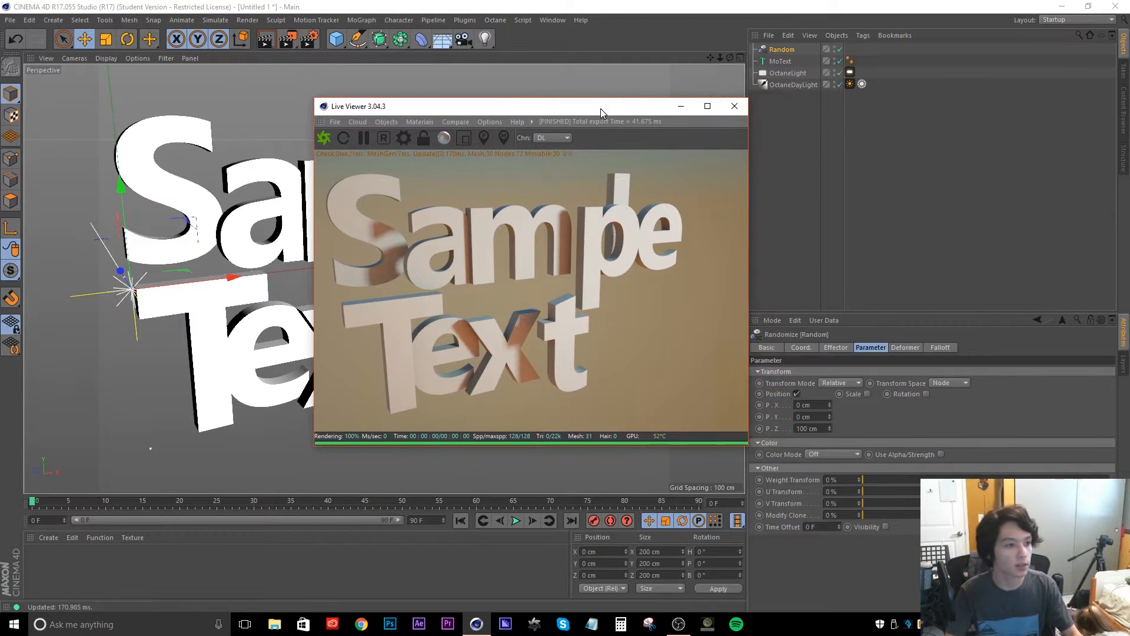
Create a new Octane material and an Octane diffuse material
{"action": "left_click", "coordinate": [48, 537]}
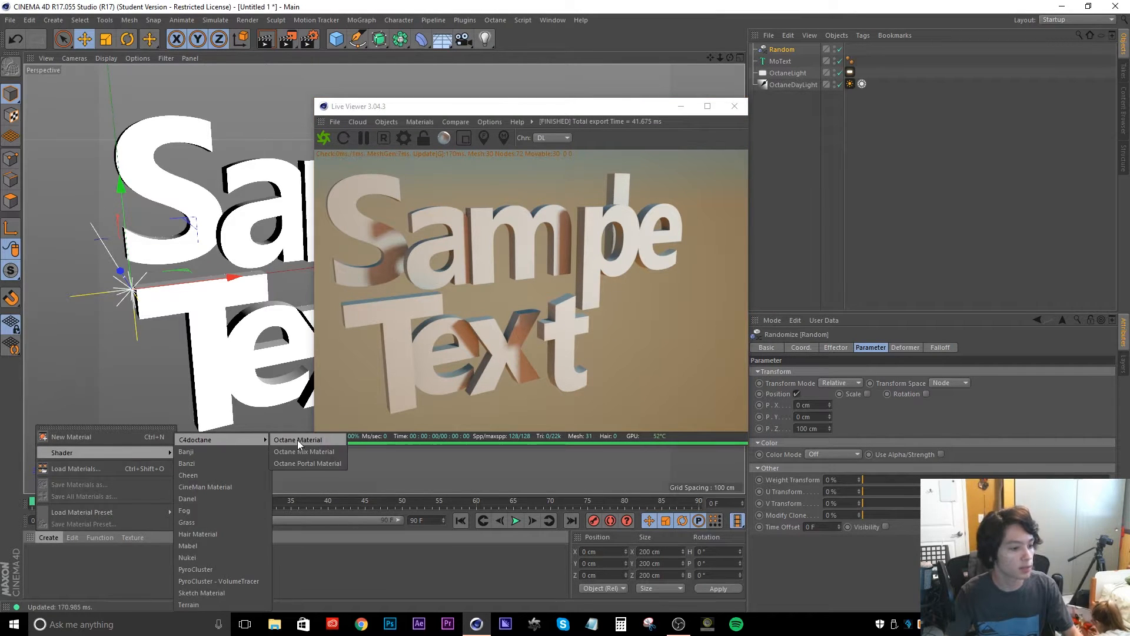
{"action": "left_click", "coordinate": [298, 439]}
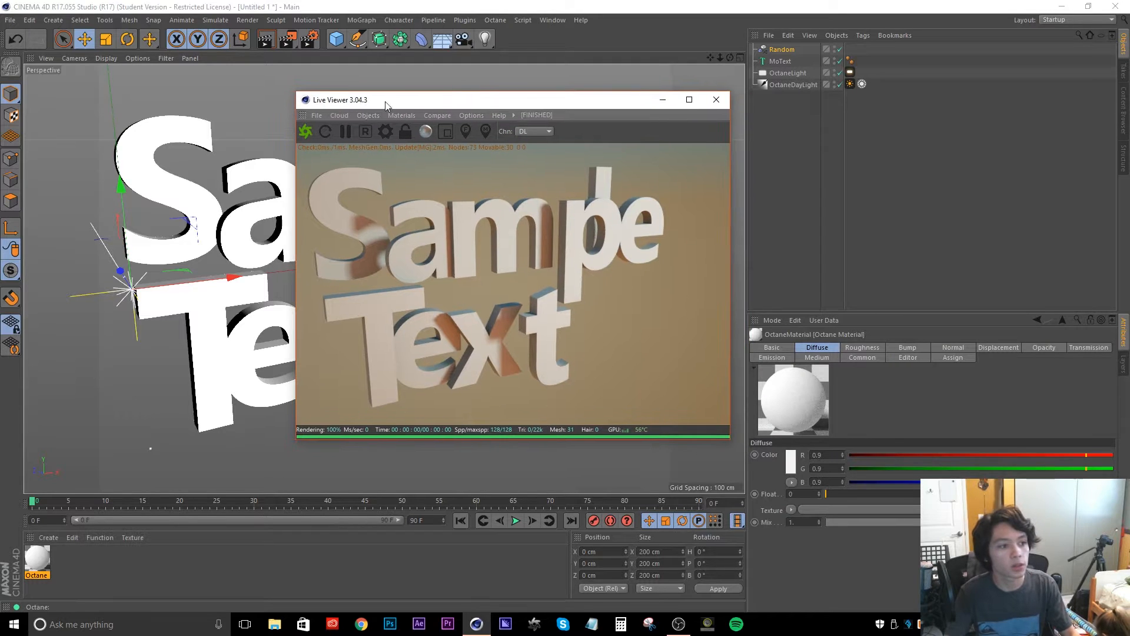
{"action": "left_click", "coordinate": [401, 115]}
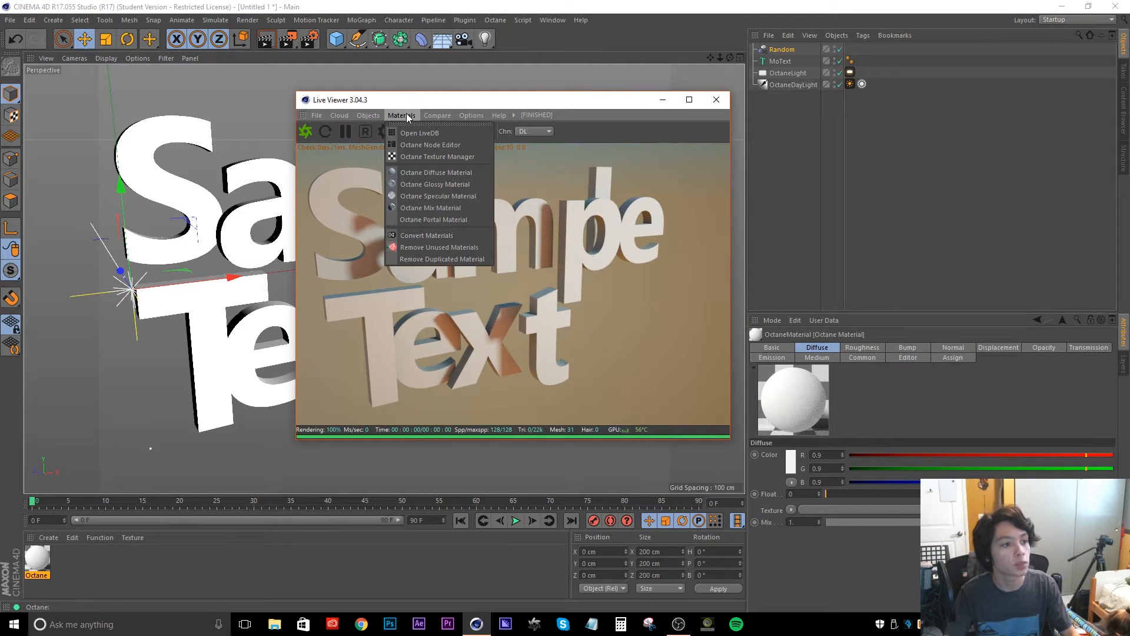
{"action": "mouse_move", "coordinate": [435, 172]}
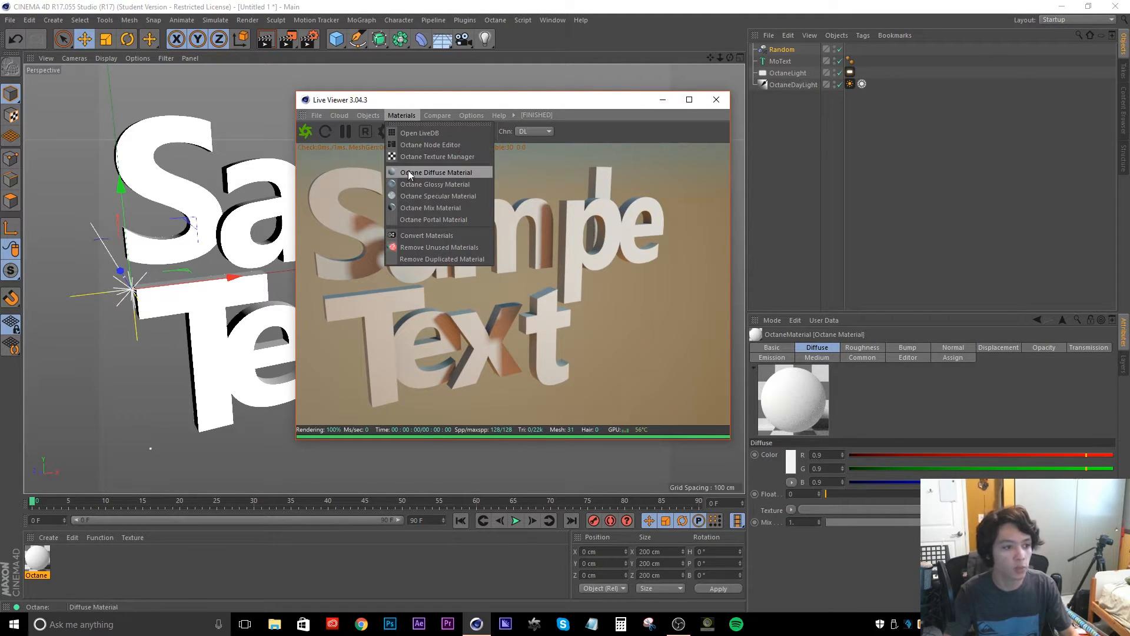
{"action": "mouse_move", "coordinate": [437, 172]}
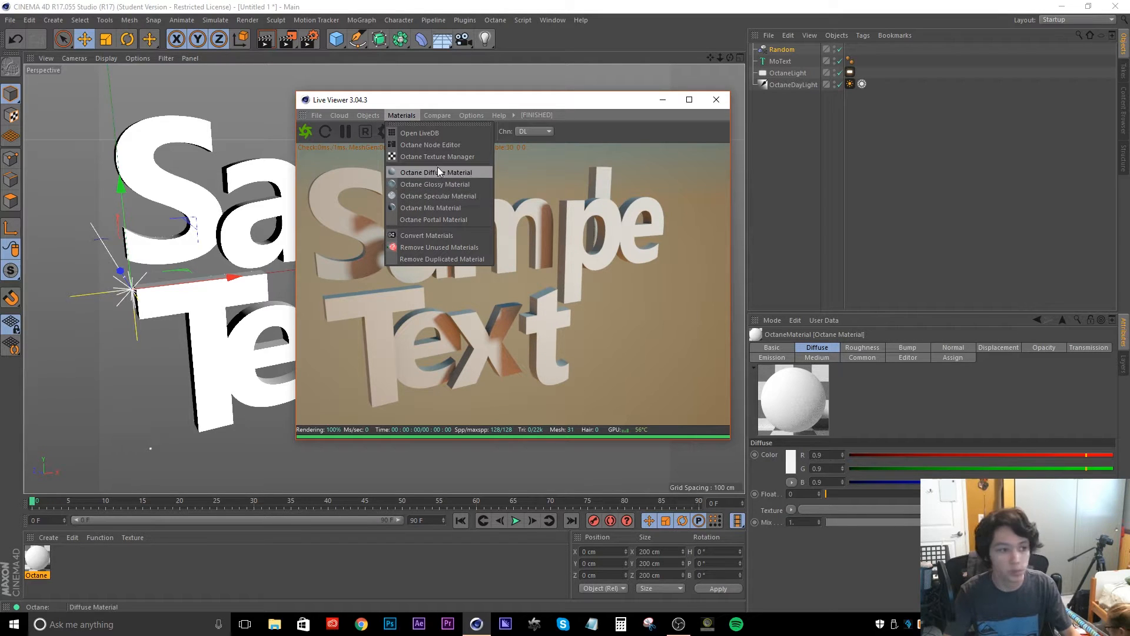
{"action": "left_click", "coordinate": [429, 172]}
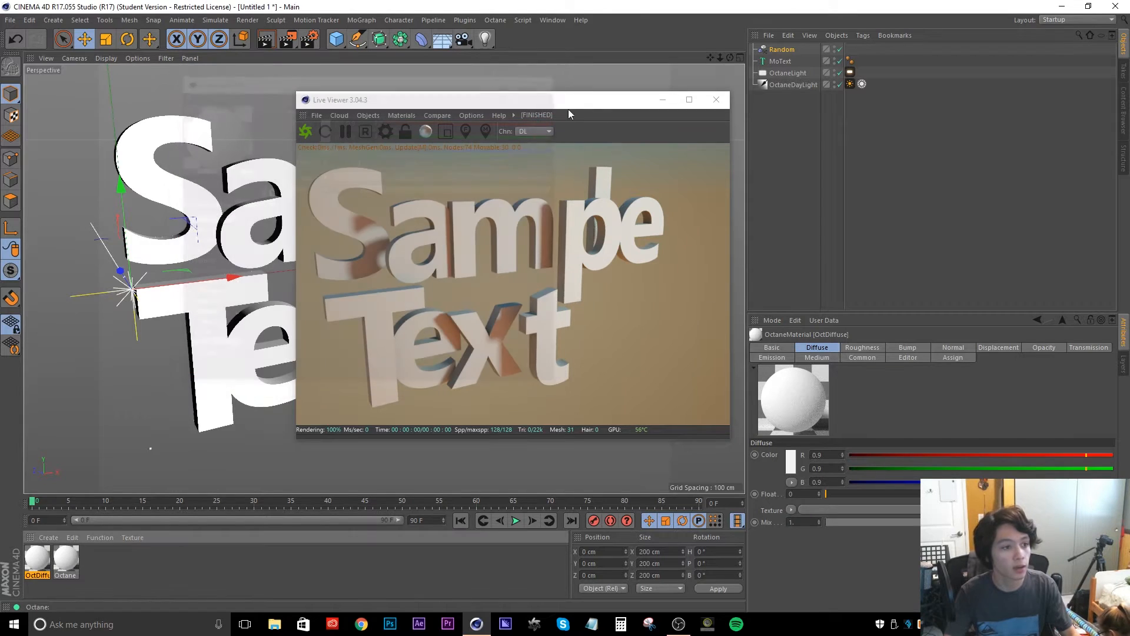
Bring up the Octane node editor from the Live Viewer's Materials menu
{"action": "left_click", "coordinate": [402, 114]}
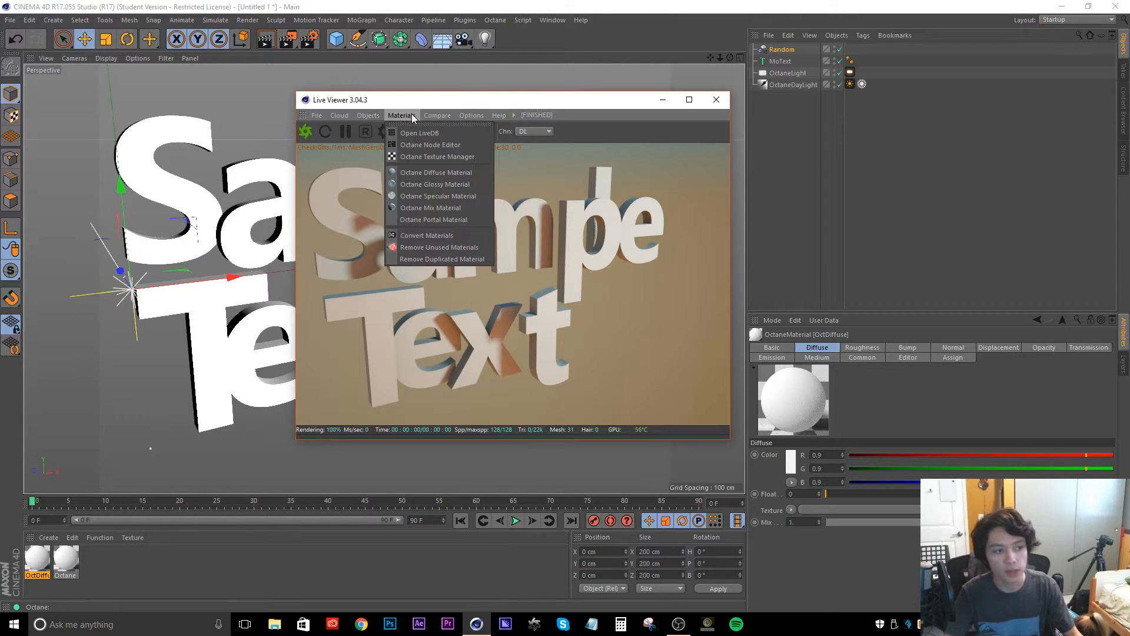
{"action": "mouse_move", "coordinate": [431, 144]}
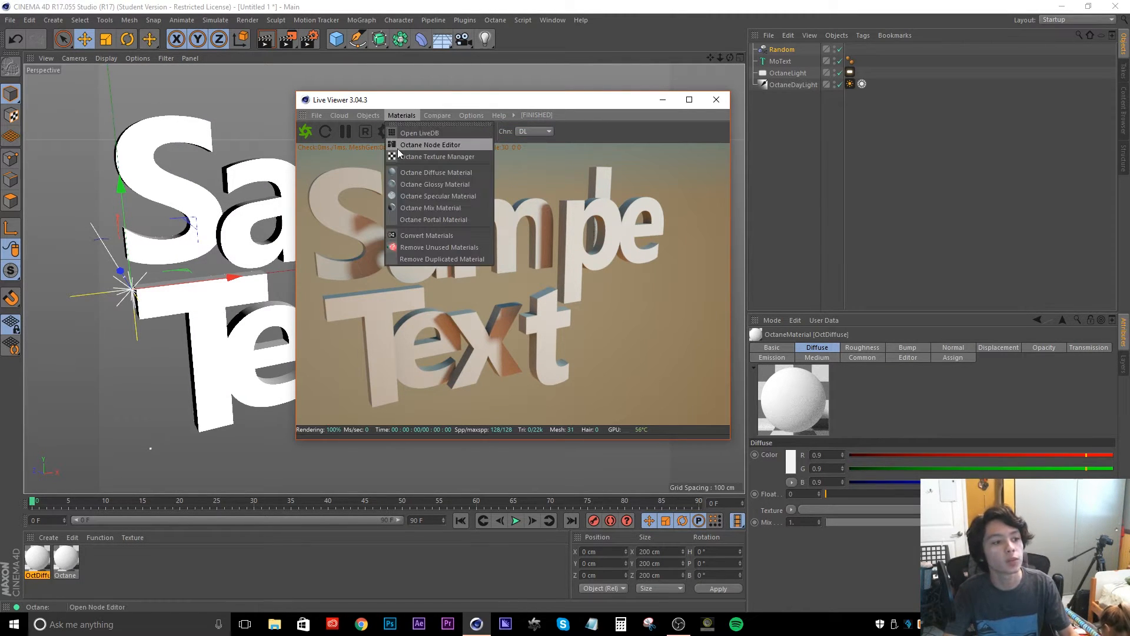
{"action": "left_click", "coordinate": [431, 143]}
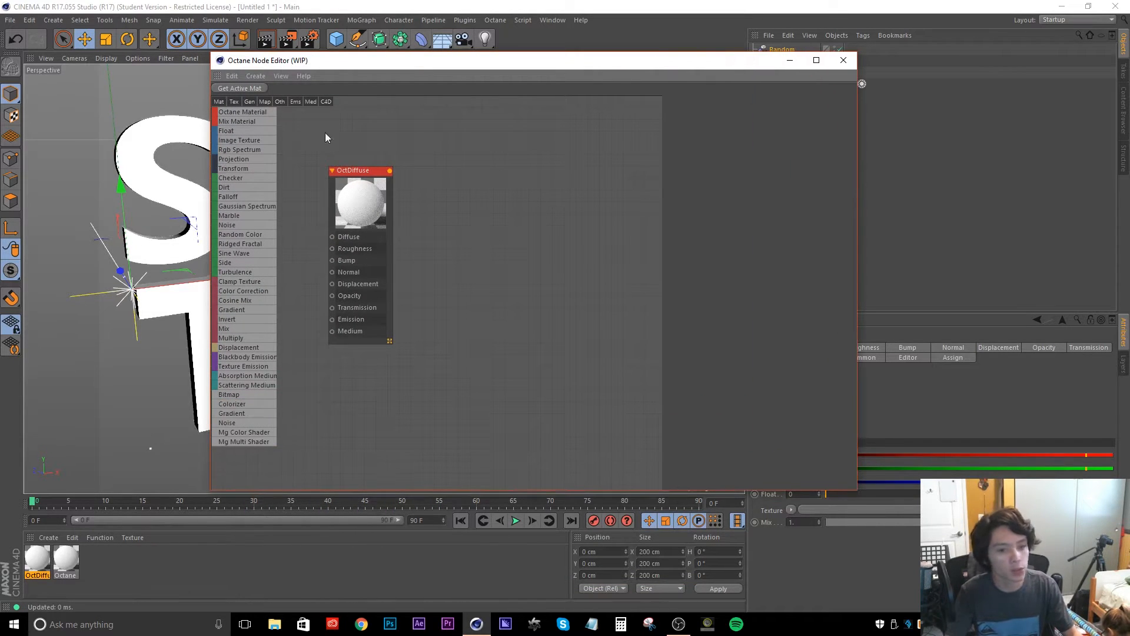
{"action": "mouse_move", "coordinate": [231, 124]}
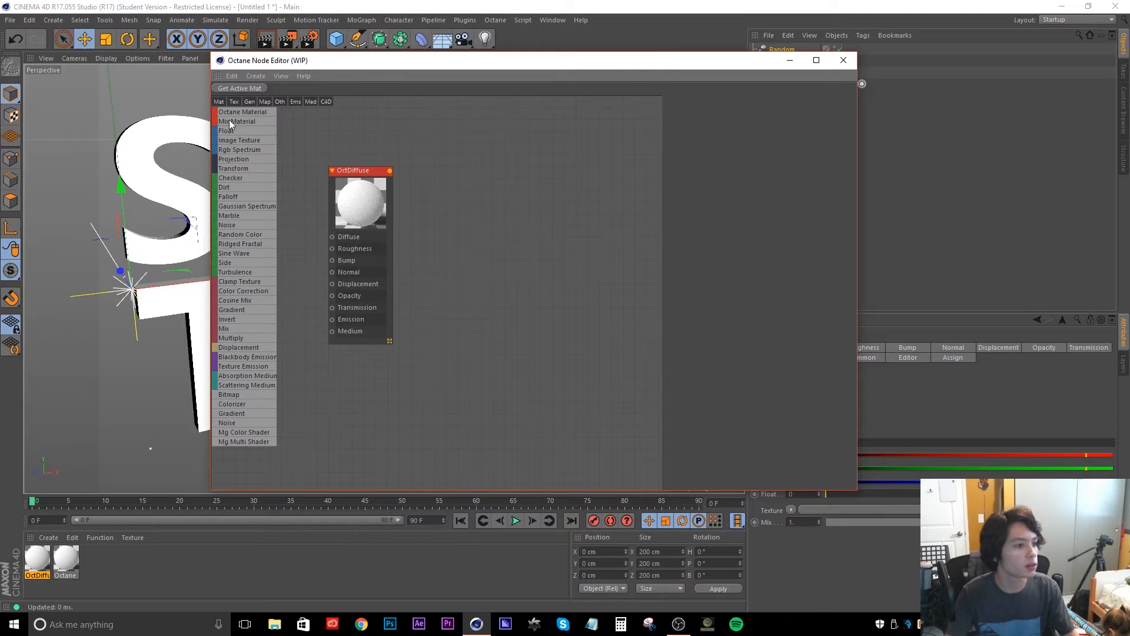
{"action": "mouse_move", "coordinate": [227, 119]}
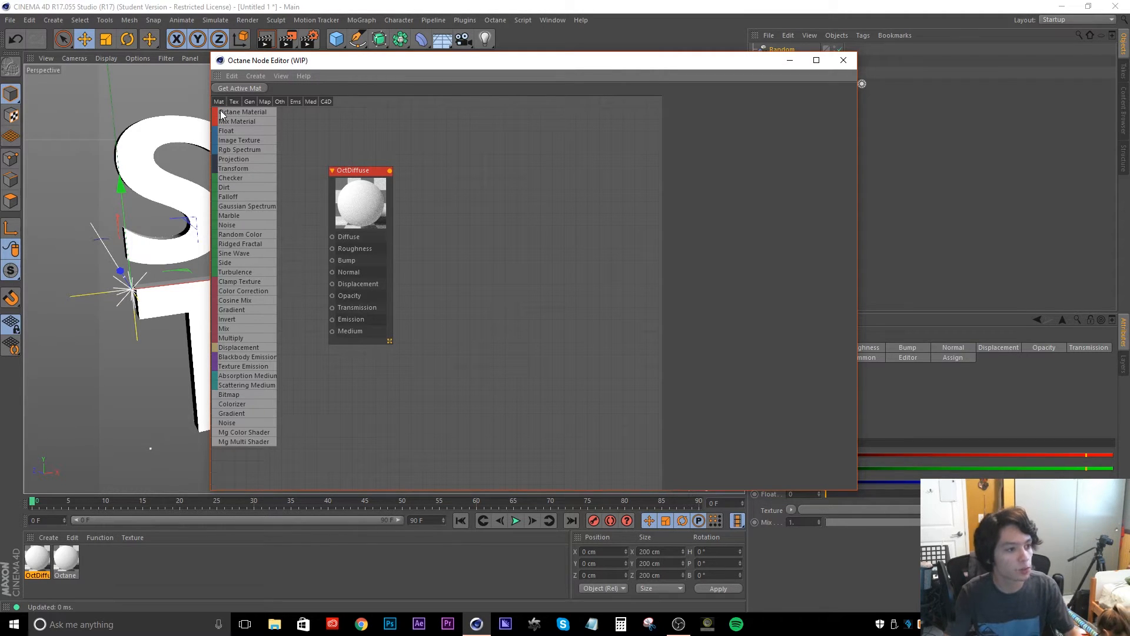
Add an Octane Material node and an Image Texture node, then close the node editor
{"action": "left_click", "coordinate": [242, 112]}
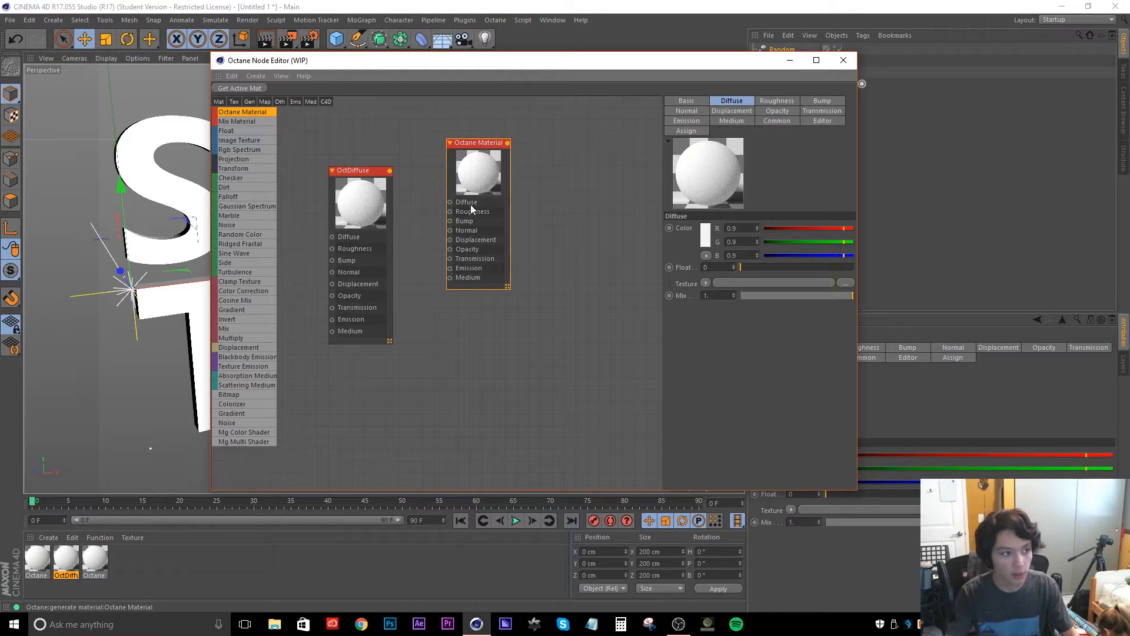
{"action": "mouse_move", "coordinate": [470, 207]}
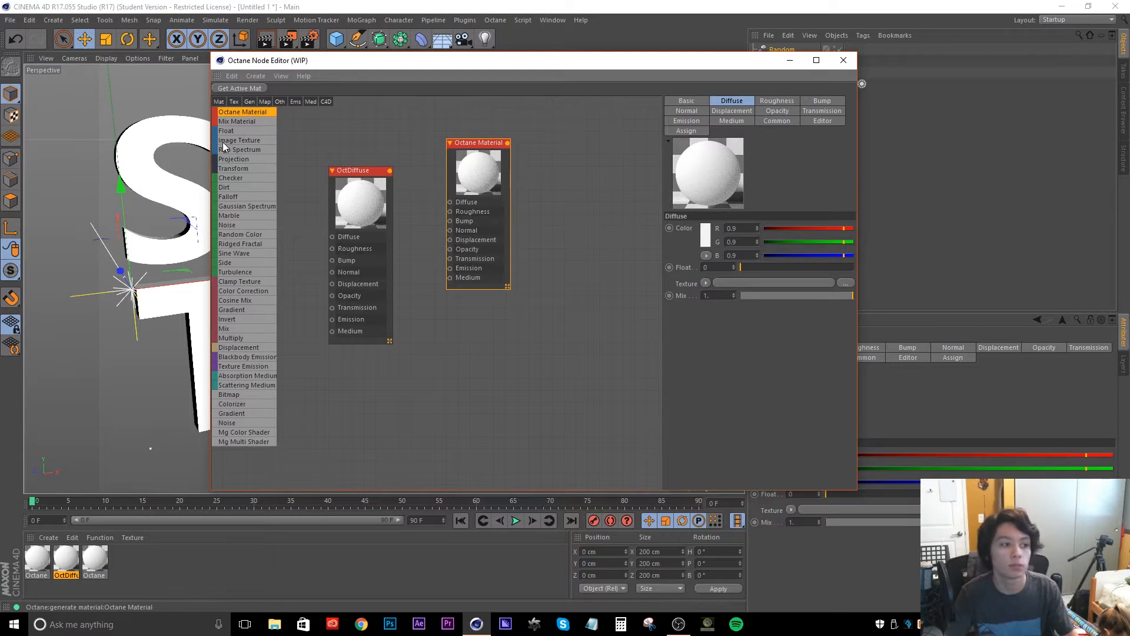
{"action": "left_click", "coordinate": [239, 140]}
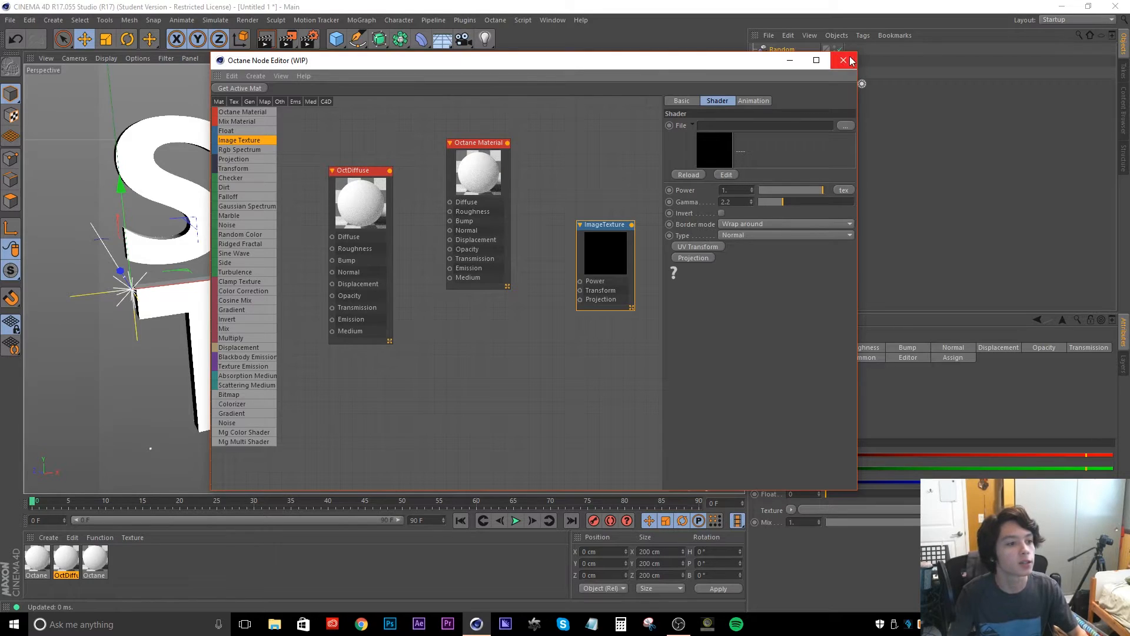
{"action": "left_click", "coordinate": [841, 61]}
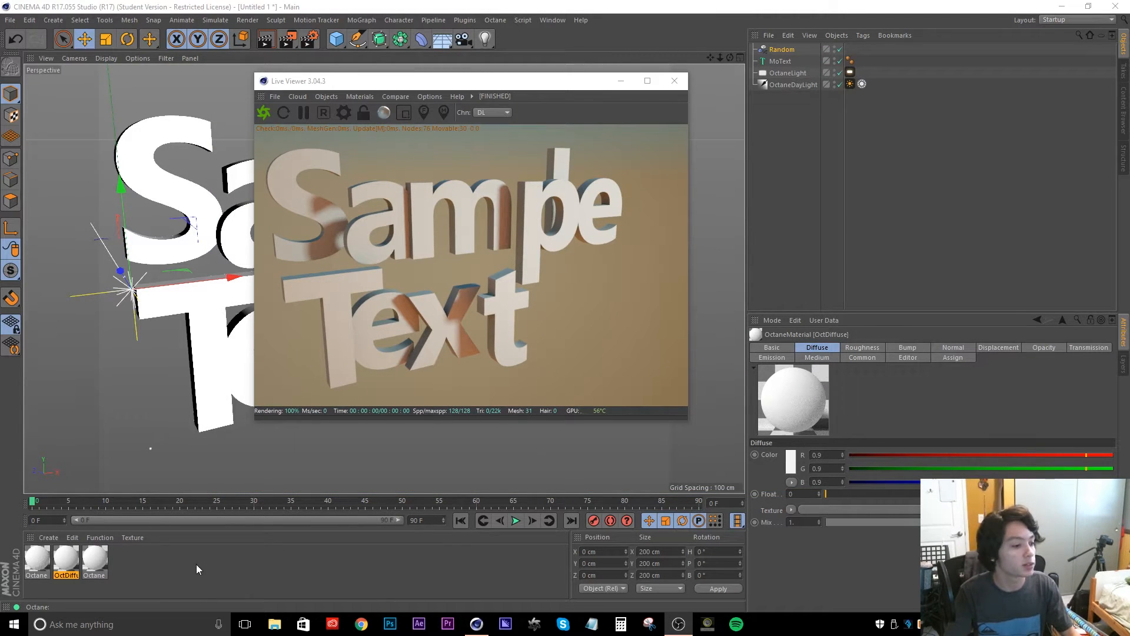
Open the first Octane material's settings and toggle its type between Diffuse and Glossy
{"action": "double_click", "coordinate": [65, 558]}
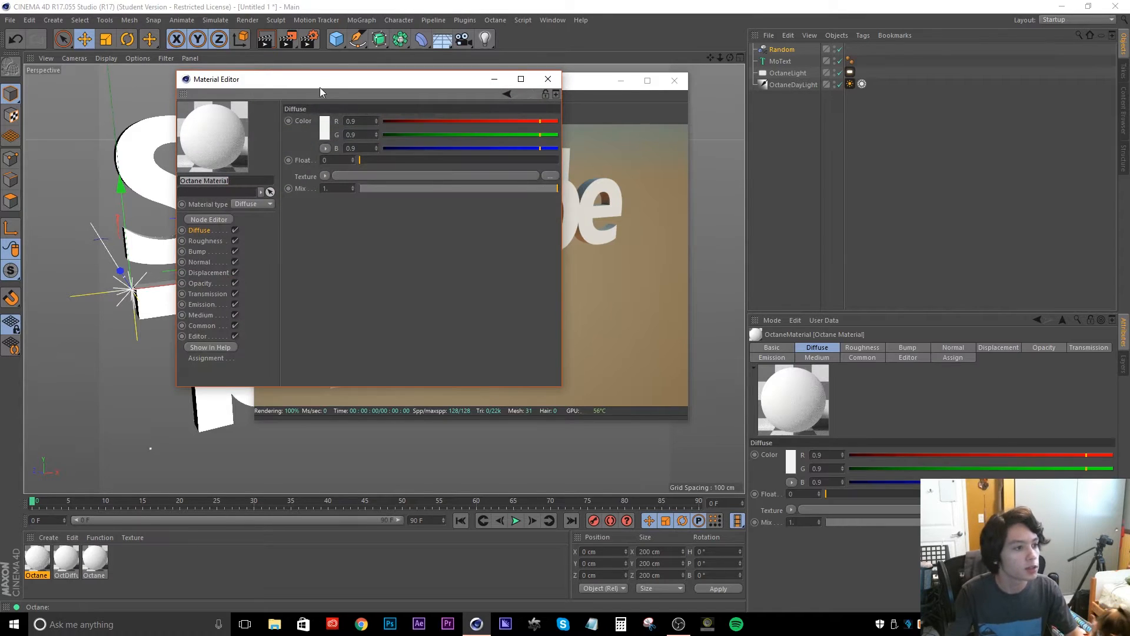
{"action": "left_click", "coordinate": [452, 237]}
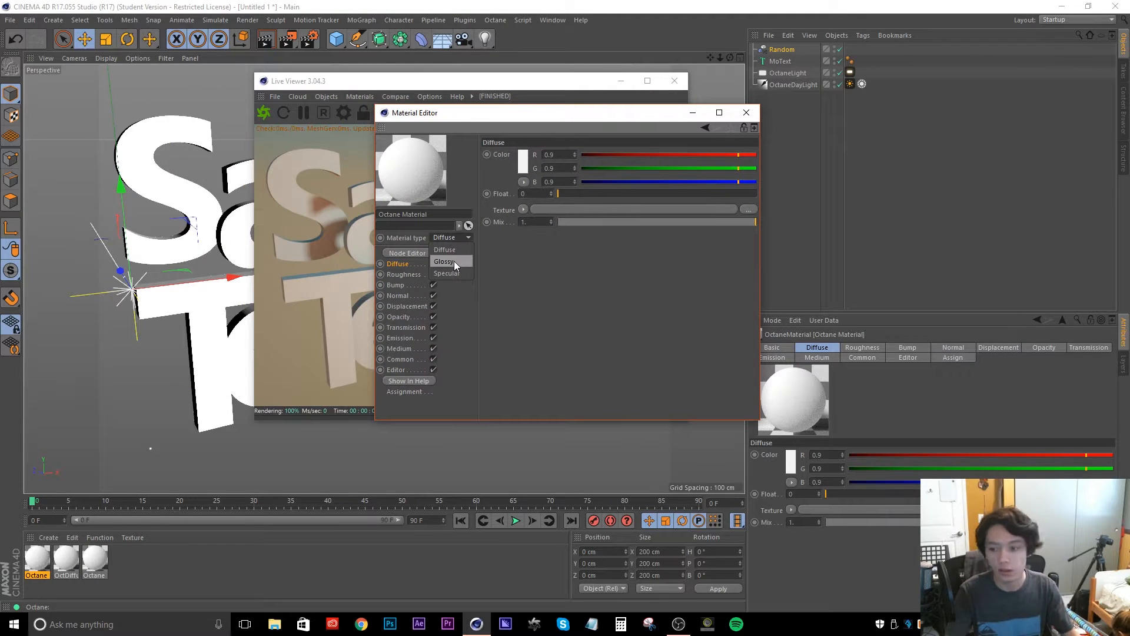
{"action": "mouse_move", "coordinate": [445, 250]}
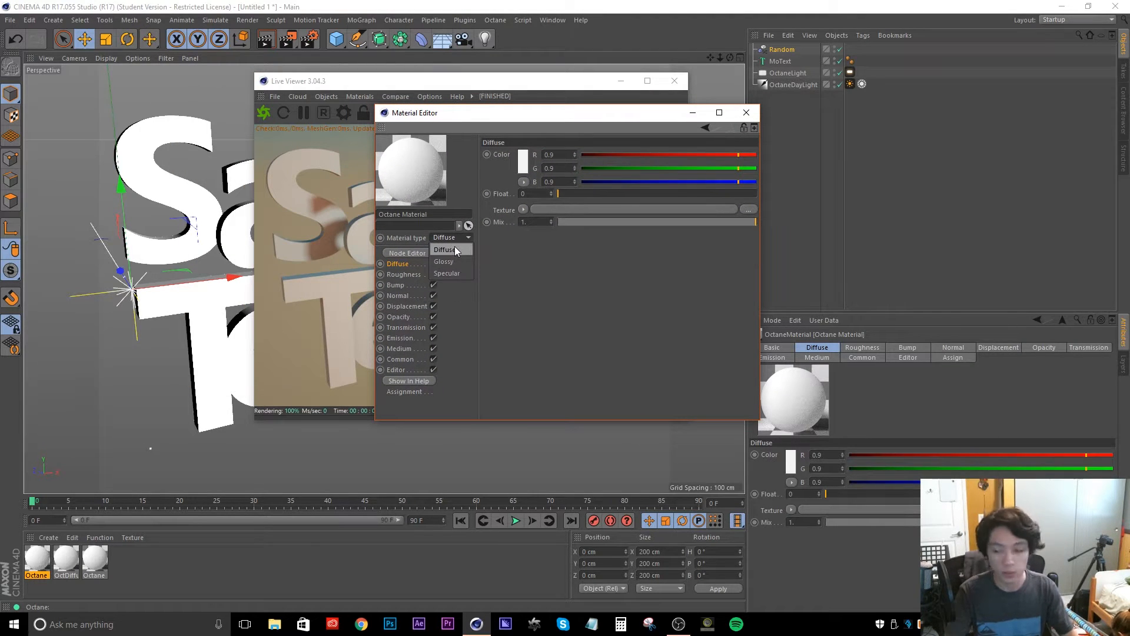
{"action": "left_click", "coordinate": [445, 249]}
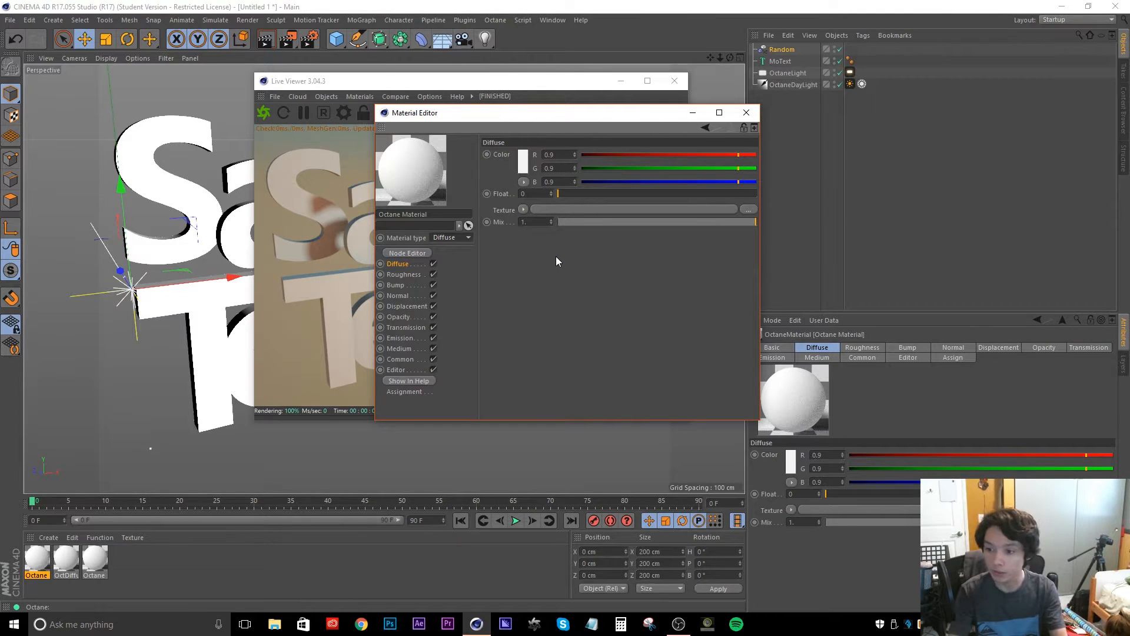
{"action": "left_click", "coordinate": [451, 236]}
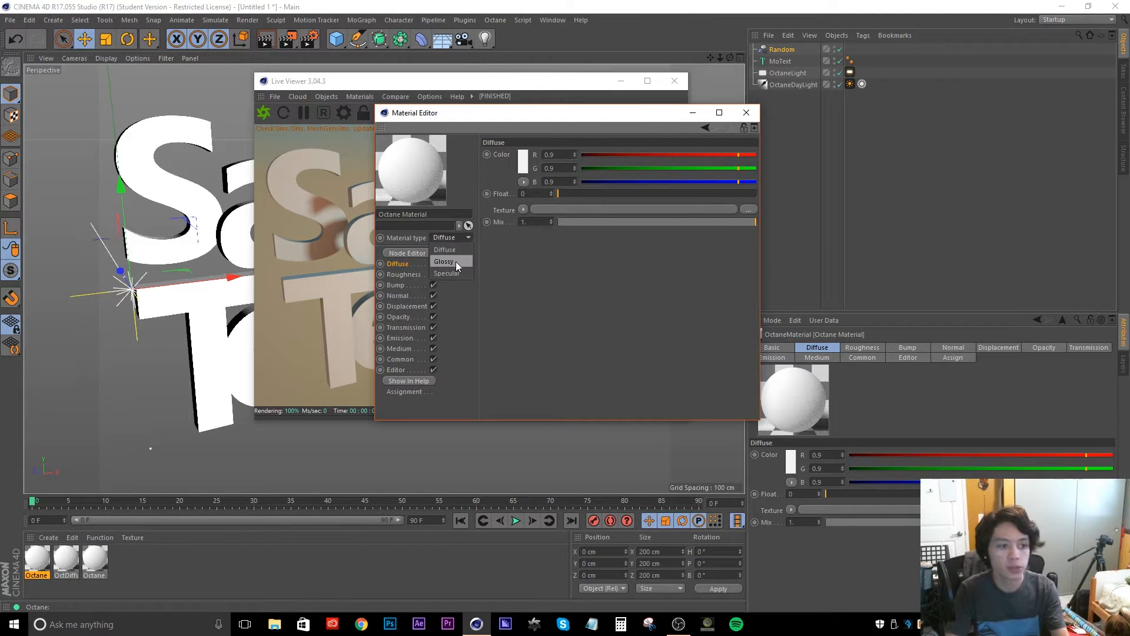
{"action": "left_click", "coordinate": [444, 261]}
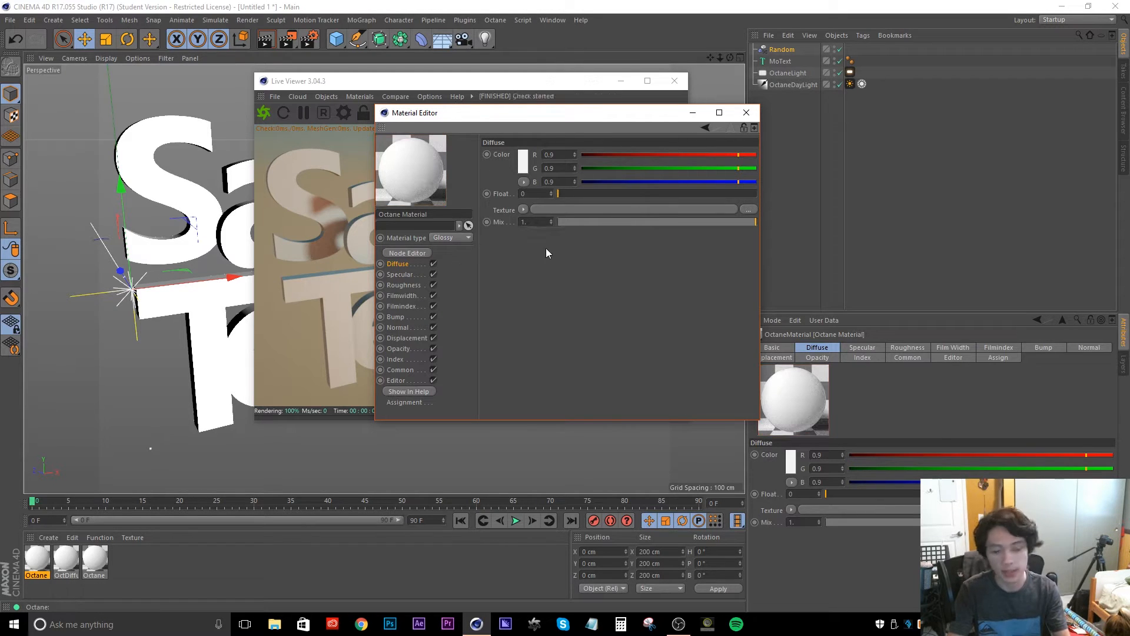
{"action": "mouse_move", "coordinate": [574, 251]}
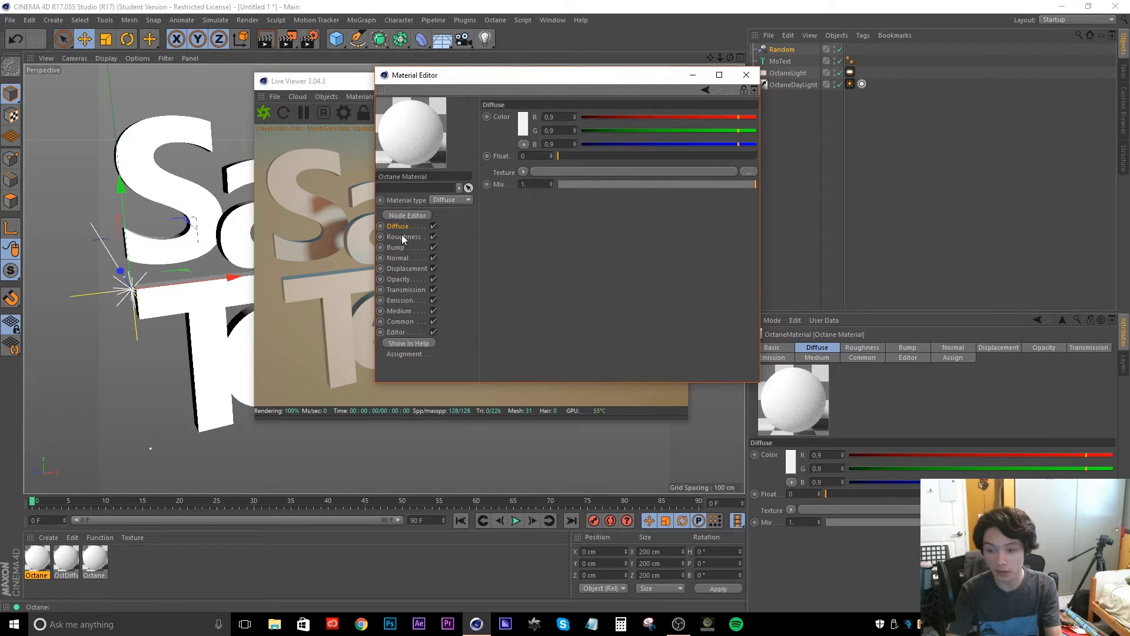
{"action": "mouse_move", "coordinate": [573, 200]}
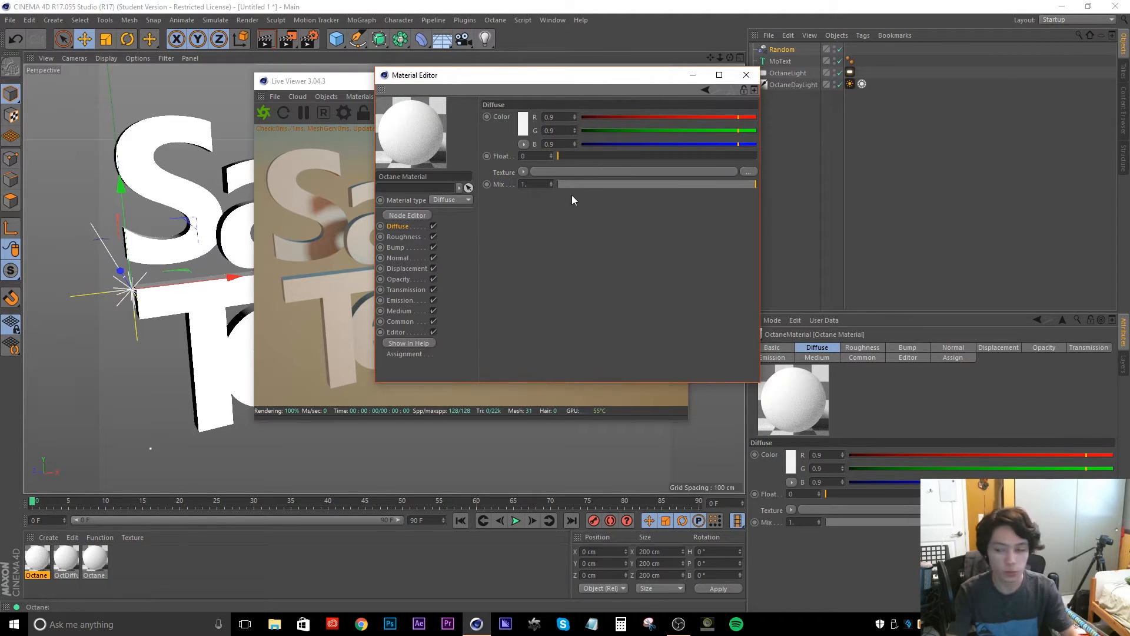
{"action": "mouse_move", "coordinate": [563, 236]}
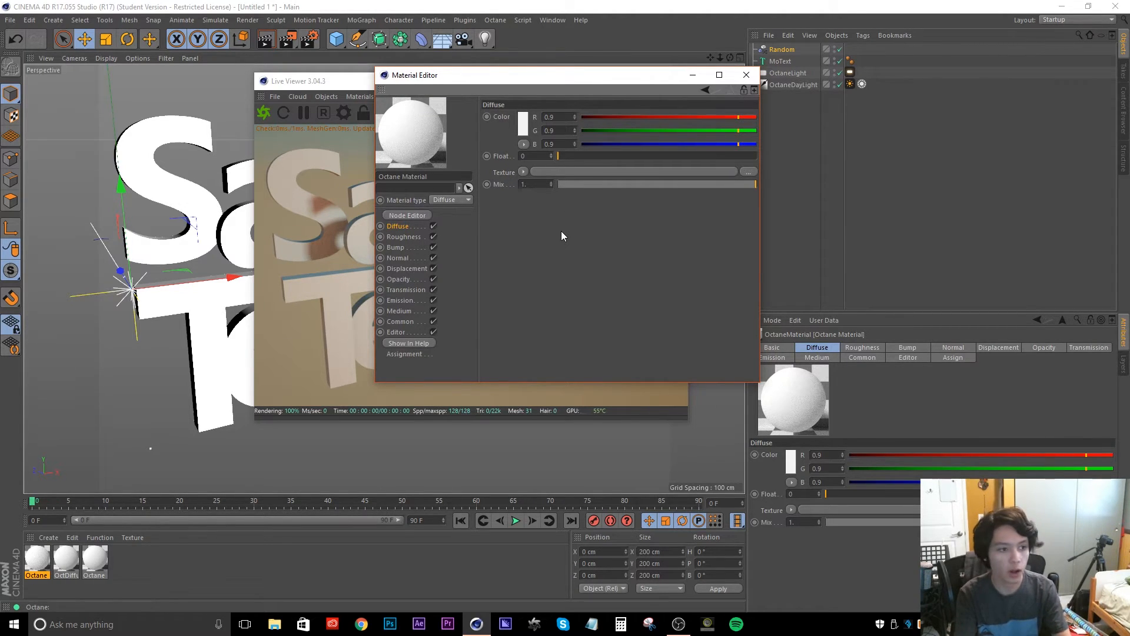
{"action": "mouse_move", "coordinate": [691, 135]}
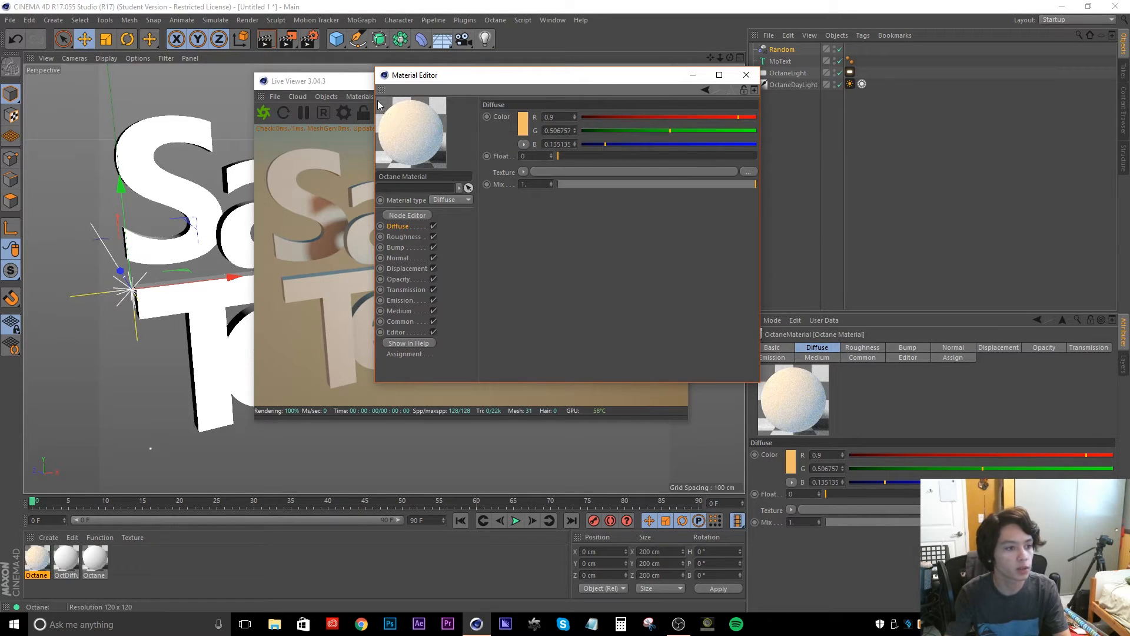
{"action": "mouse_move", "coordinate": [527, 172]}
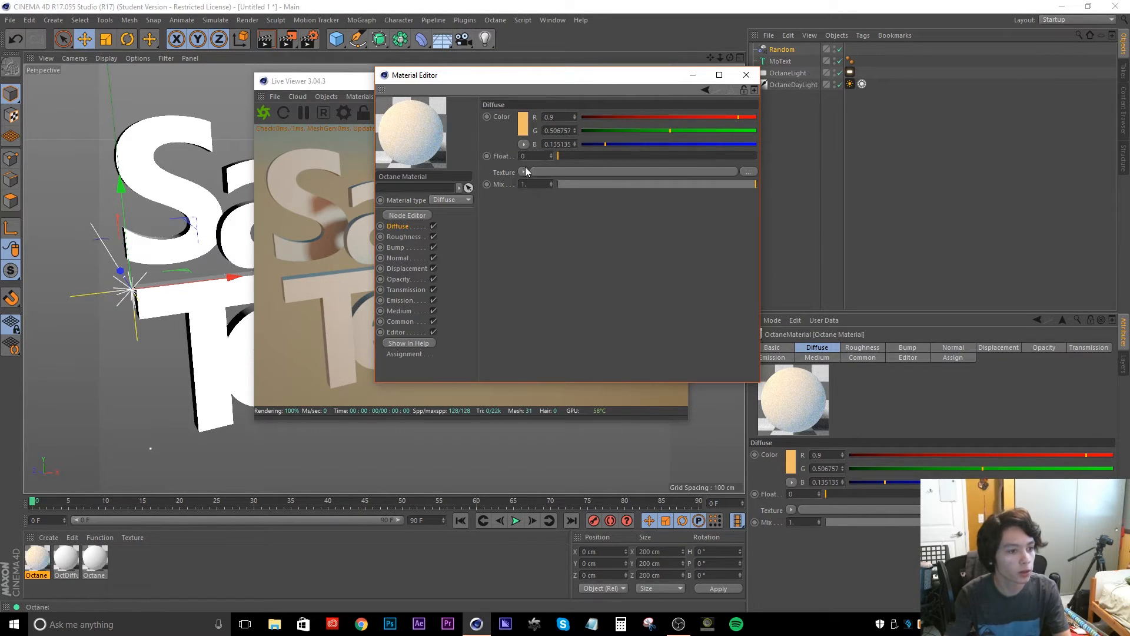
Try an image texture on the diffuse colour, cancelling the file browser without loading one
{"action": "left_click", "coordinate": [523, 172]}
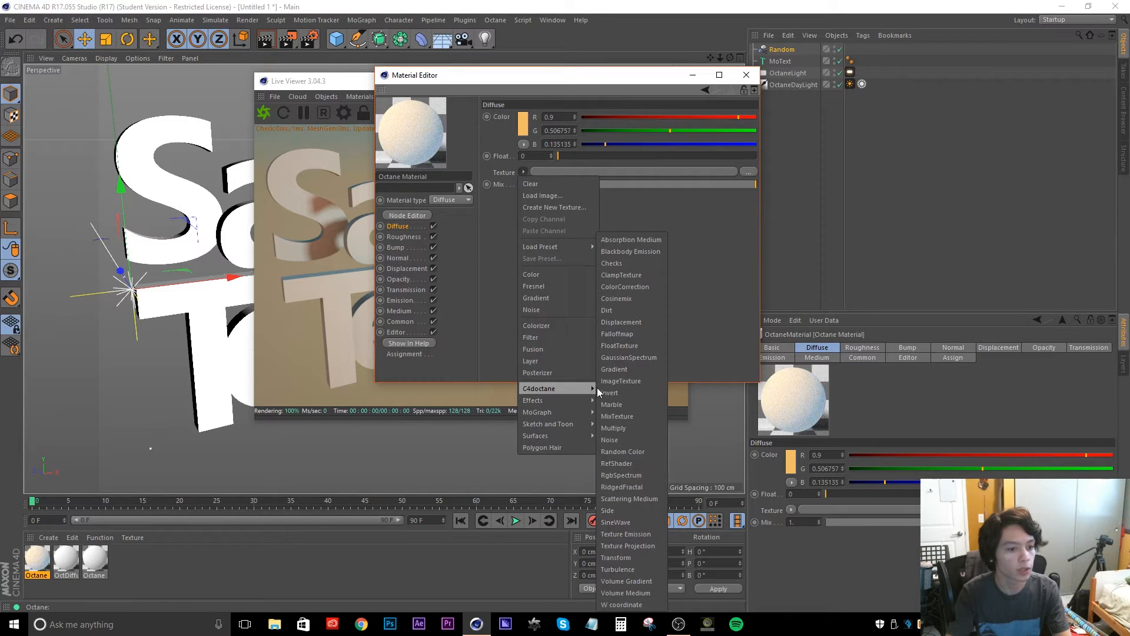
{"action": "left_click", "coordinate": [621, 380]}
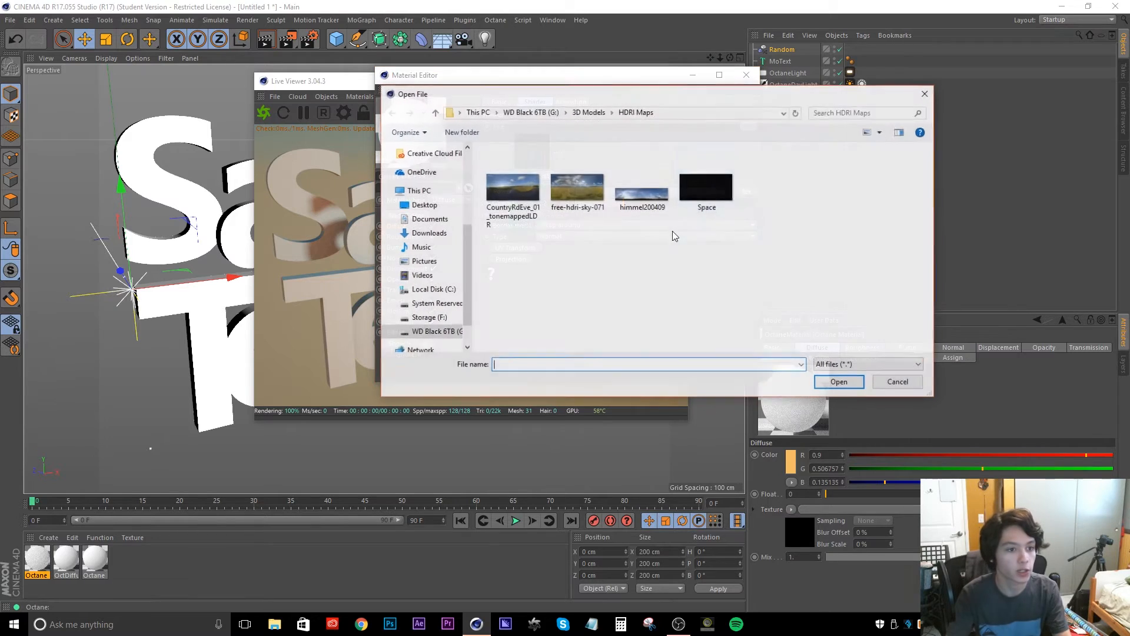
{"action": "left_click", "coordinate": [897, 381]}
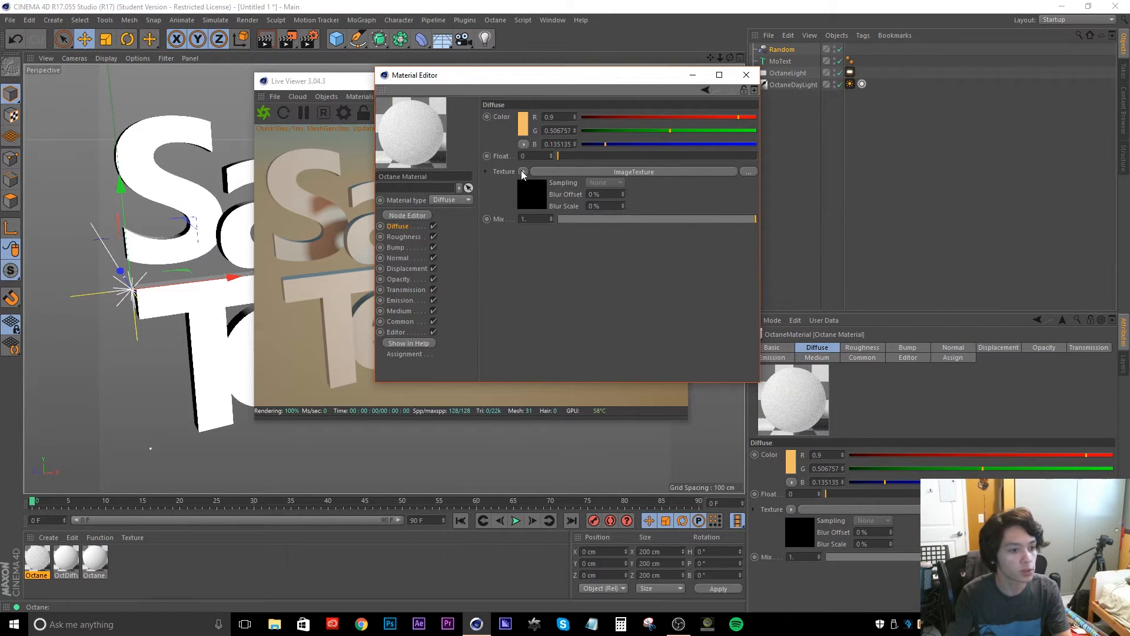
Replace it with a Gradient shader and open the gradient's settings
{"action": "left_click", "coordinate": [524, 172]}
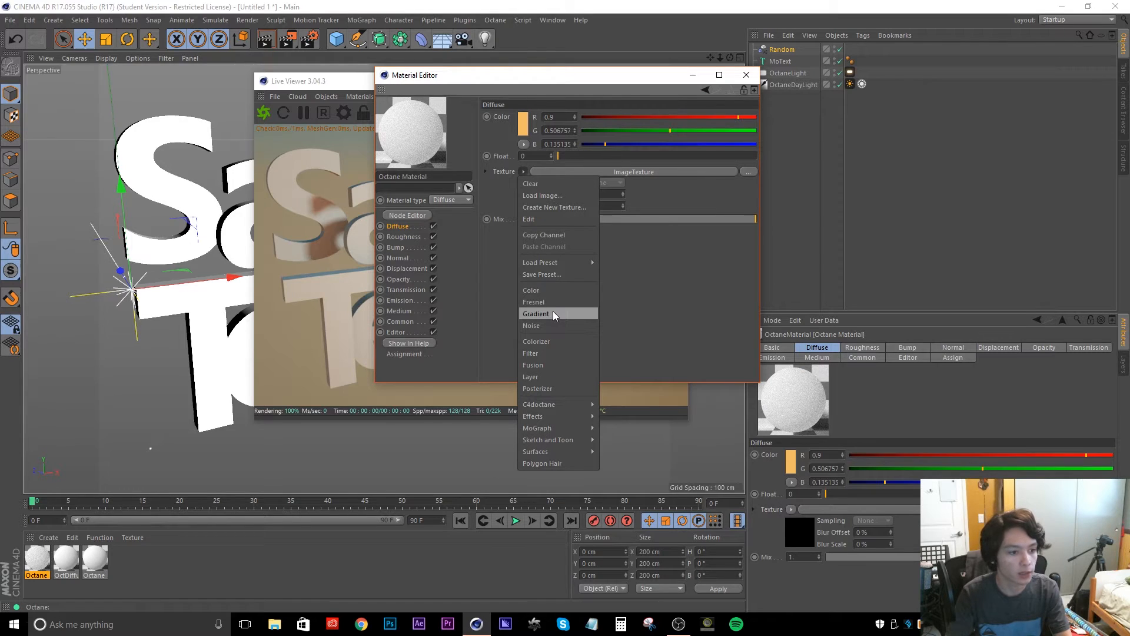
{"action": "left_click", "coordinate": [534, 313]}
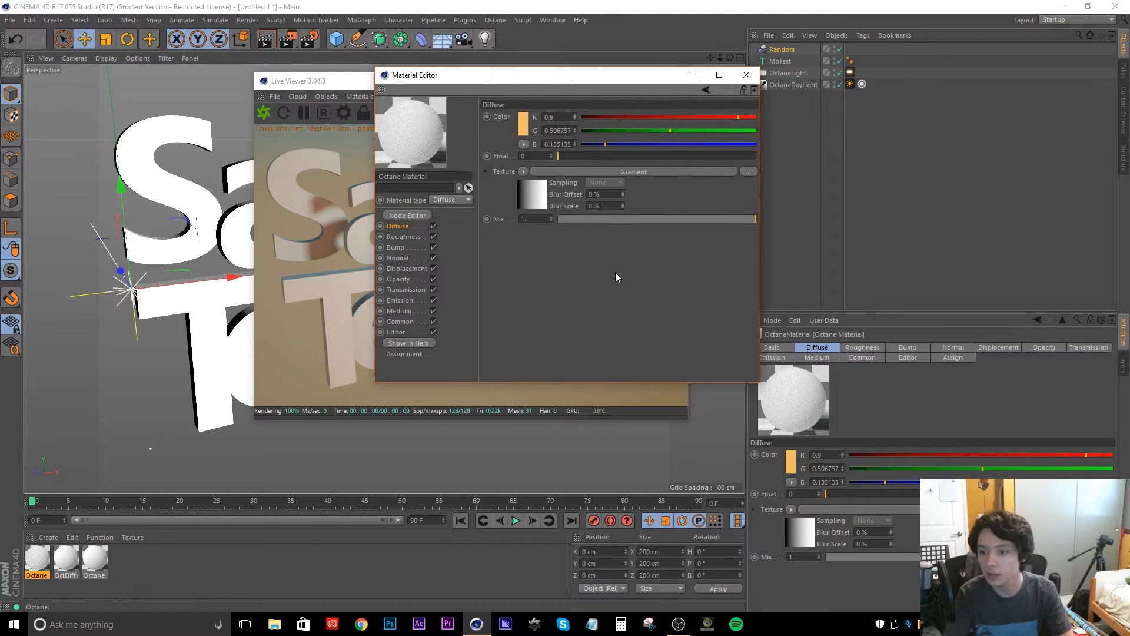
{"action": "mouse_move", "coordinate": [539, 201]}
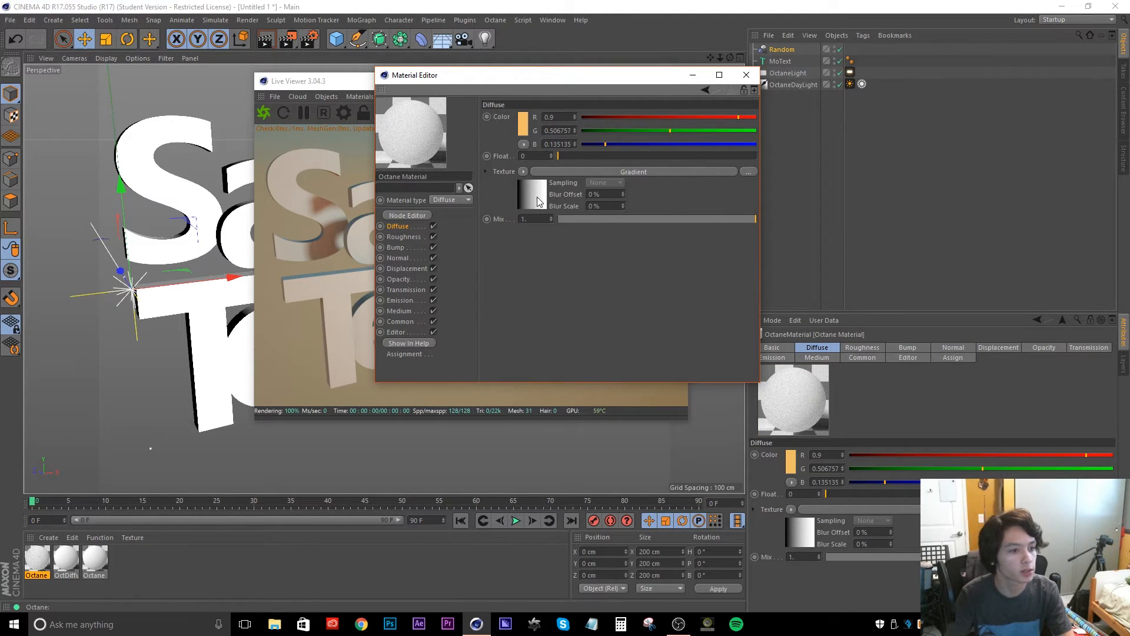
{"action": "left_click", "coordinate": [532, 193]}
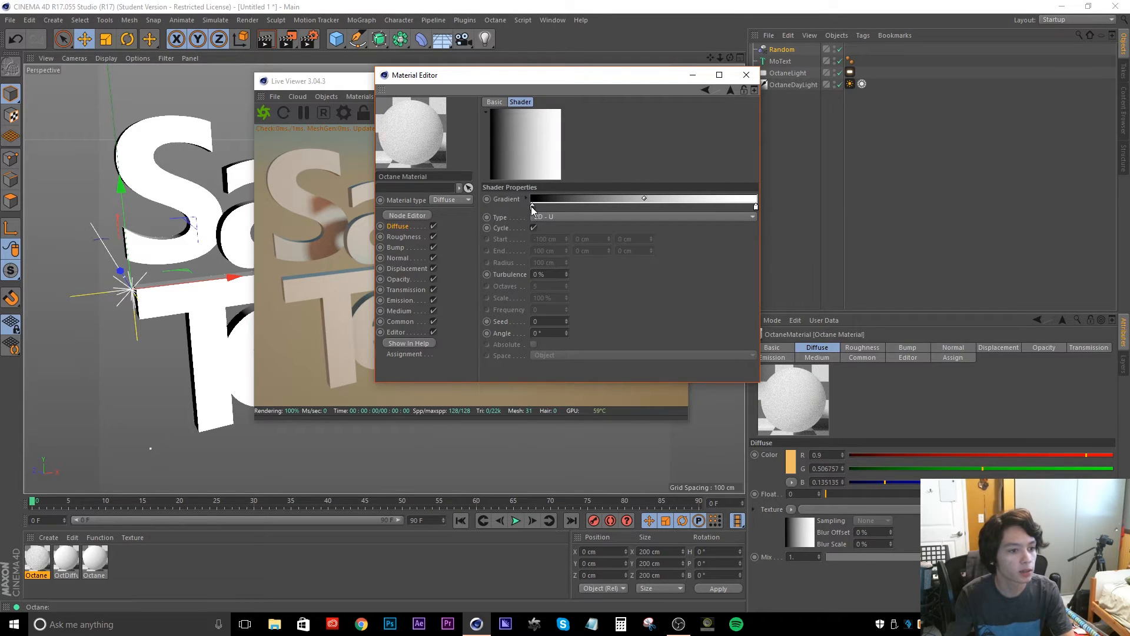
{"action": "mouse_move", "coordinate": [567, 280]}
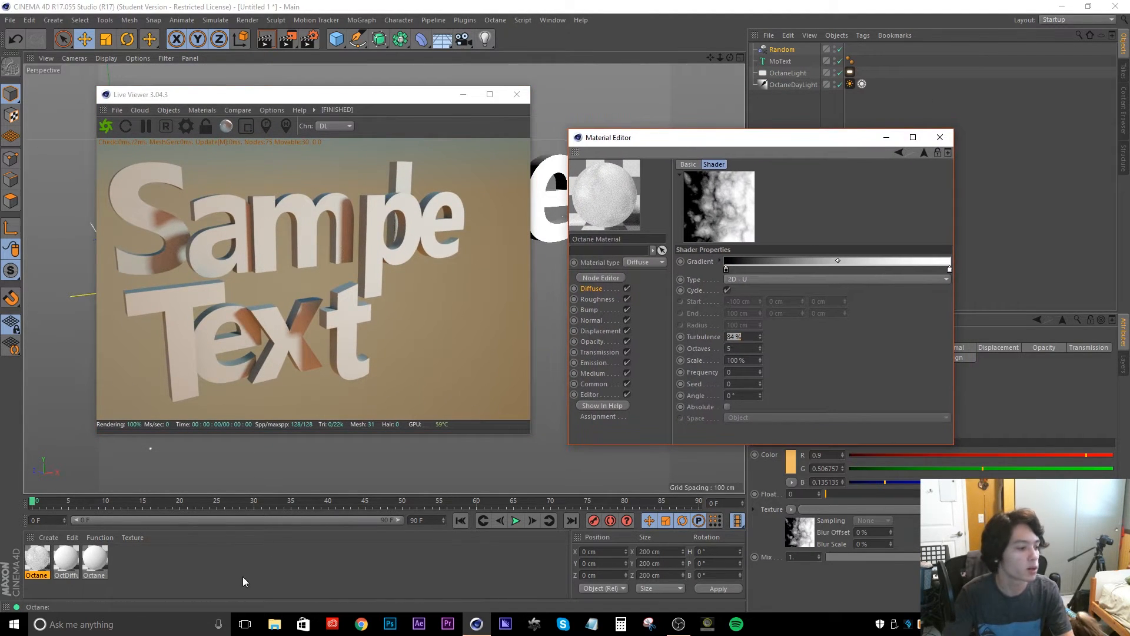
{"action": "mouse_move", "coordinate": [773, 64]}
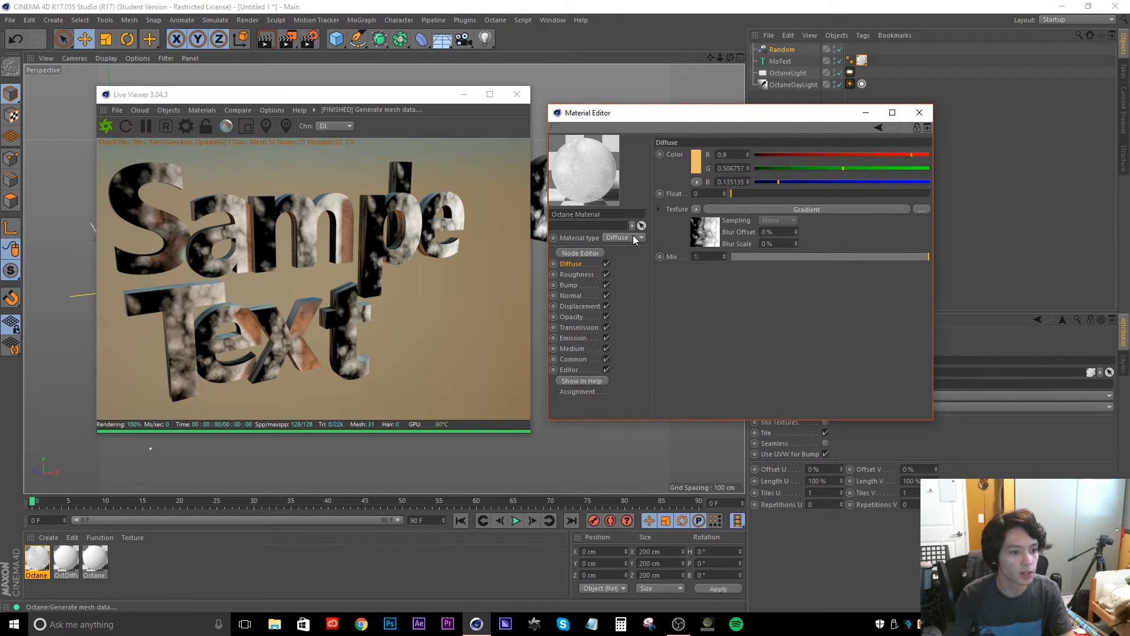
Set the material type to Glossy and switch off its Diffuse channel
{"action": "left_click", "coordinate": [624, 237]}
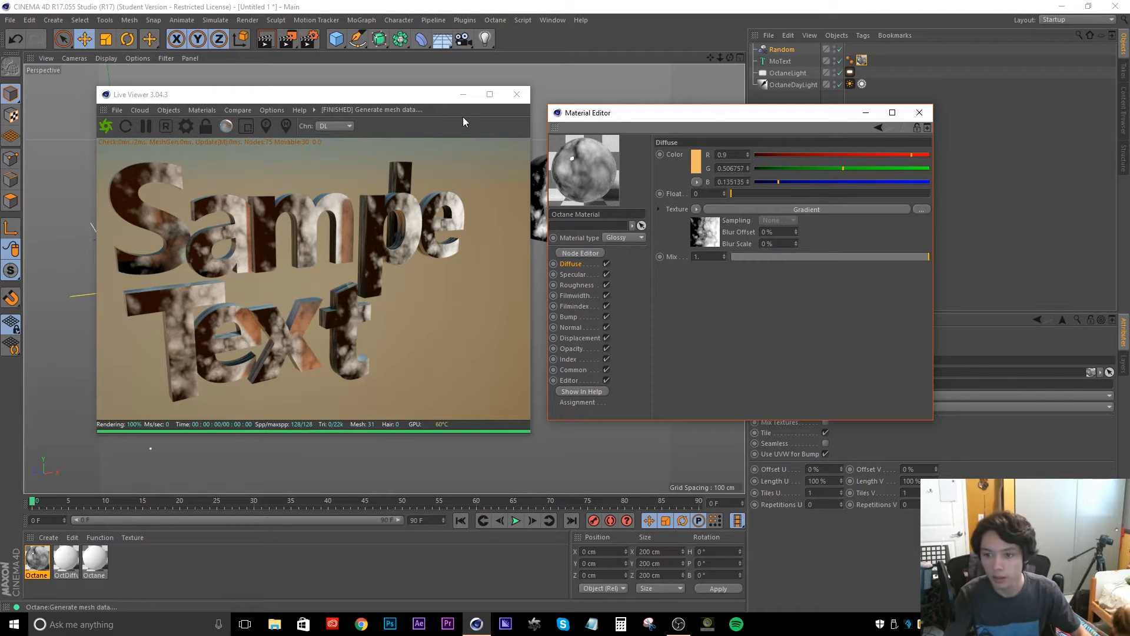
{"action": "left_click", "coordinate": [573, 274]}
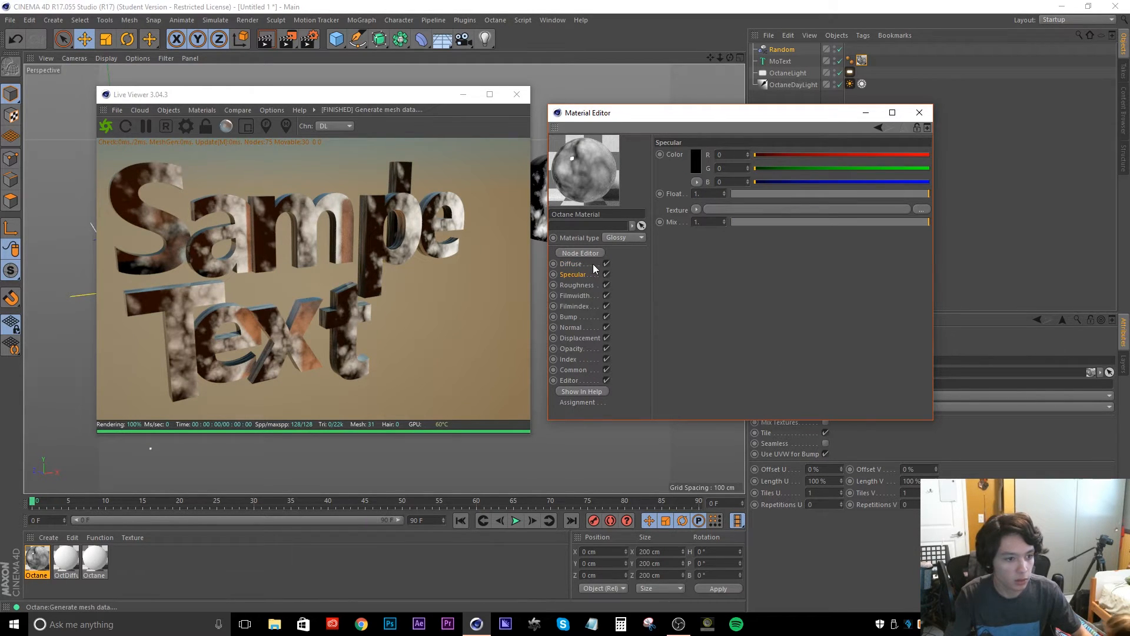
{"action": "left_click", "coordinate": [607, 262]}
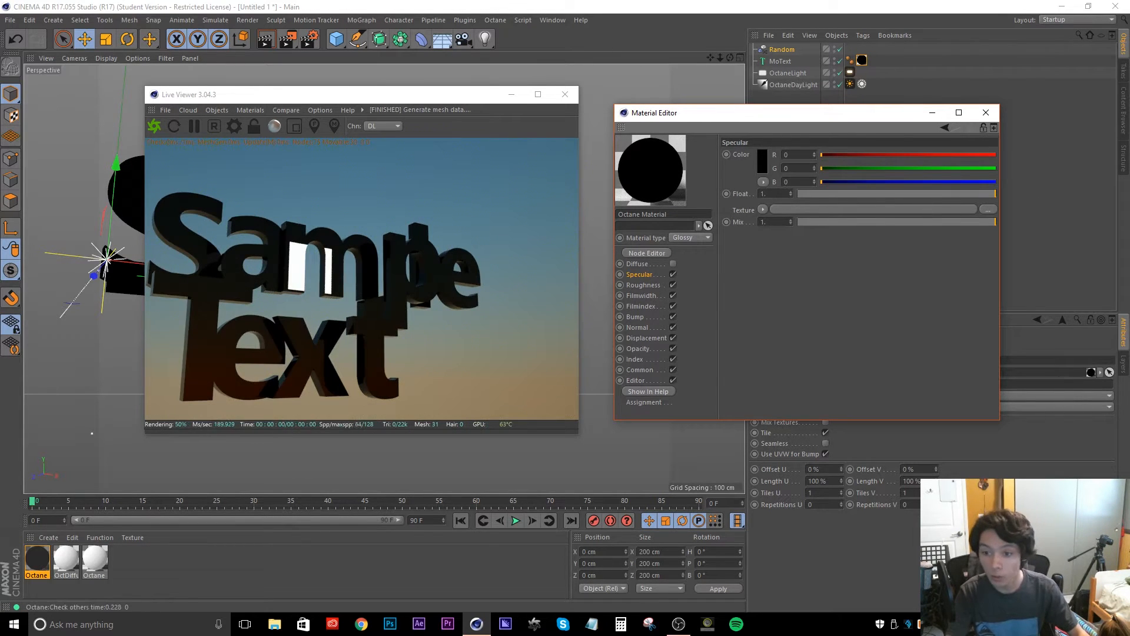
Raise the Roughness float so the black text looks more matte
{"action": "left_click", "coordinate": [642, 285]}
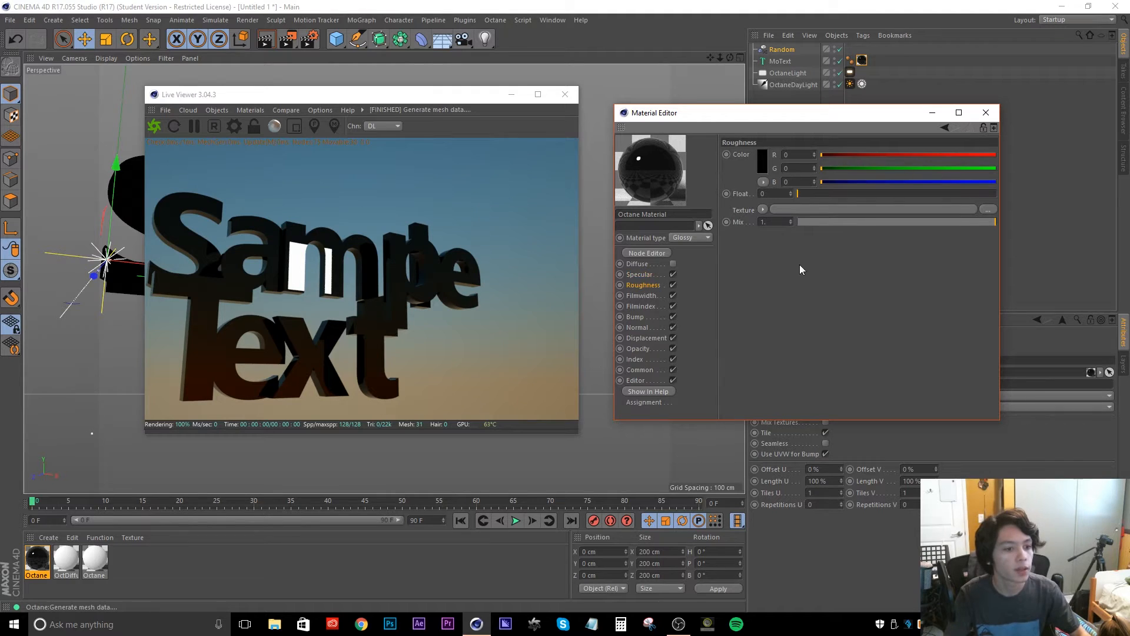
{"action": "left_click_drag", "start_coordinate": [325, 94], "coordinate": [395, 87]}
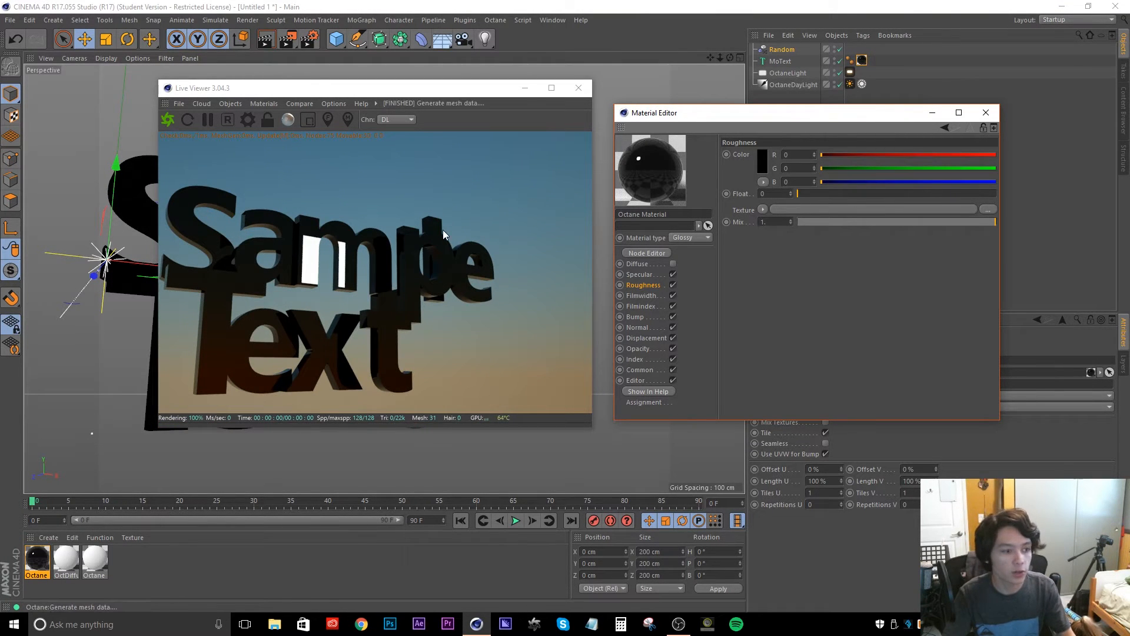
{"action": "mouse_move", "coordinate": [505, 226]}
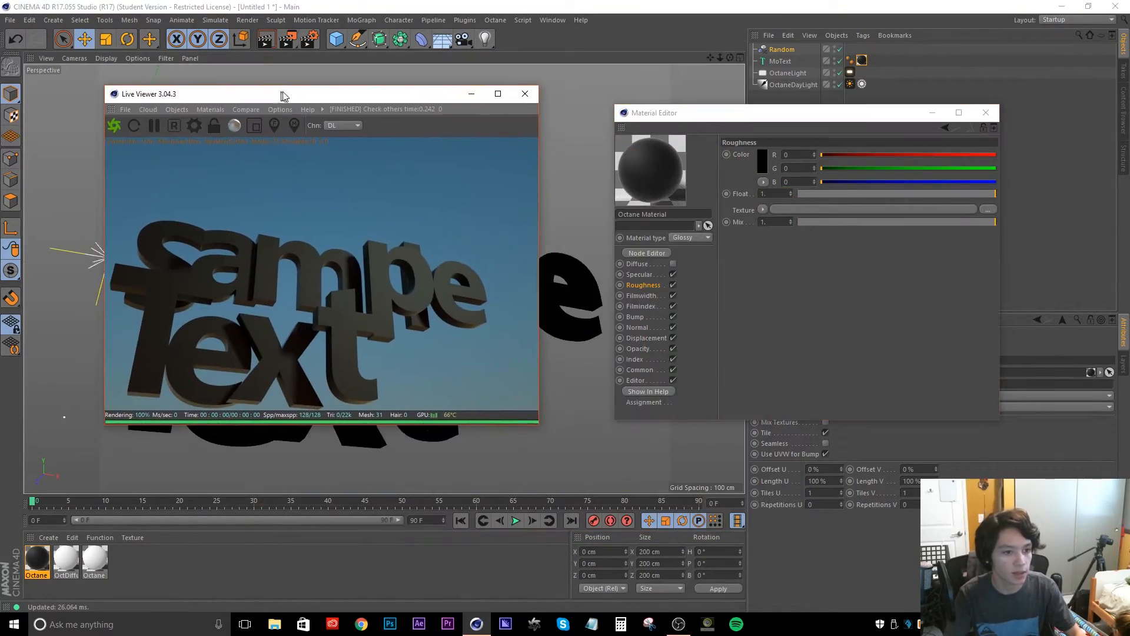
Open the Filmwidth channel to add a thin-film sheen
{"action": "left_click", "coordinate": [644, 294]}
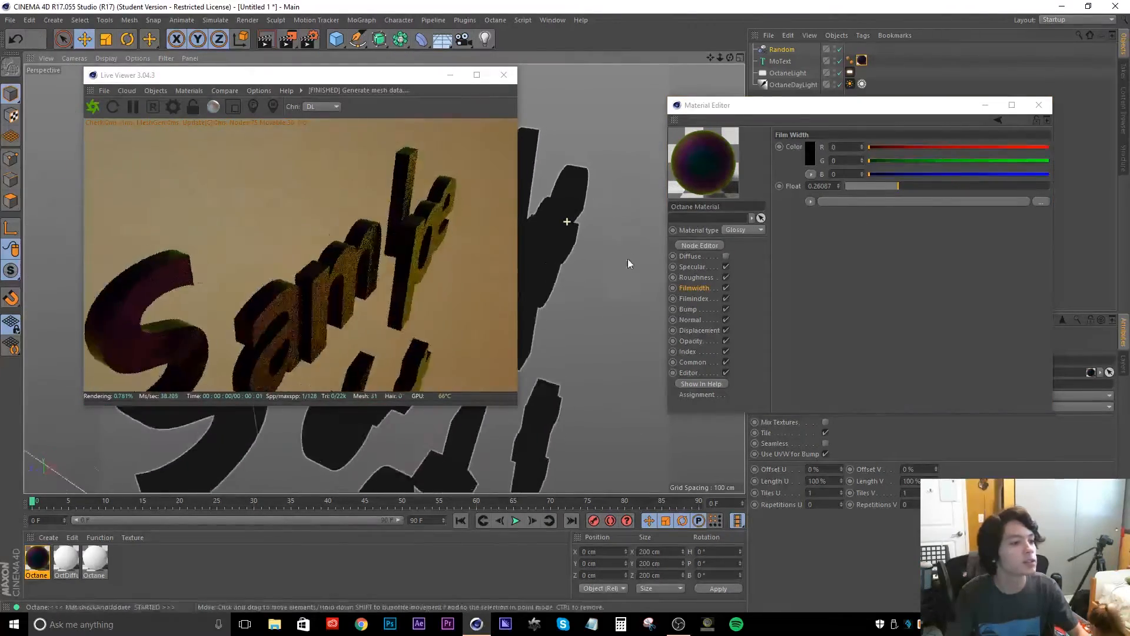
Load the seamless wood JPG as an ImageTexture in the Bump channel, keeping it at its original location
{"action": "left_click", "coordinate": [690, 309]}
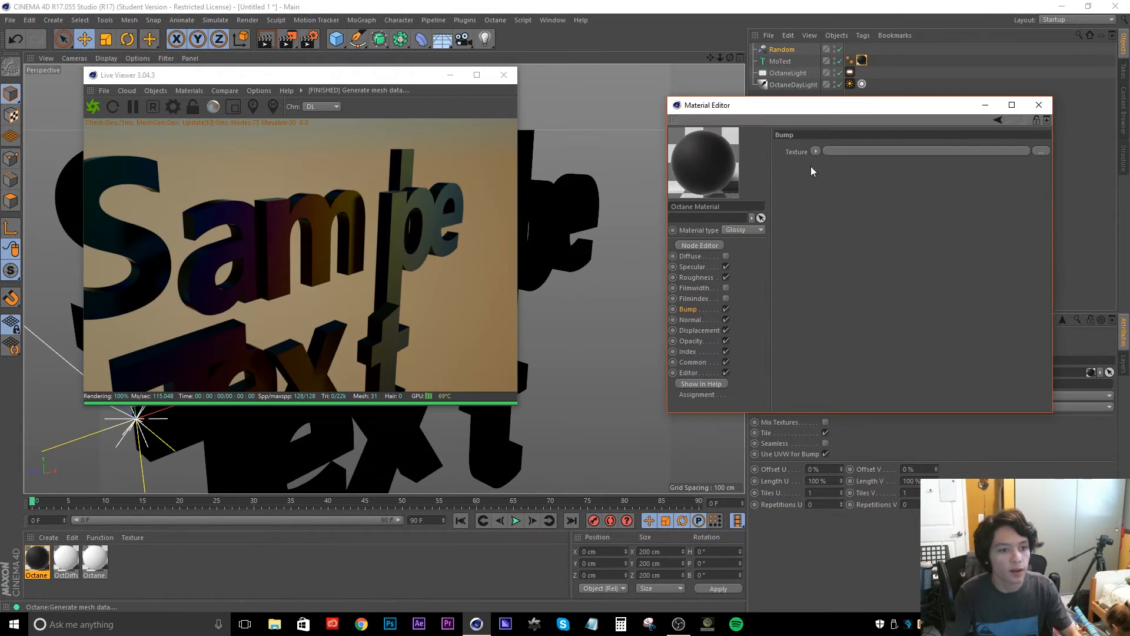
{"action": "mouse_move", "coordinate": [765, 293]}
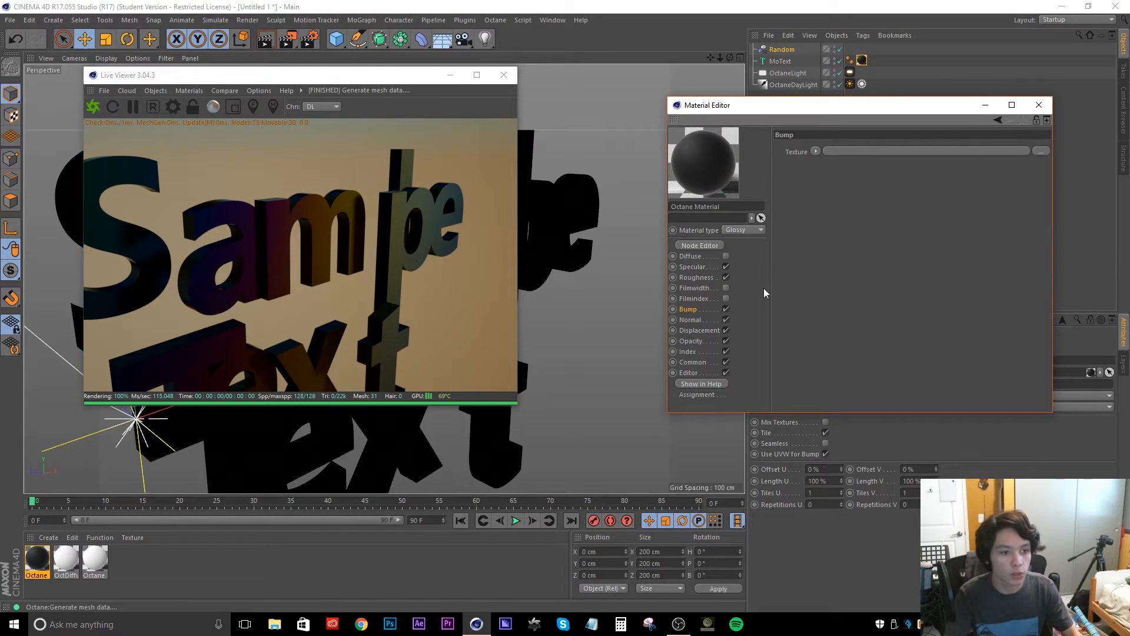
{"action": "left_click", "coordinate": [816, 151]}
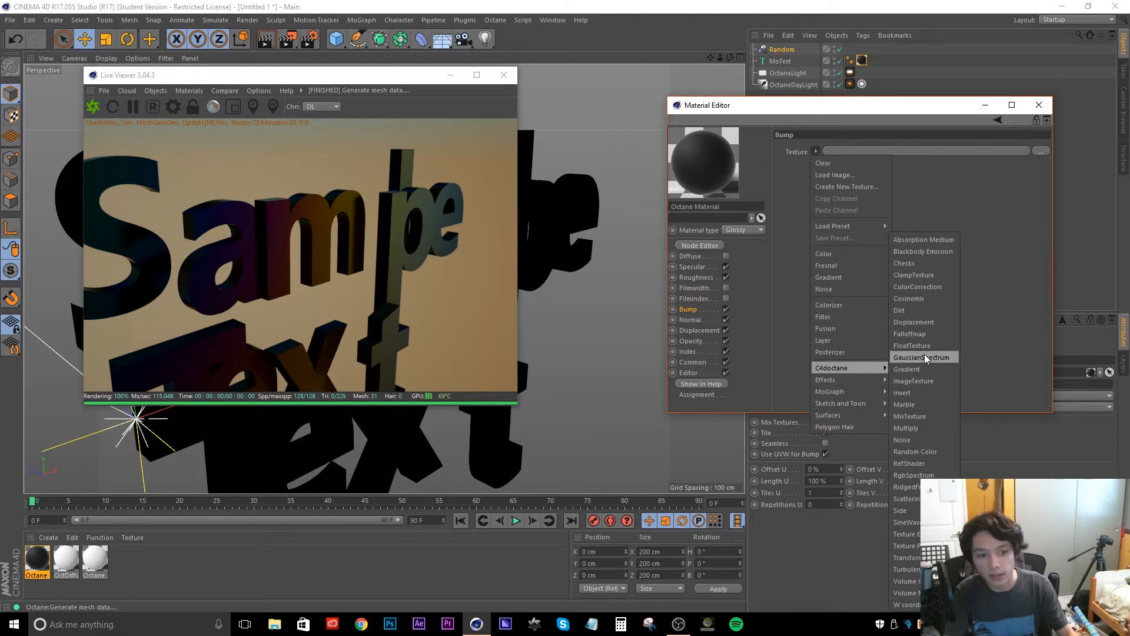
{"action": "left_click", "coordinate": [913, 380]}
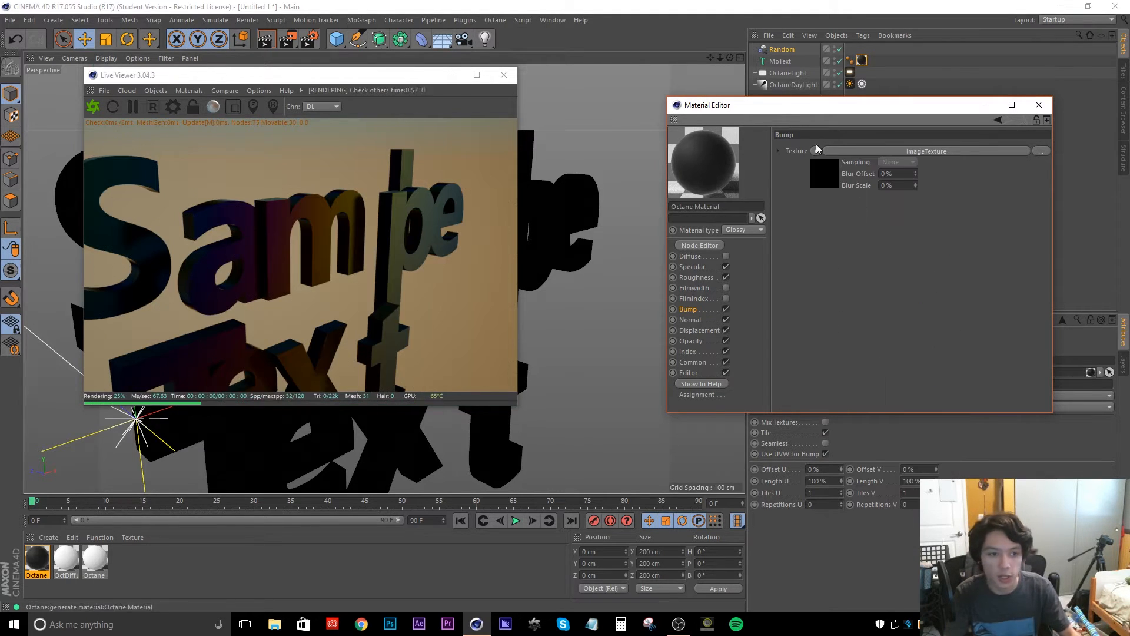
{"action": "left_click", "coordinate": [1042, 151]}
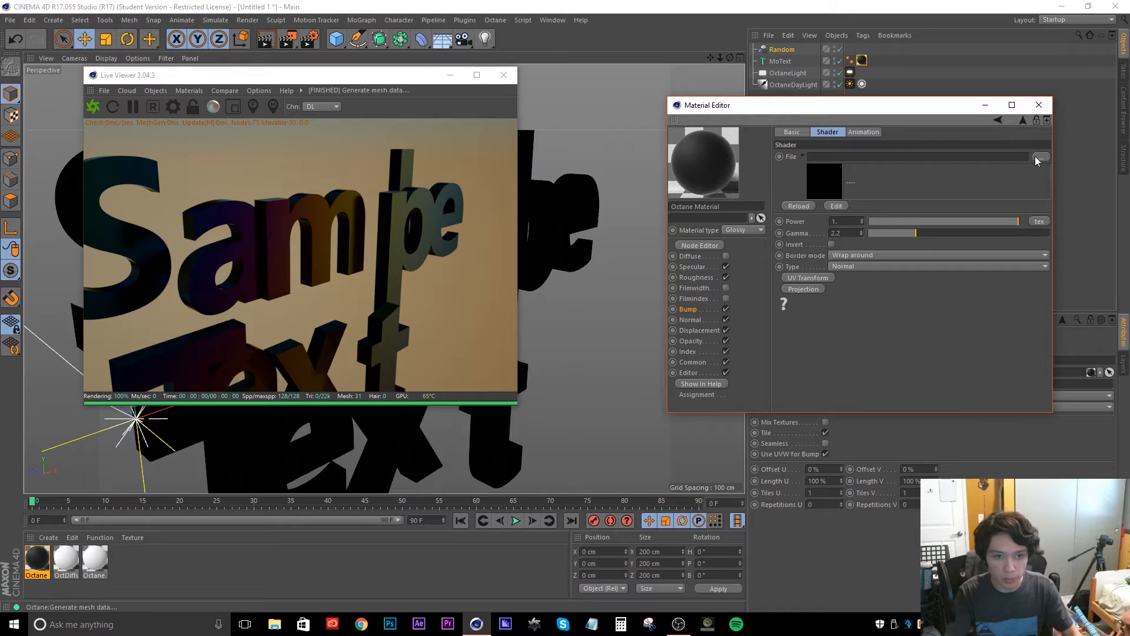
{"action": "left_click", "coordinate": [1039, 157]}
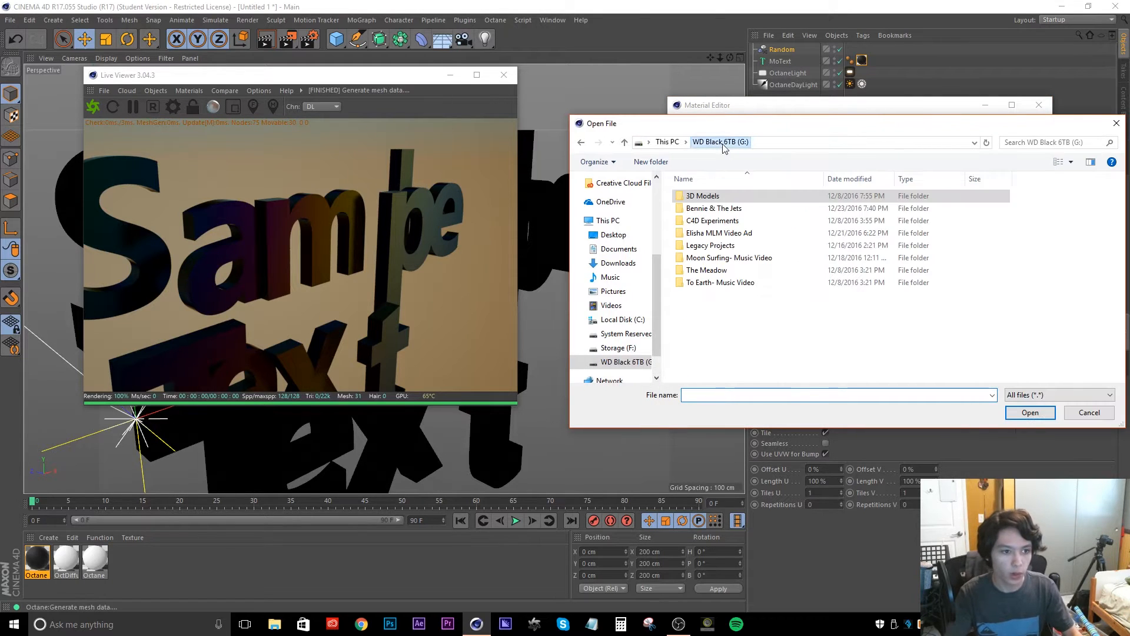
{"action": "double_click", "coordinate": [702, 196]}
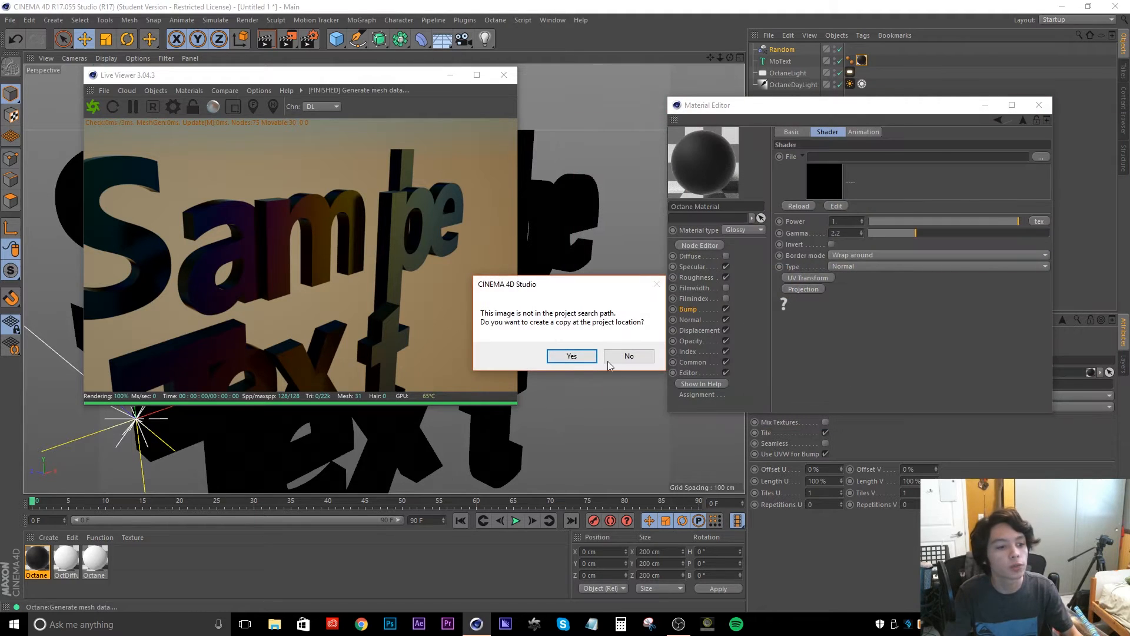
{"action": "left_click", "coordinate": [628, 355]}
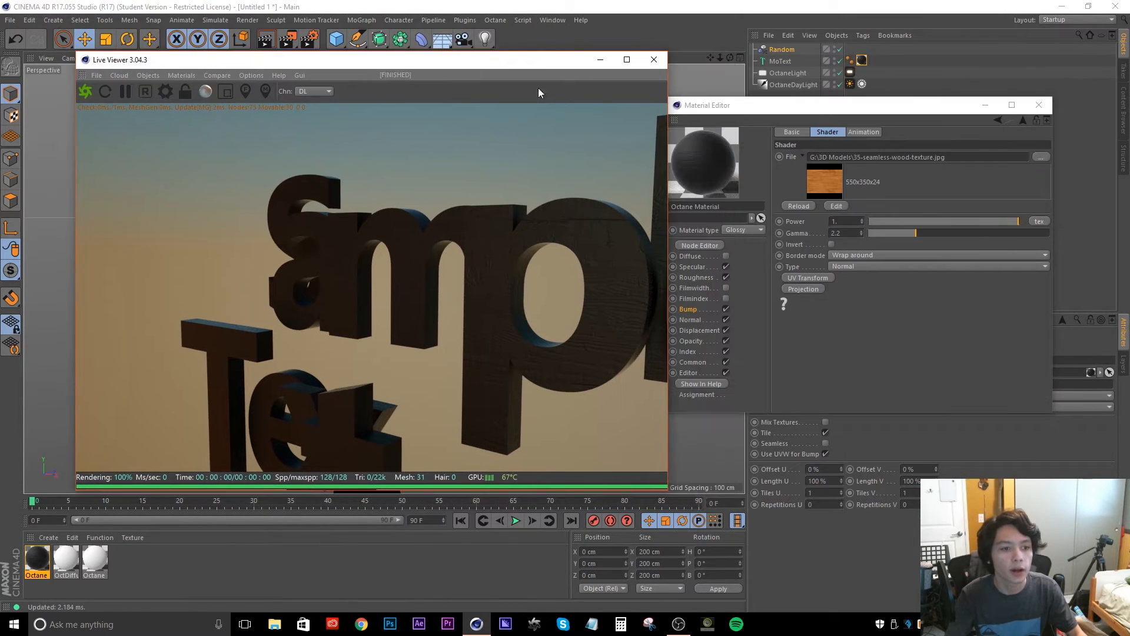
Turn the Diffuse channel back on, clear its gradient texture and return to the bump settings
{"action": "left_click", "coordinate": [691, 256]}
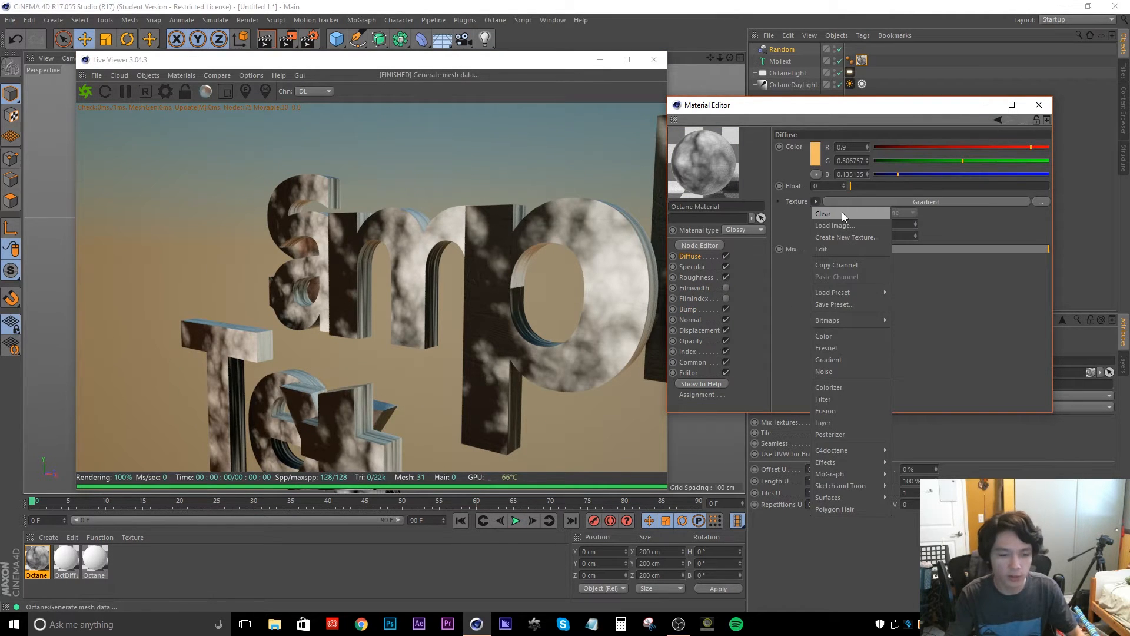
{"action": "left_click", "coordinate": [823, 213]}
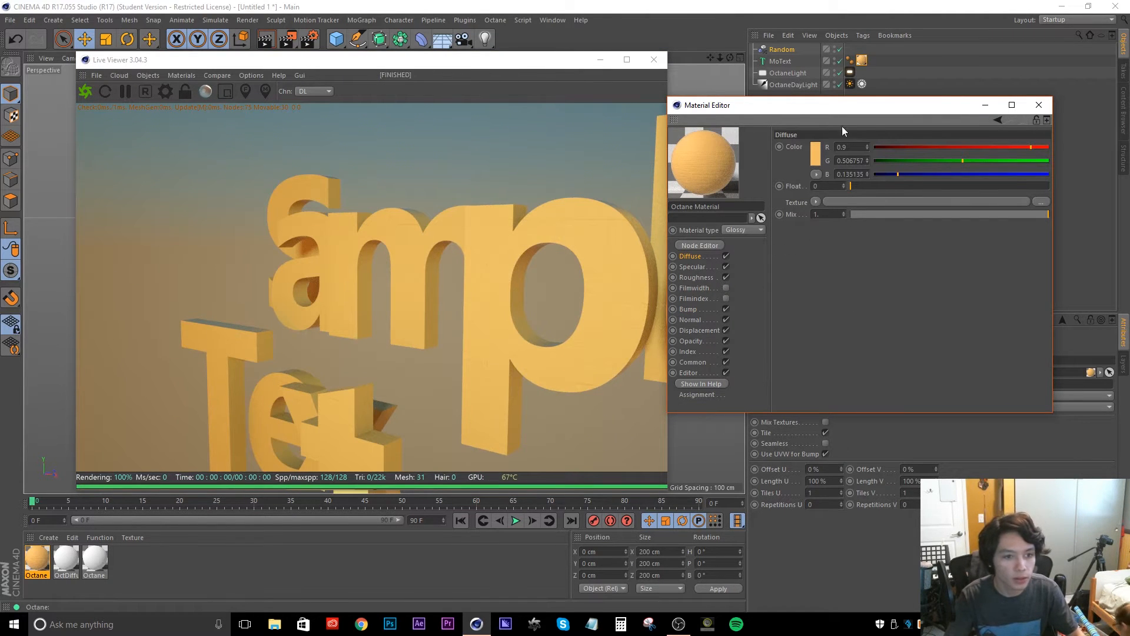
{"action": "left_click", "coordinate": [816, 146]}
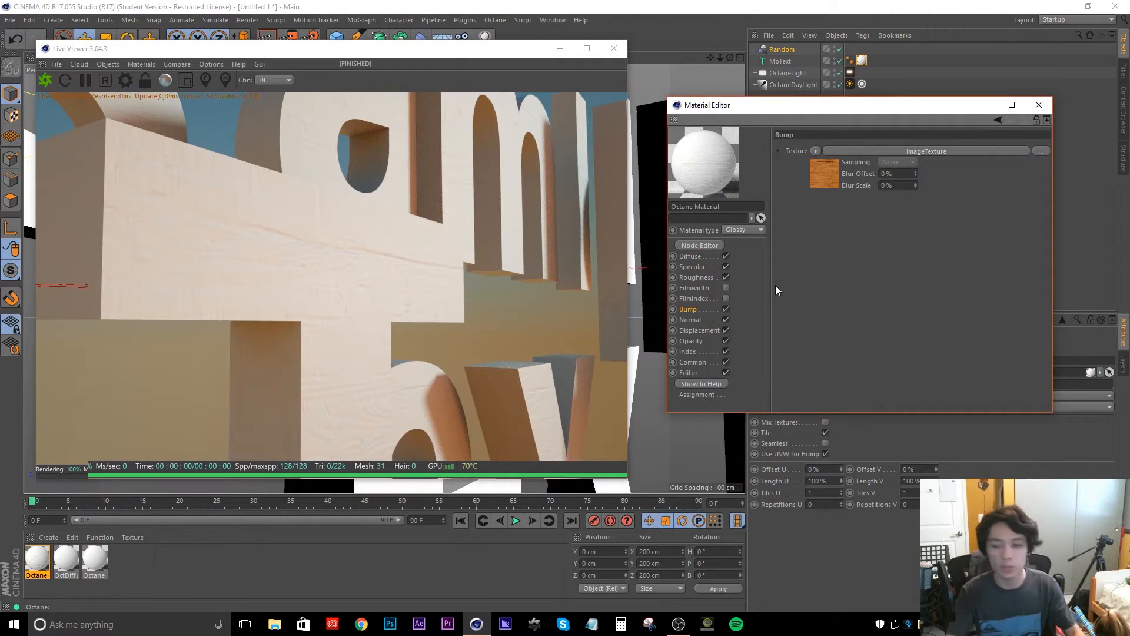
{"action": "mouse_move", "coordinate": [776, 289]}
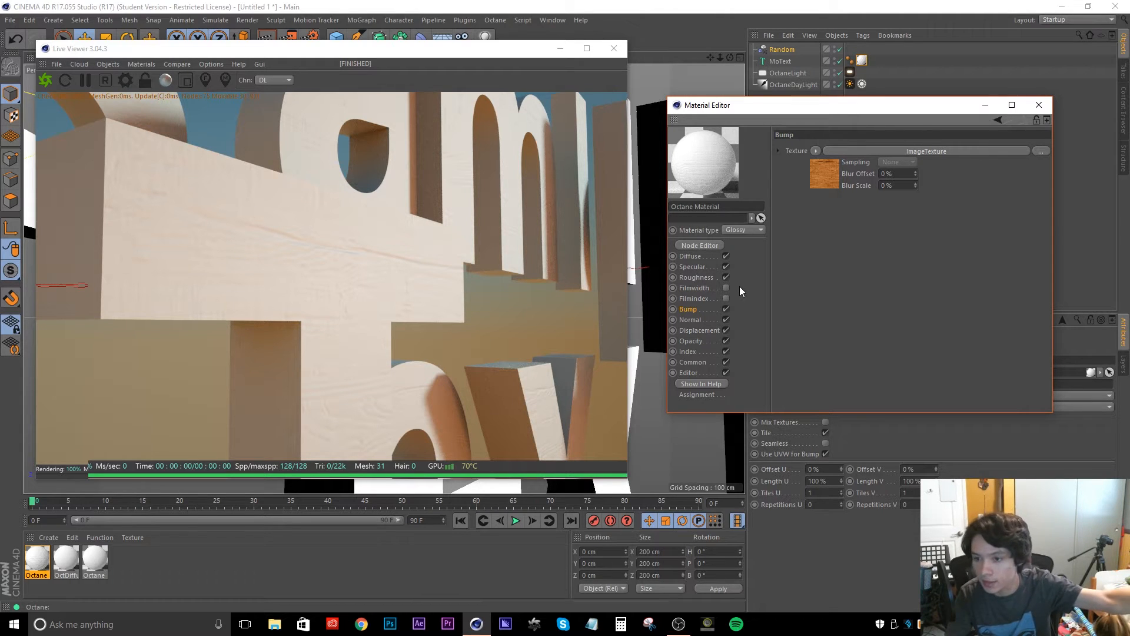
{"action": "mouse_move", "coordinate": [732, 297]}
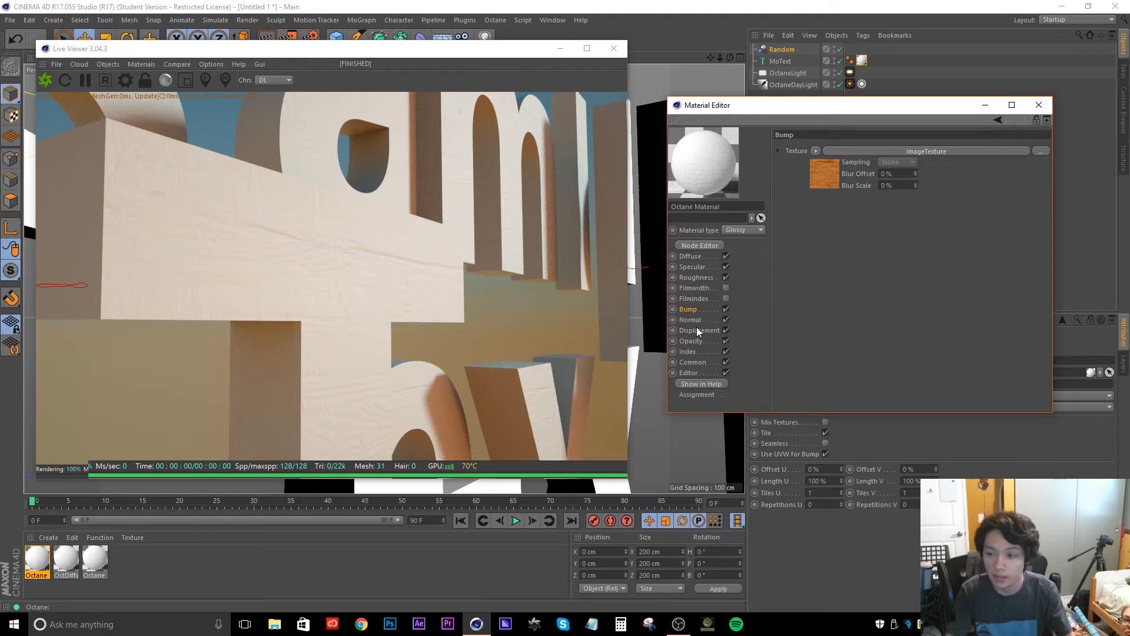
{"action": "mouse_move", "coordinate": [702, 325]}
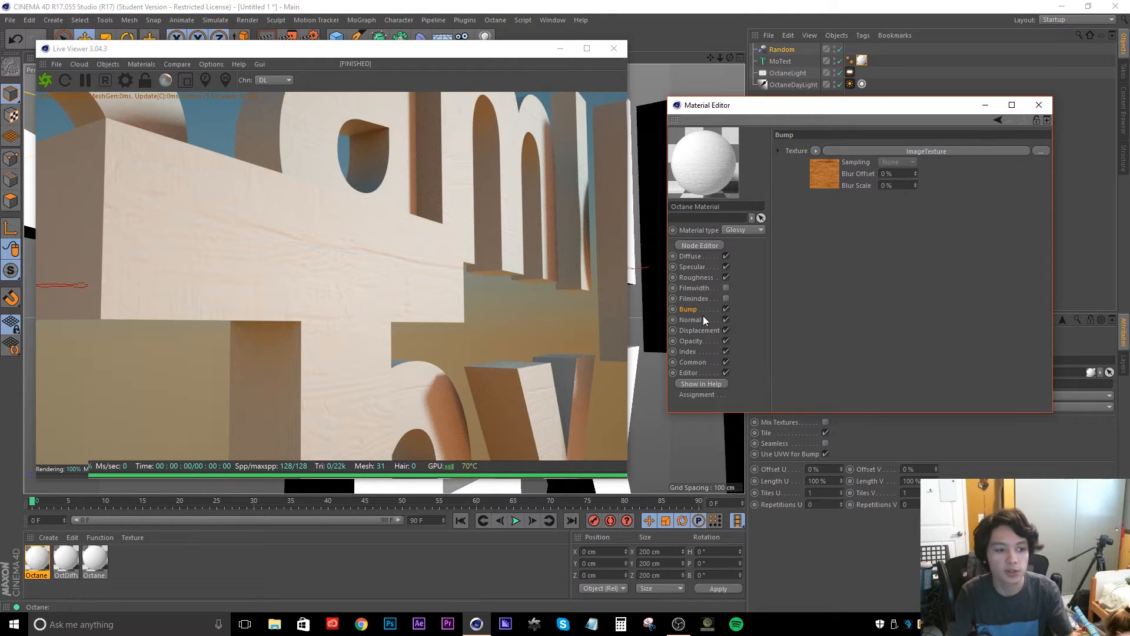
Add an Octane Displacement shader to the material's Displacement channel
{"action": "left_click", "coordinate": [690, 320]}
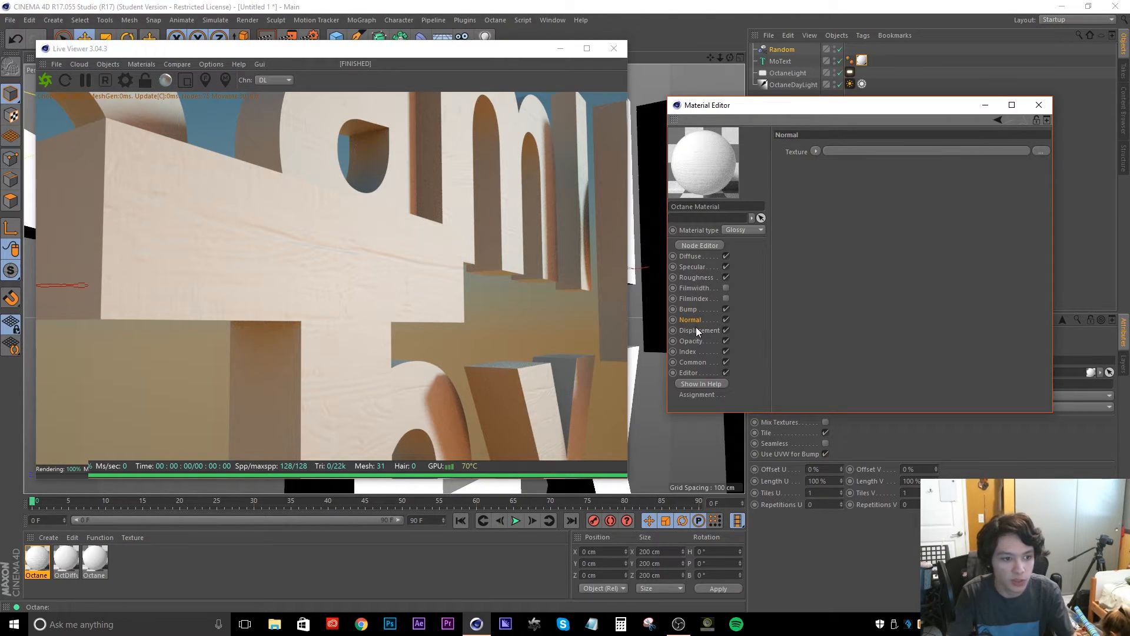
{"action": "left_click", "coordinate": [696, 329]}
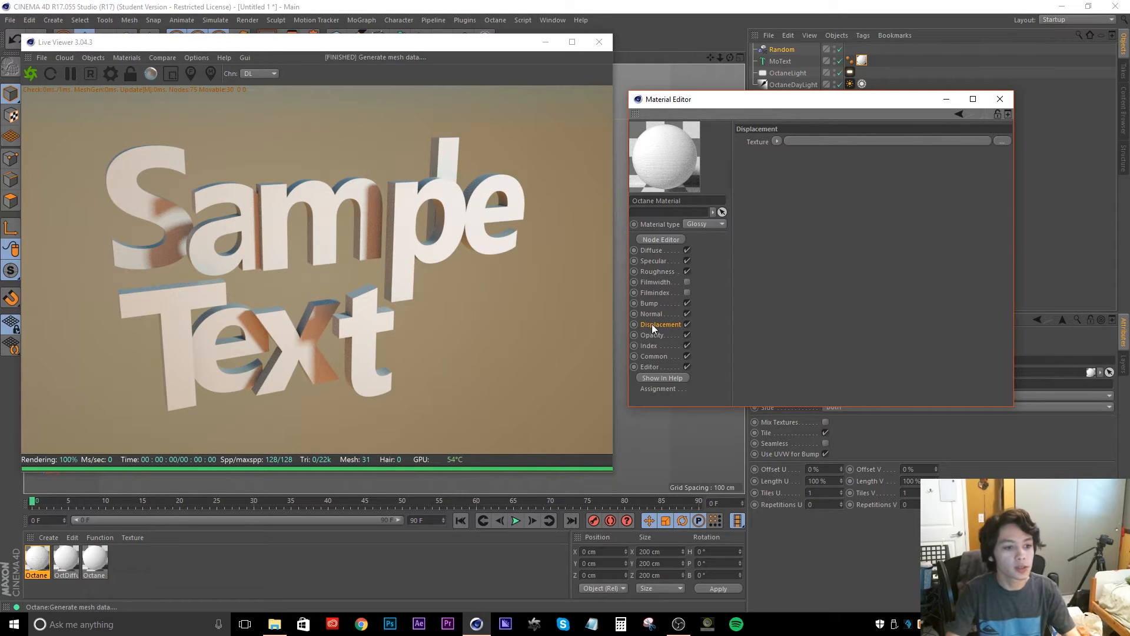
{"action": "left_click", "coordinate": [778, 141]}
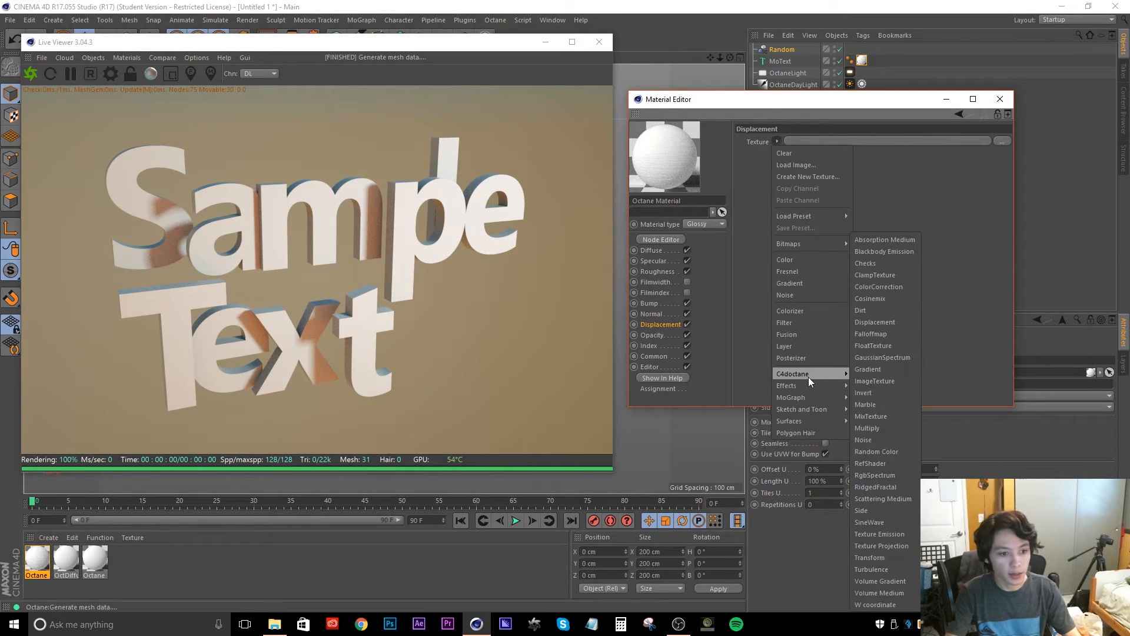
{"action": "mouse_move", "coordinate": [875, 321]}
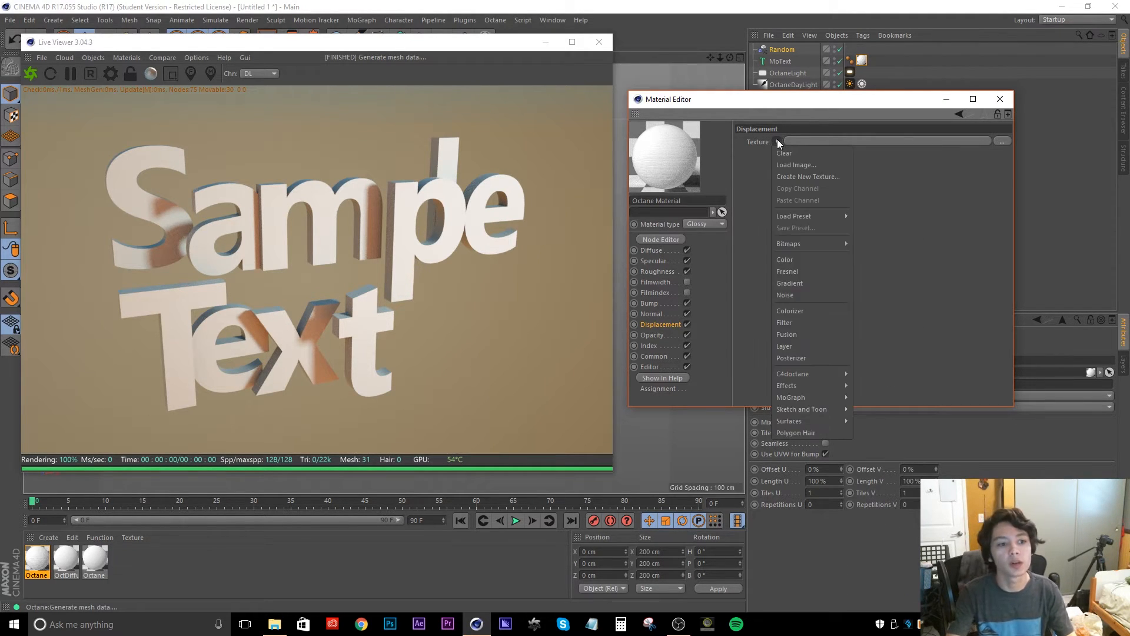
{"action": "mouse_move", "coordinate": [917, 214]}
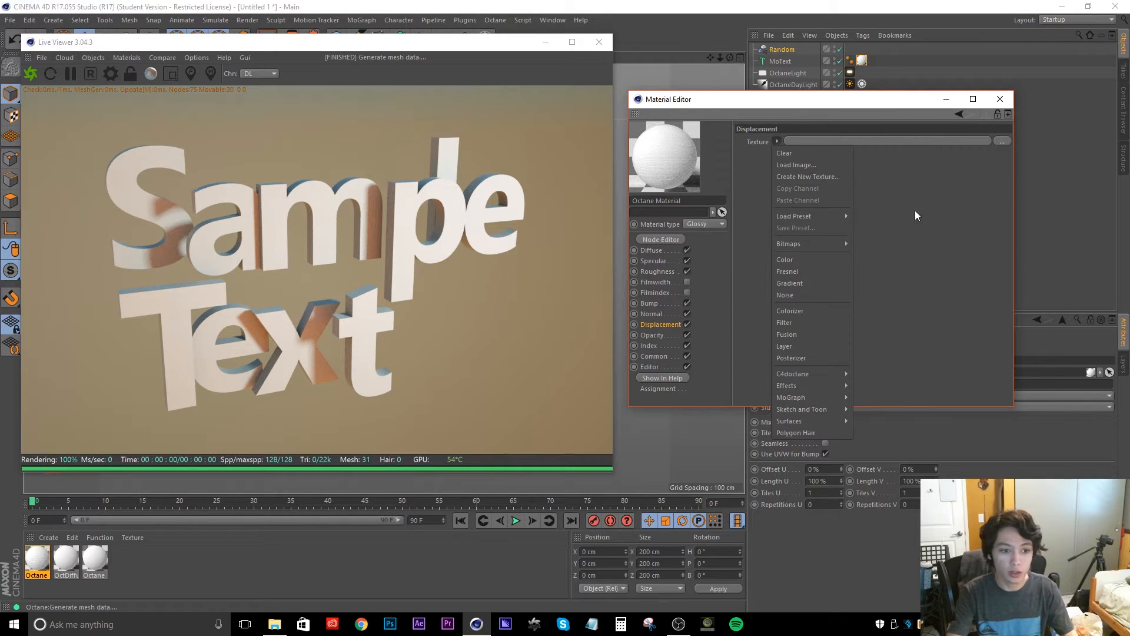
{"action": "left_click", "coordinate": [792, 373]}
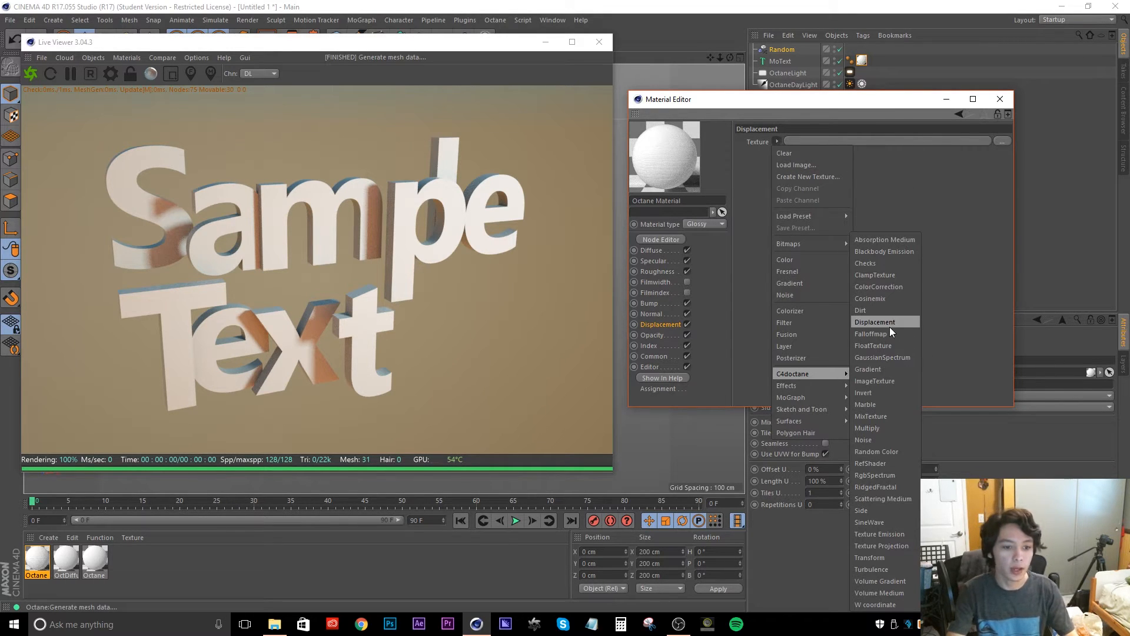
{"action": "left_click", "coordinate": [874, 322]}
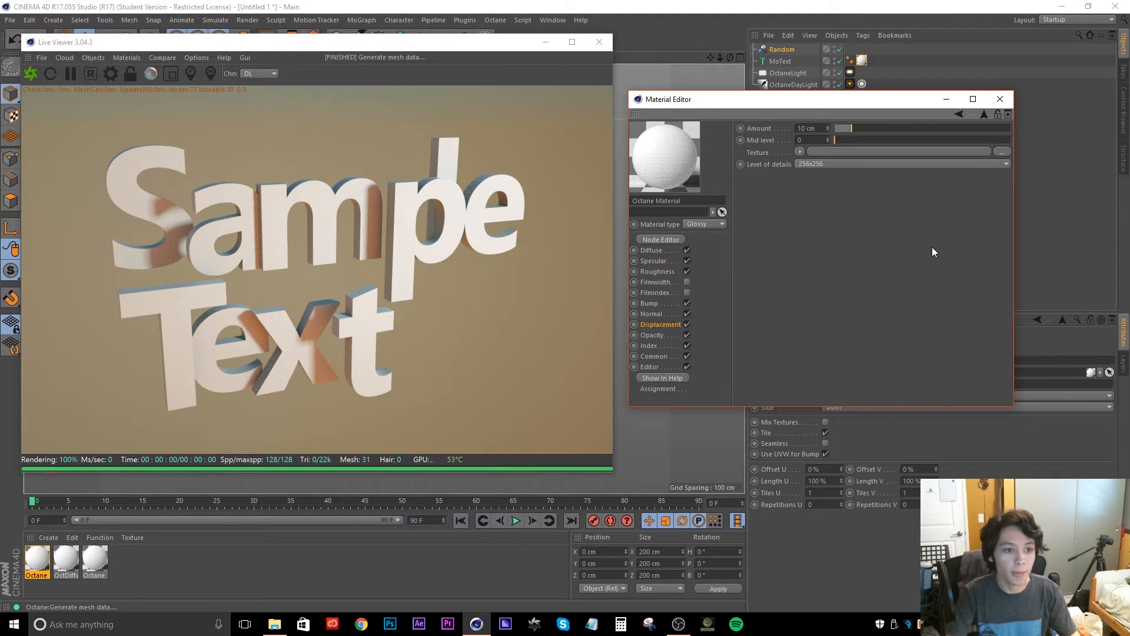
Load 35-seamless-wood-texture as the displacement shader's image for carved wooden relief
{"action": "left_click", "coordinate": [1001, 152]}
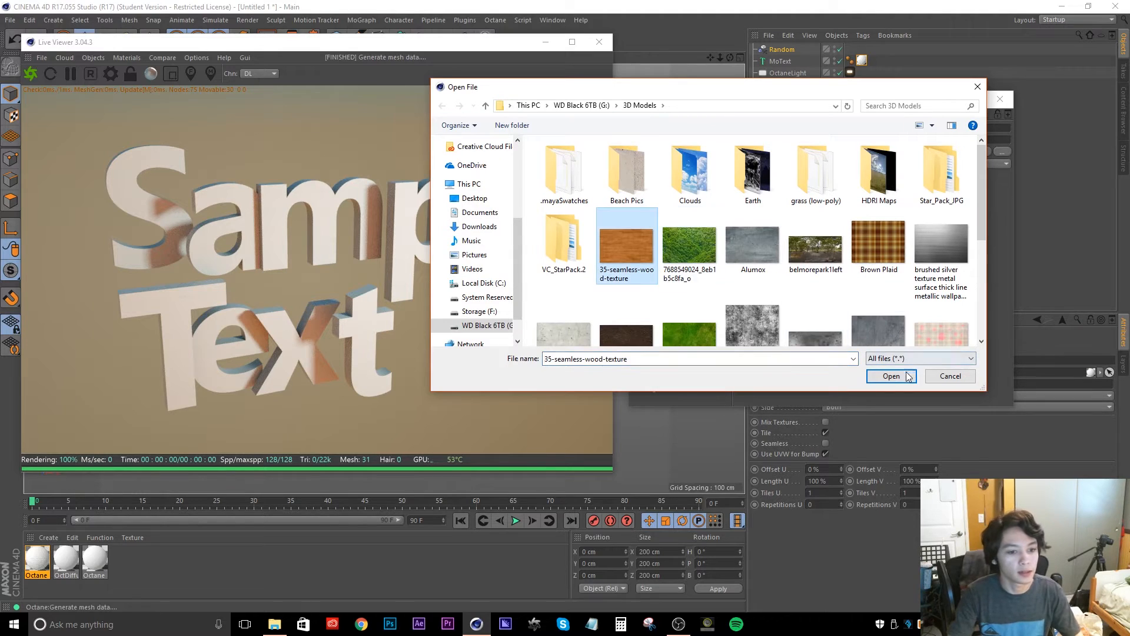
{"action": "left_click", "coordinate": [891, 376]}
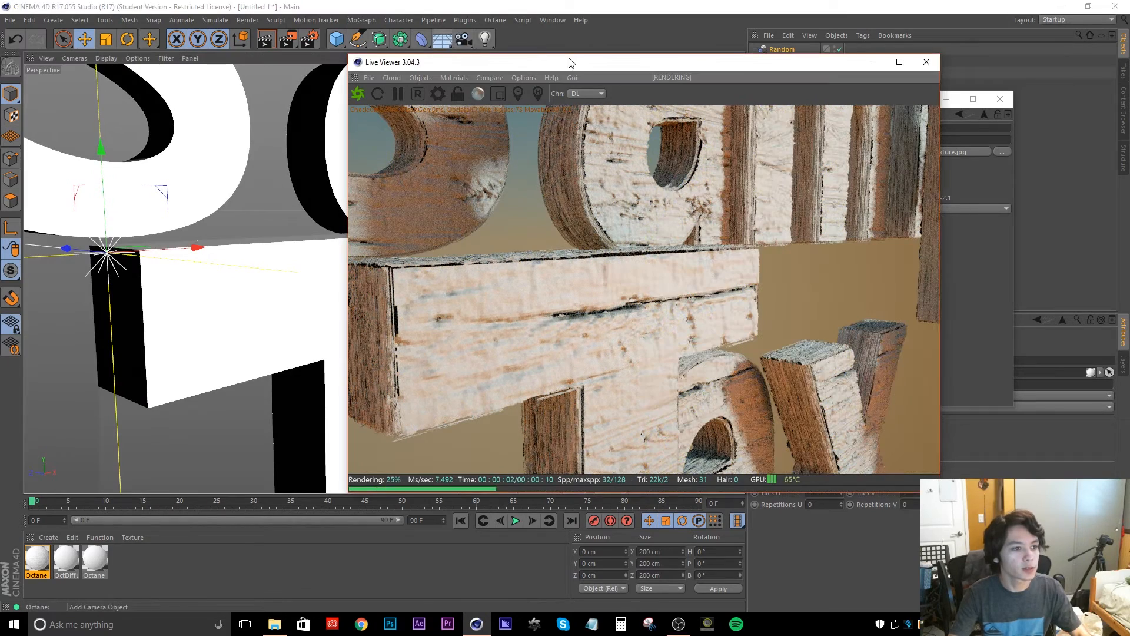
Move the Live Viewer aside and set displacement Level of details to 2048x2048
{"action": "left_click_drag", "start_coordinate": [570, 61], "coordinate": [390, 47]}
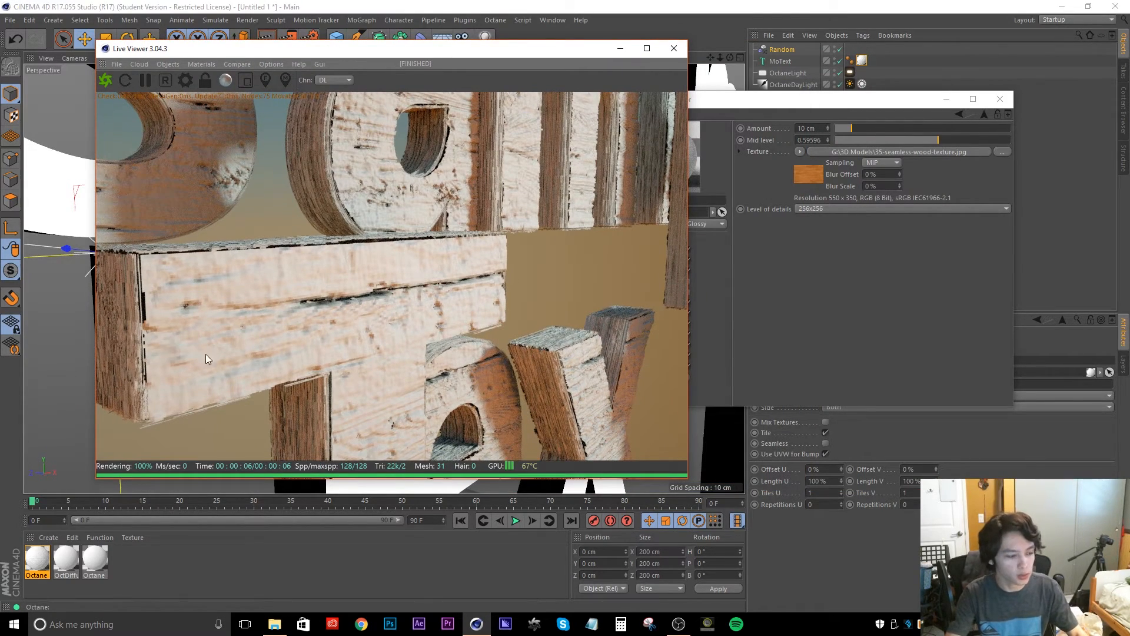
{"action": "mouse_move", "coordinate": [896, 338]}
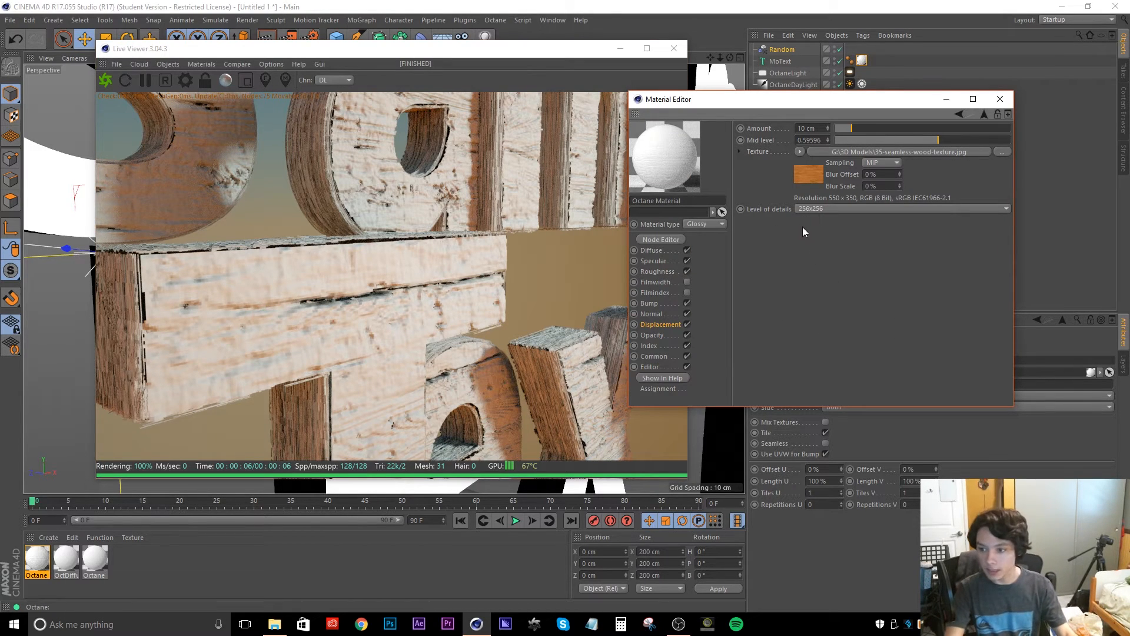
{"action": "left_click", "coordinate": [1004, 208]}
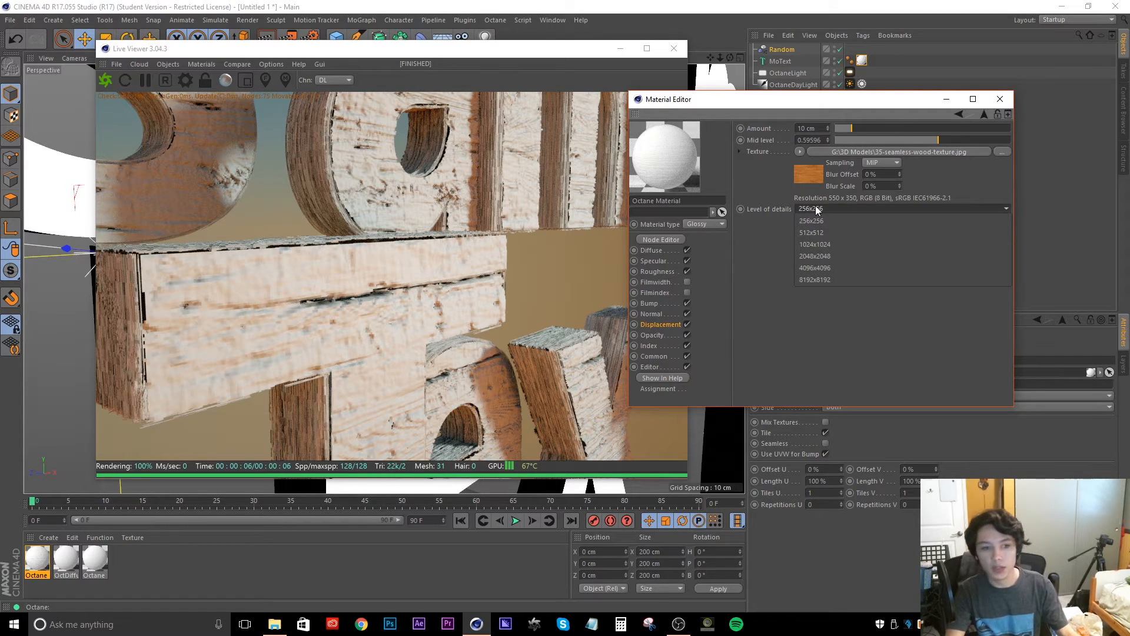
{"action": "mouse_move", "coordinate": [811, 220]}
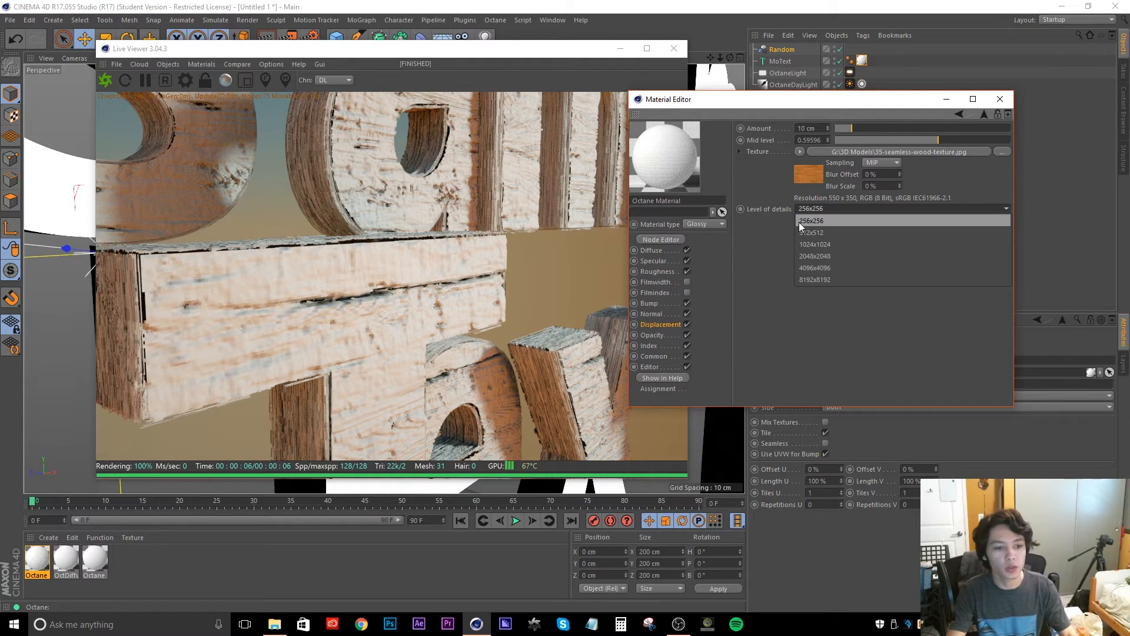
{"action": "mouse_move", "coordinate": [829, 224]}
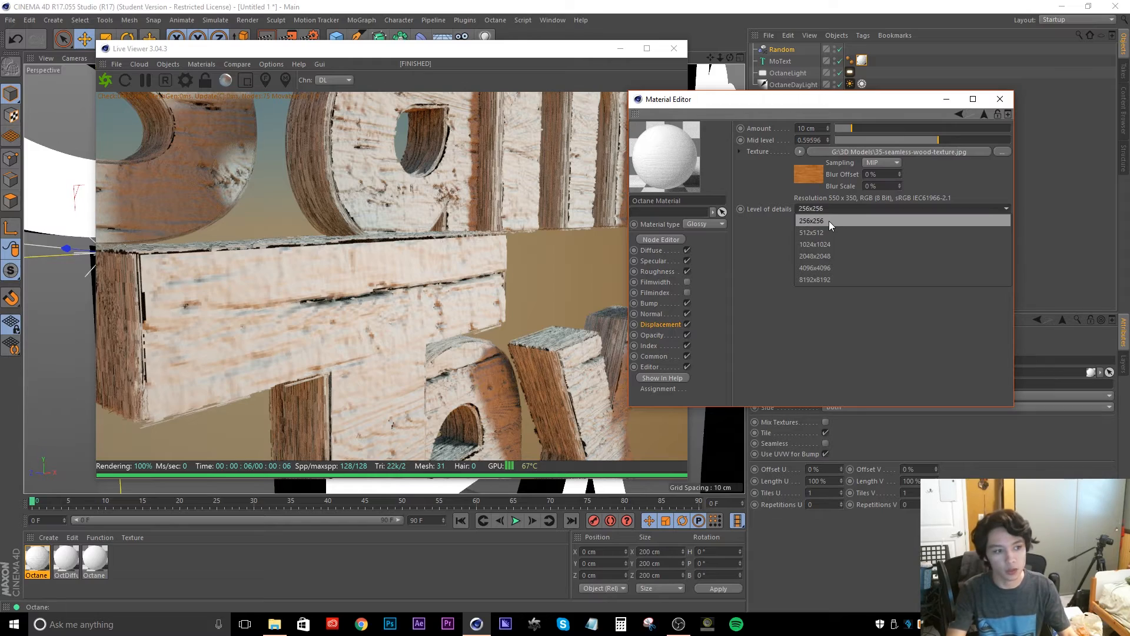
{"action": "mouse_move", "coordinate": [813, 255]}
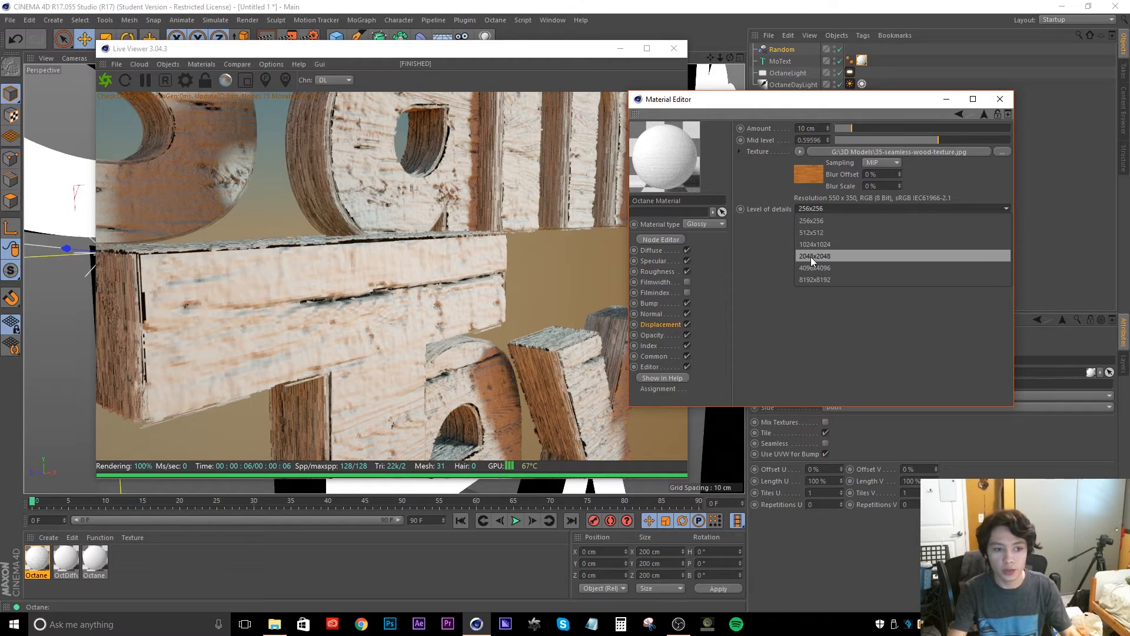
{"action": "left_click", "coordinate": [813, 255]}
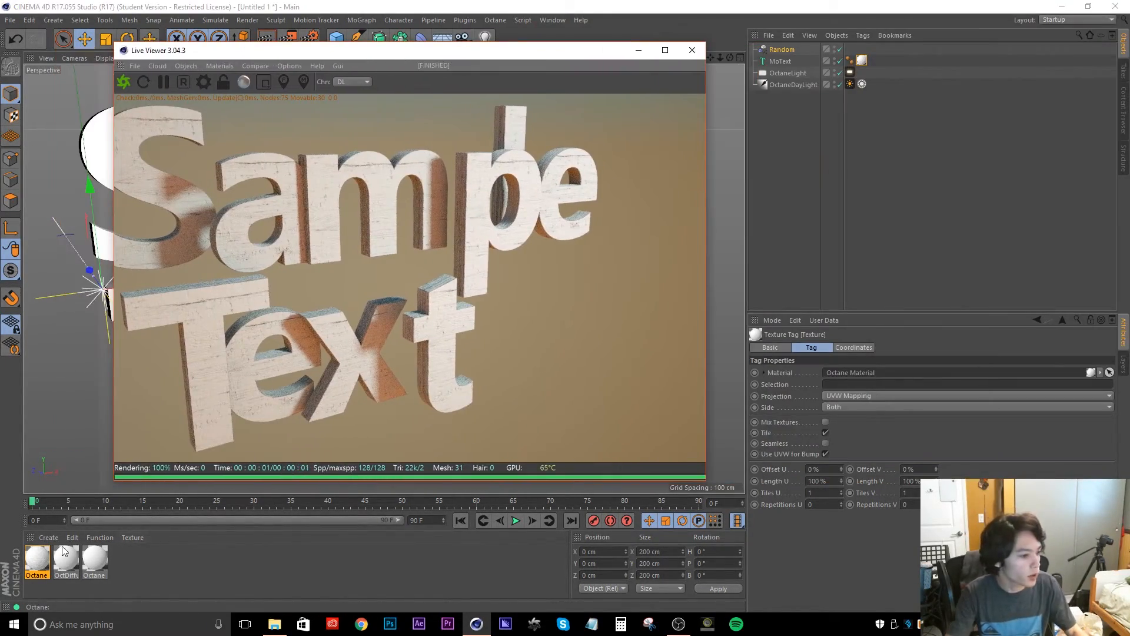
Reopen the Octane material, test a ~68 cm displacement, keep Amount at 10 cm
{"action": "double_click", "coordinate": [37, 562]}
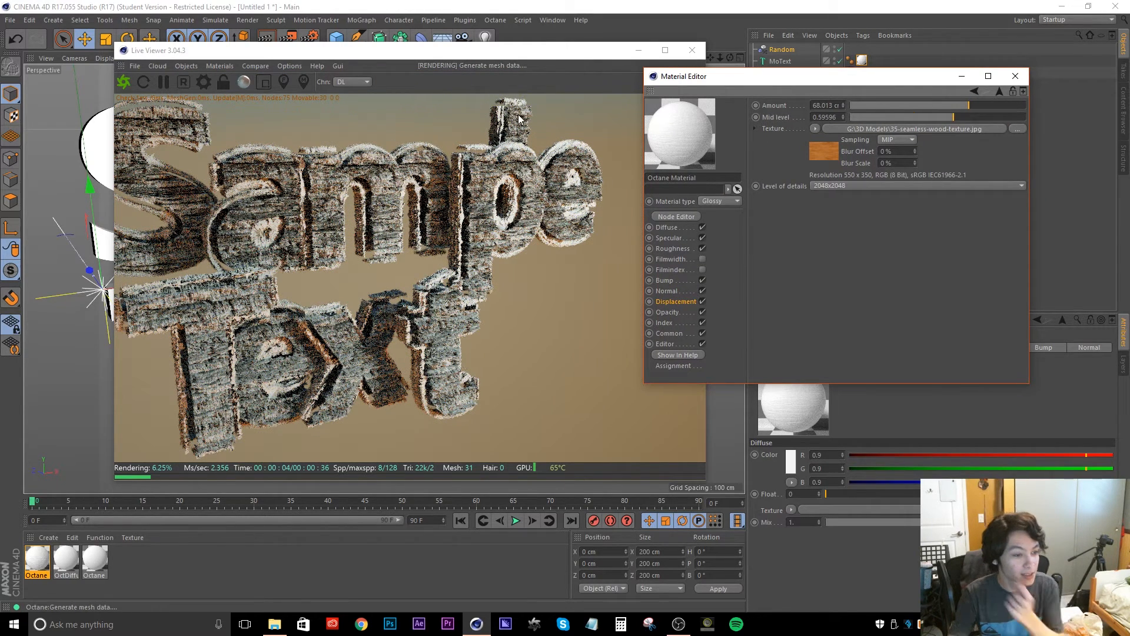
{"action": "mouse_move", "coordinate": [510, 82]}
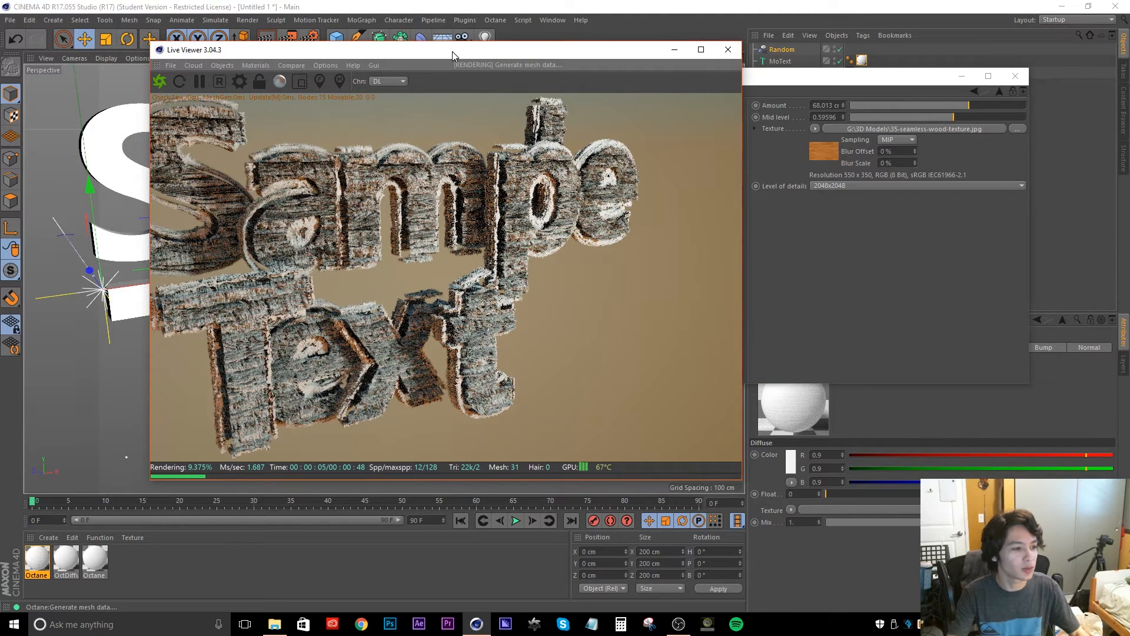
{"action": "mouse_move", "coordinate": [876, 350]}
{"action": "type", "text": "10"}
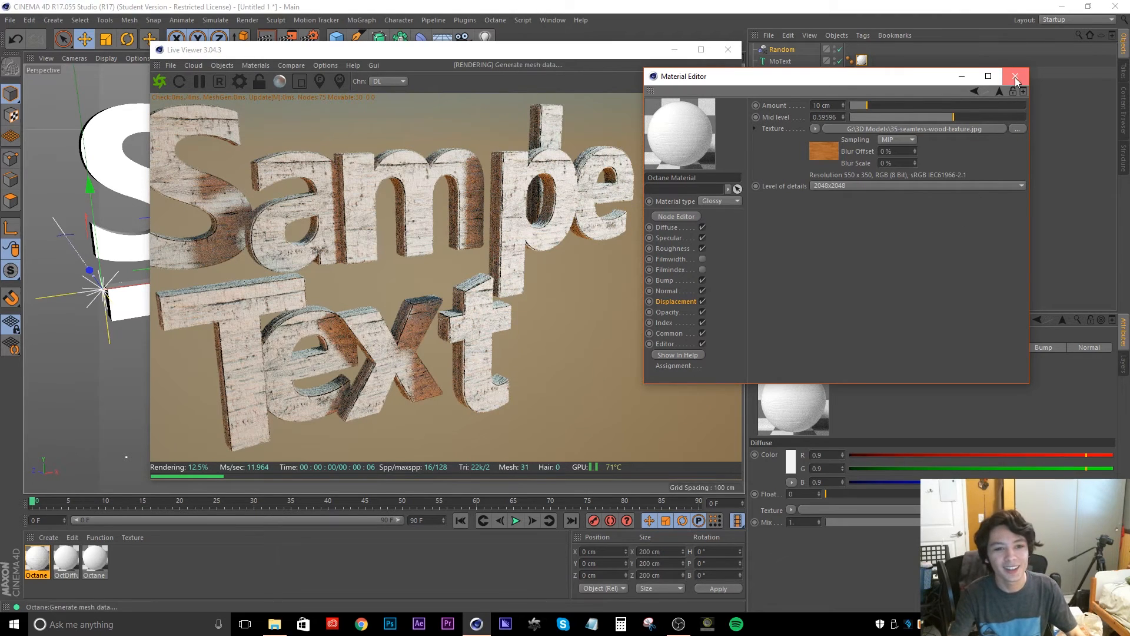
{"action": "left_click", "coordinate": [1016, 76]}
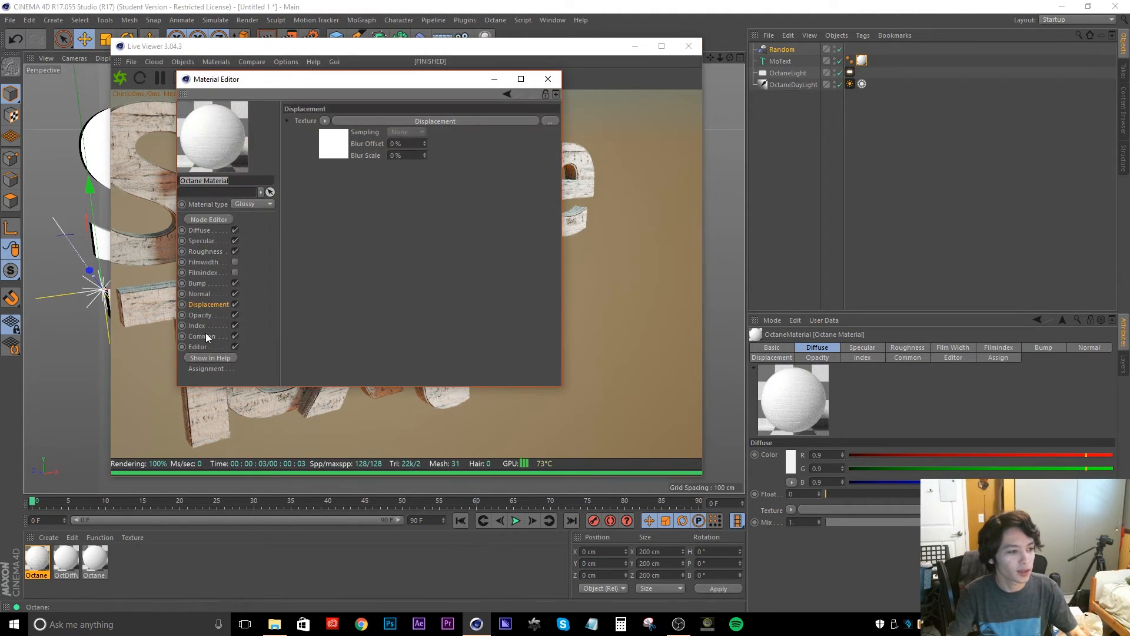
Load low_poly_grass_opacity from the grass (low-poly) folder as the wood material's Opacity texture
{"action": "left_click", "coordinate": [200, 316]}
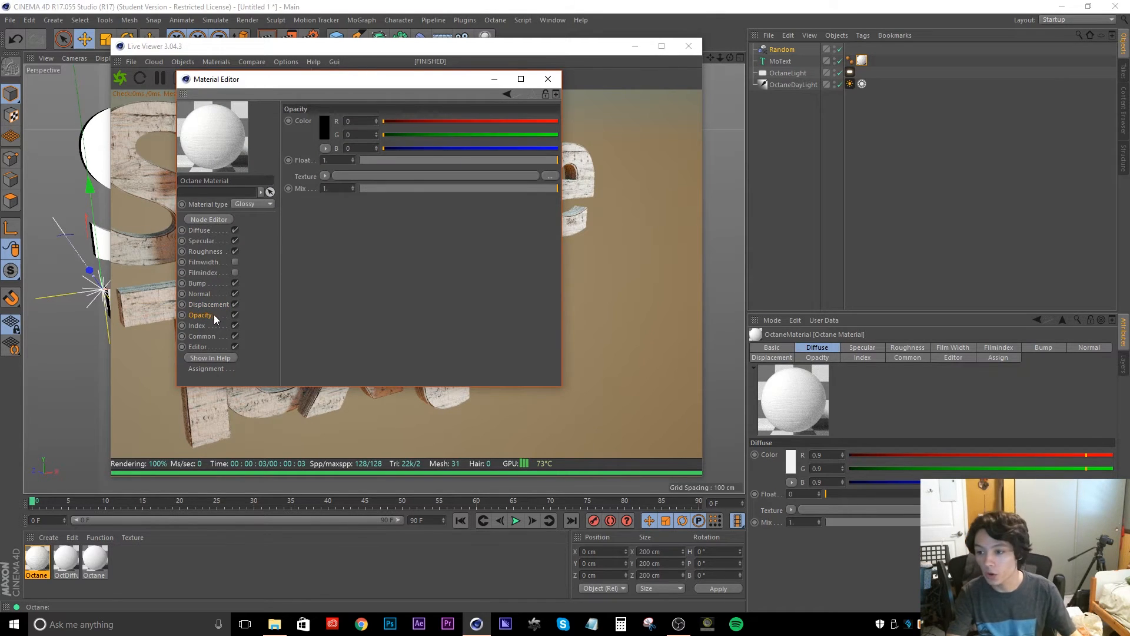
{"action": "mouse_move", "coordinate": [364, 339]}
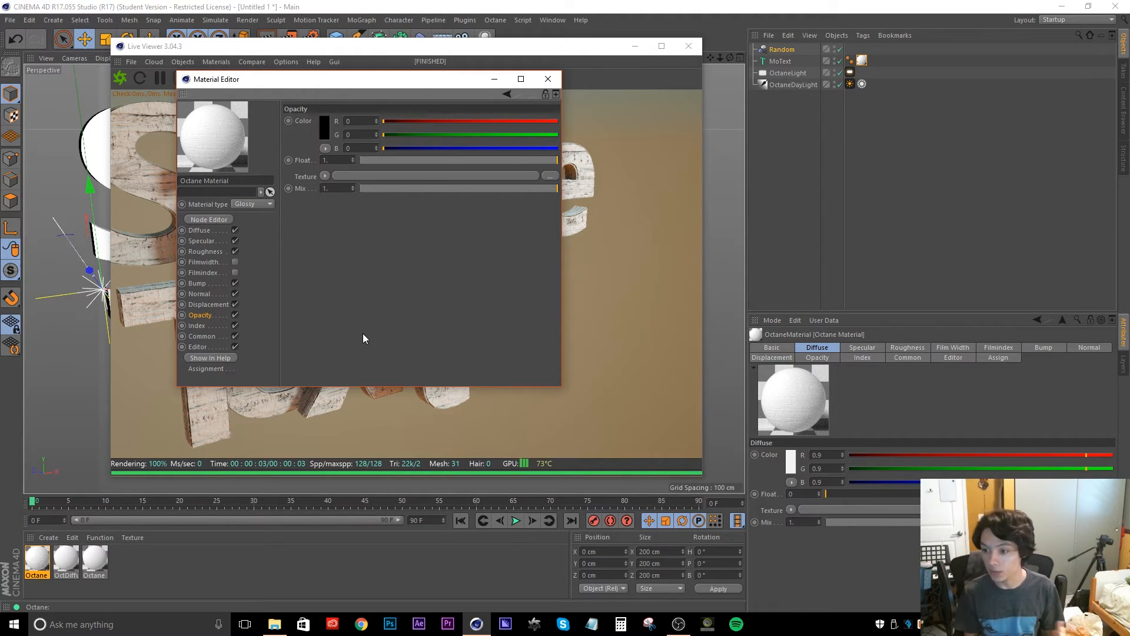
{"action": "mouse_move", "coordinate": [325, 179]}
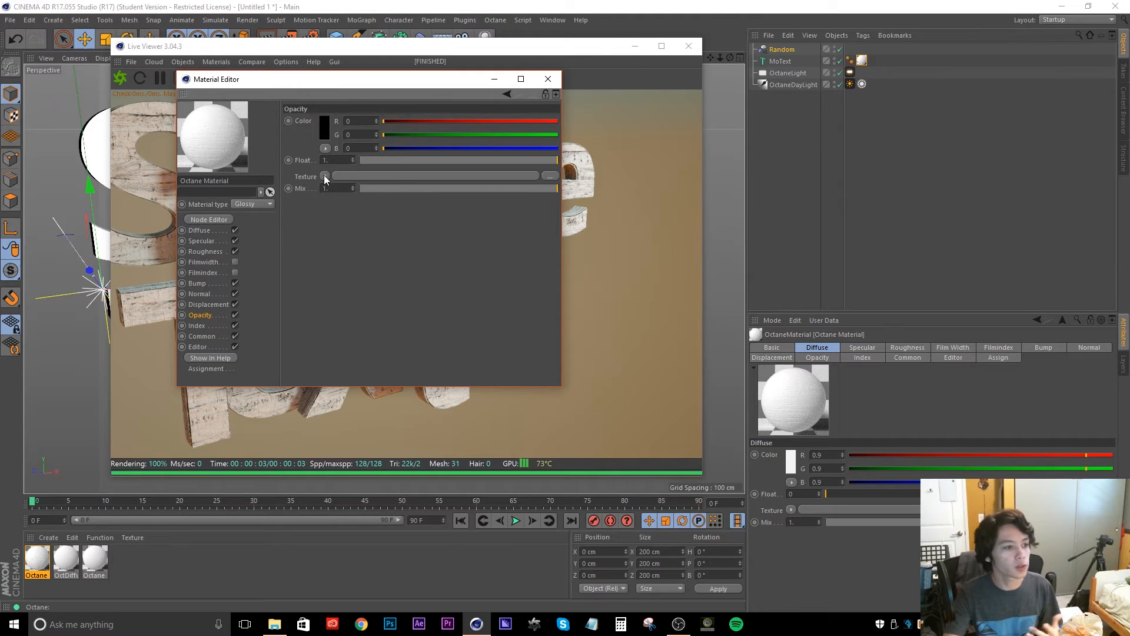
{"action": "left_click", "coordinate": [551, 175]}
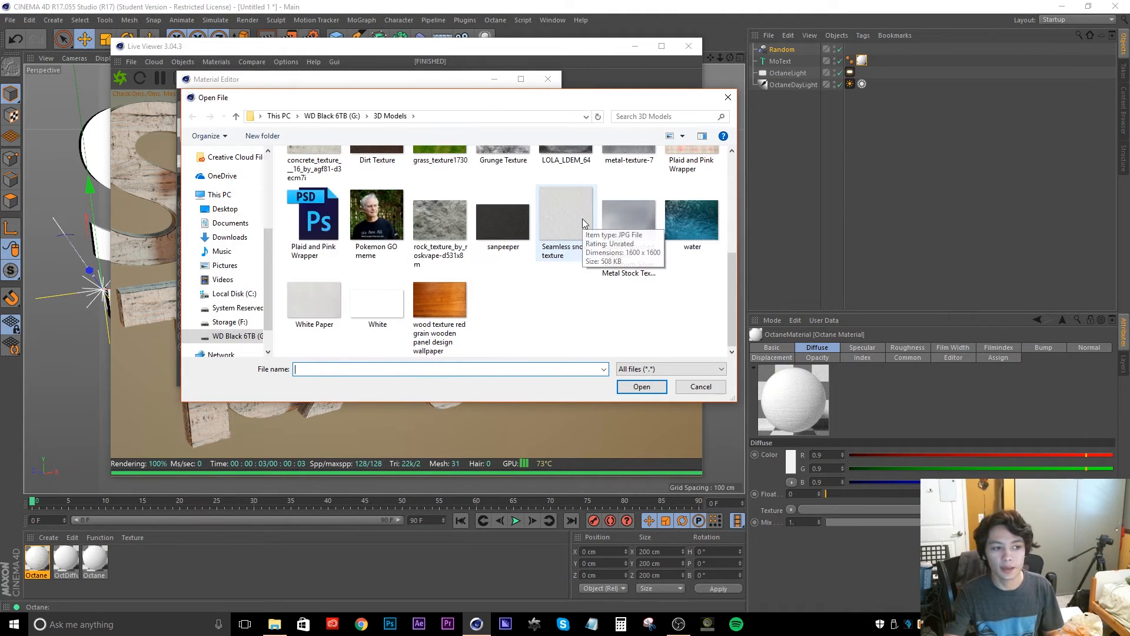
{"action": "scroll", "scroll_direction": "up", "scroll_amount": 3}
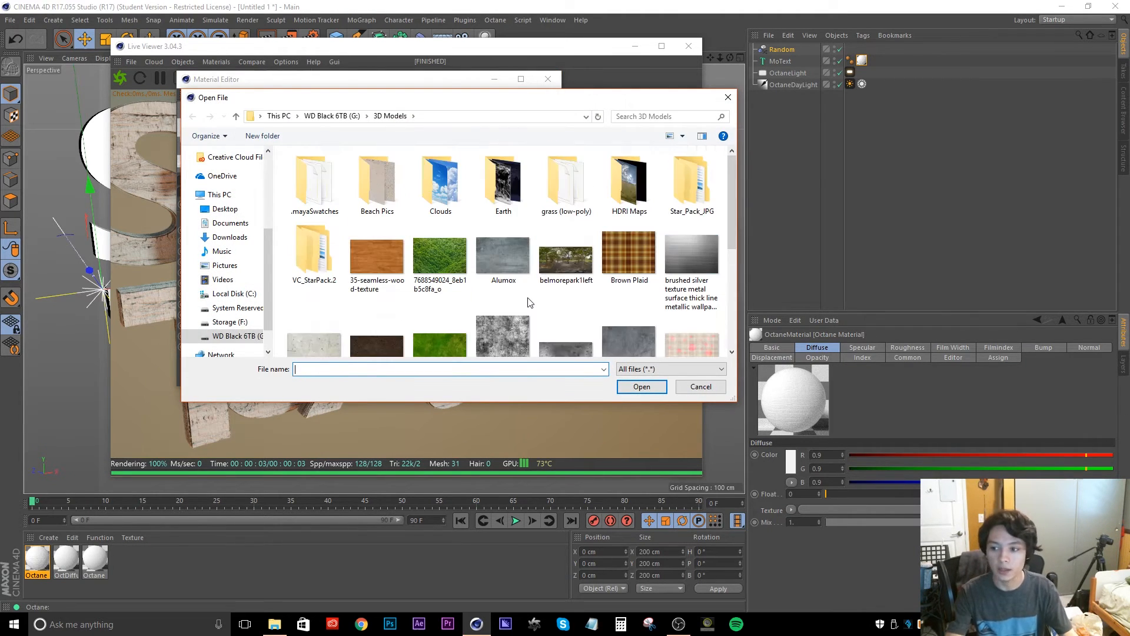
{"action": "mouse_move", "coordinate": [343, 129]}
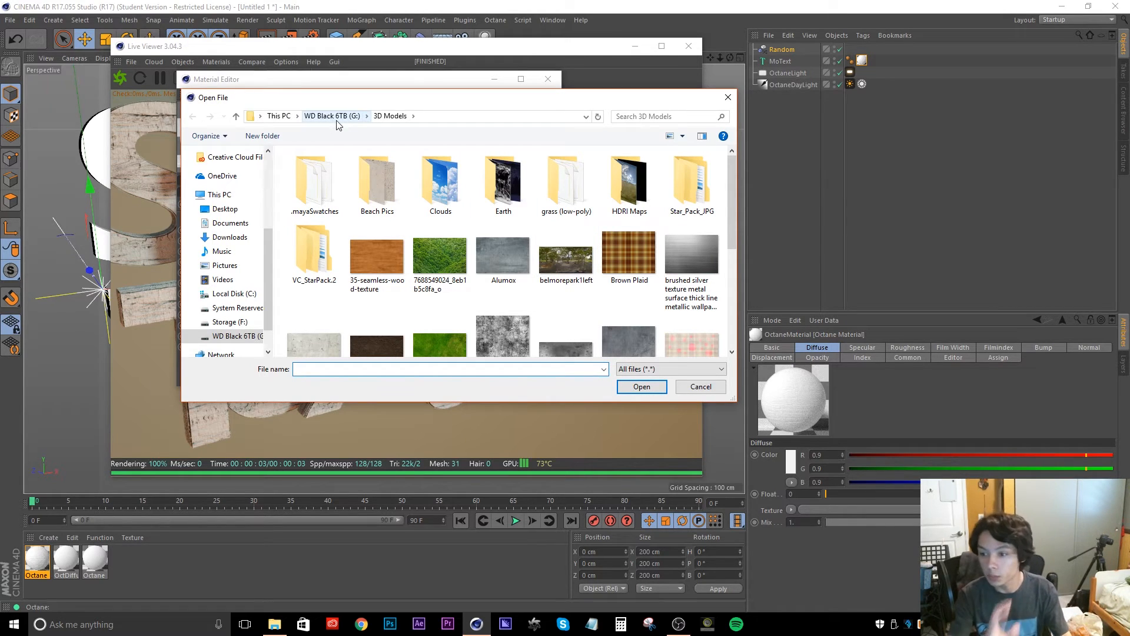
{"action": "left_click", "coordinate": [332, 115]}
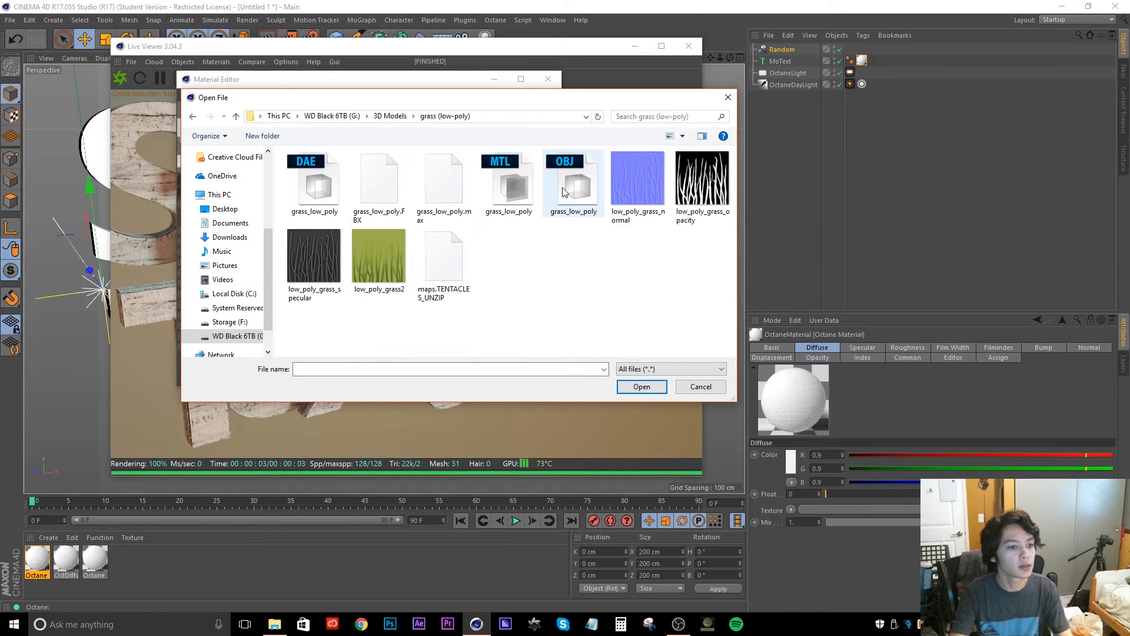
{"action": "left_click", "coordinate": [701, 177]}
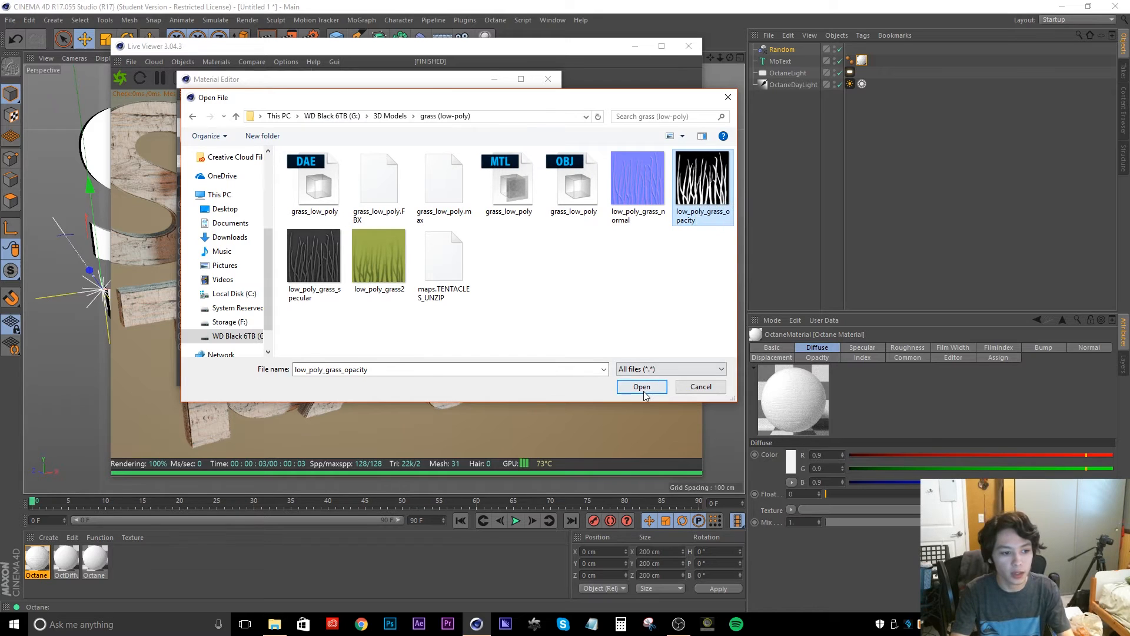
{"action": "left_click", "coordinate": [641, 387]}
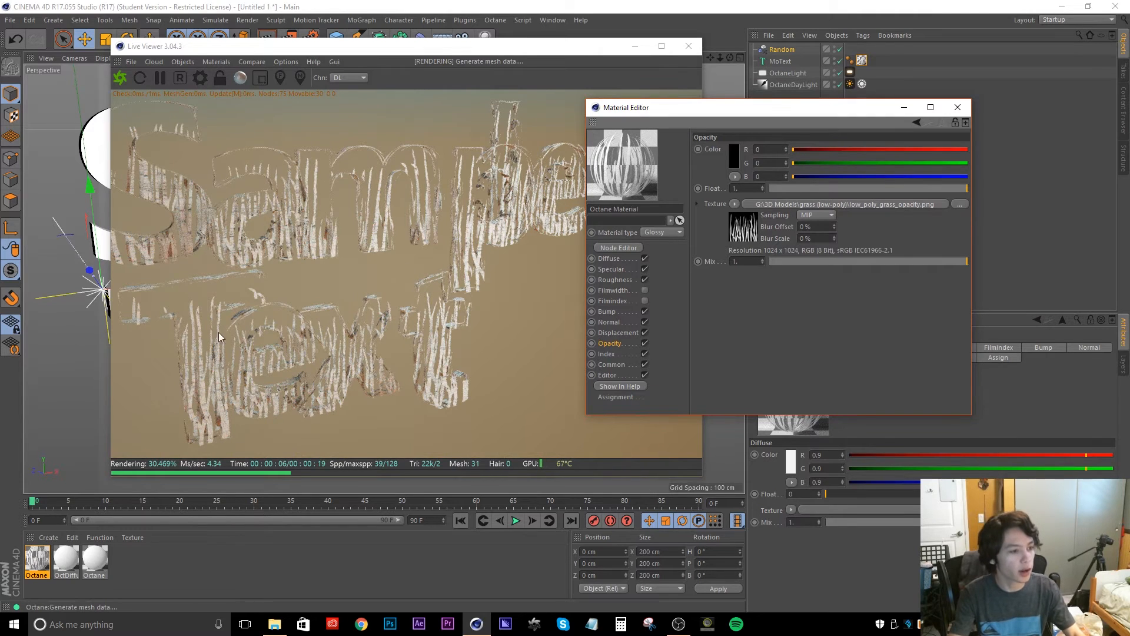
{"action": "mouse_move", "coordinate": [560, 120]}
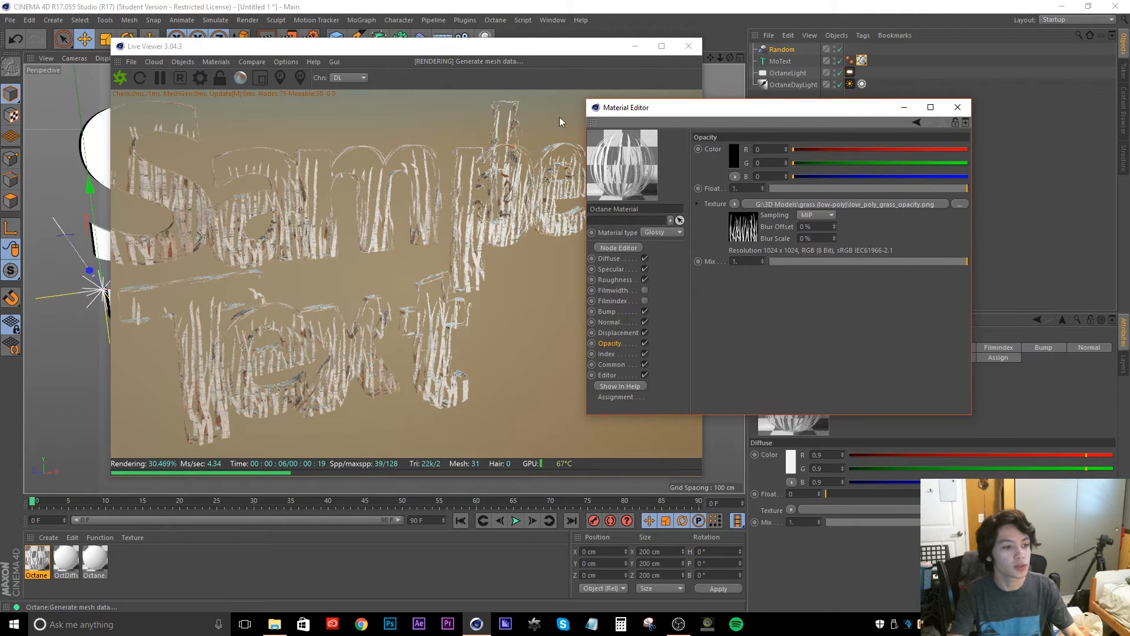
{"action": "mouse_move", "coordinate": [652, 352]}
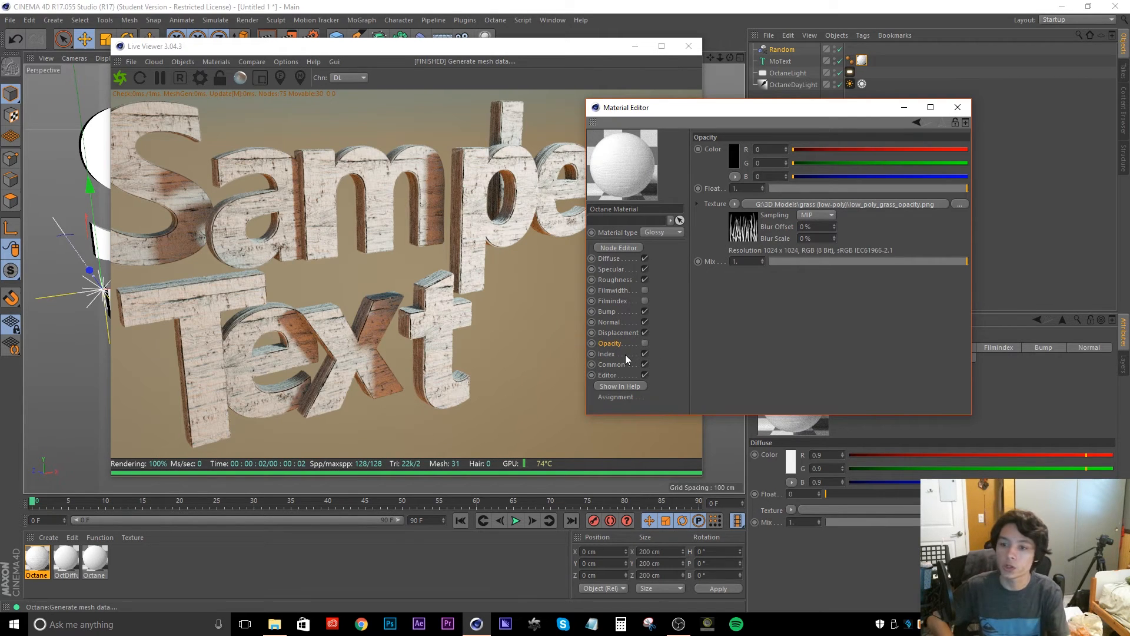
{"action": "mouse_move", "coordinate": [1112, 143]}
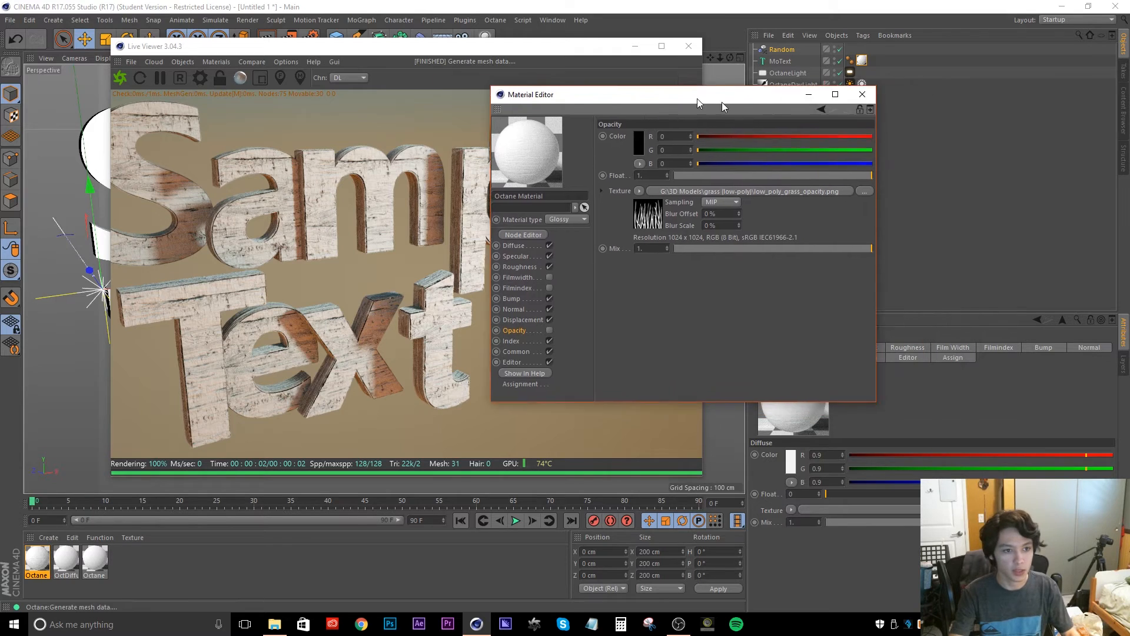
Close the viewer, create an Octane Mix Material and start renaming the wood glossy material
{"action": "left_click", "coordinate": [861, 95]}
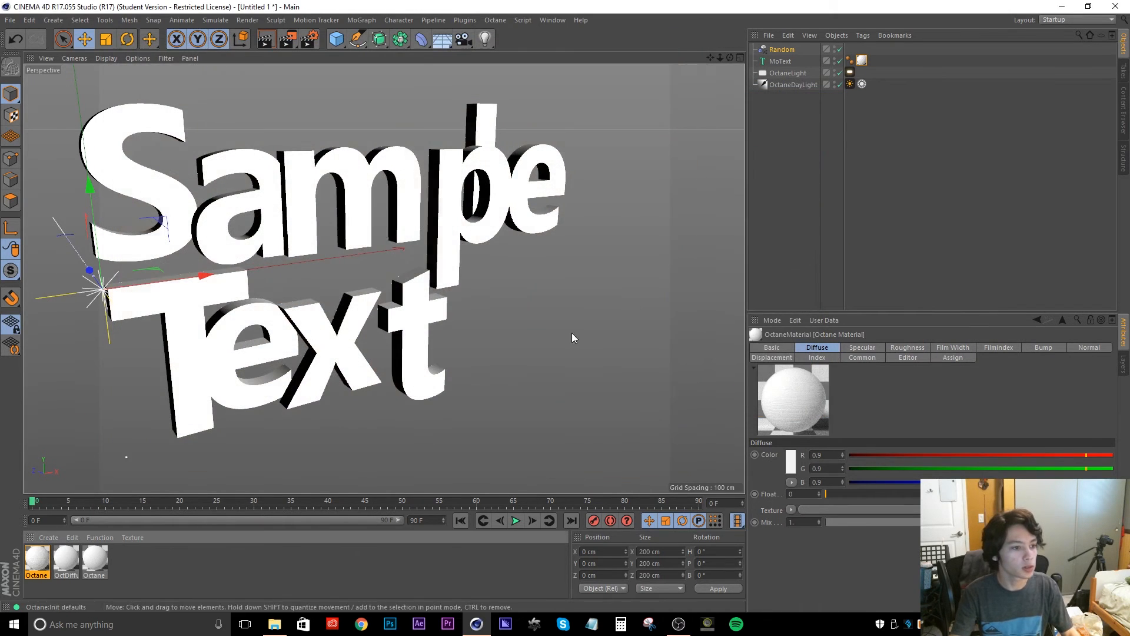
{"action": "left_click", "coordinate": [47, 537]}
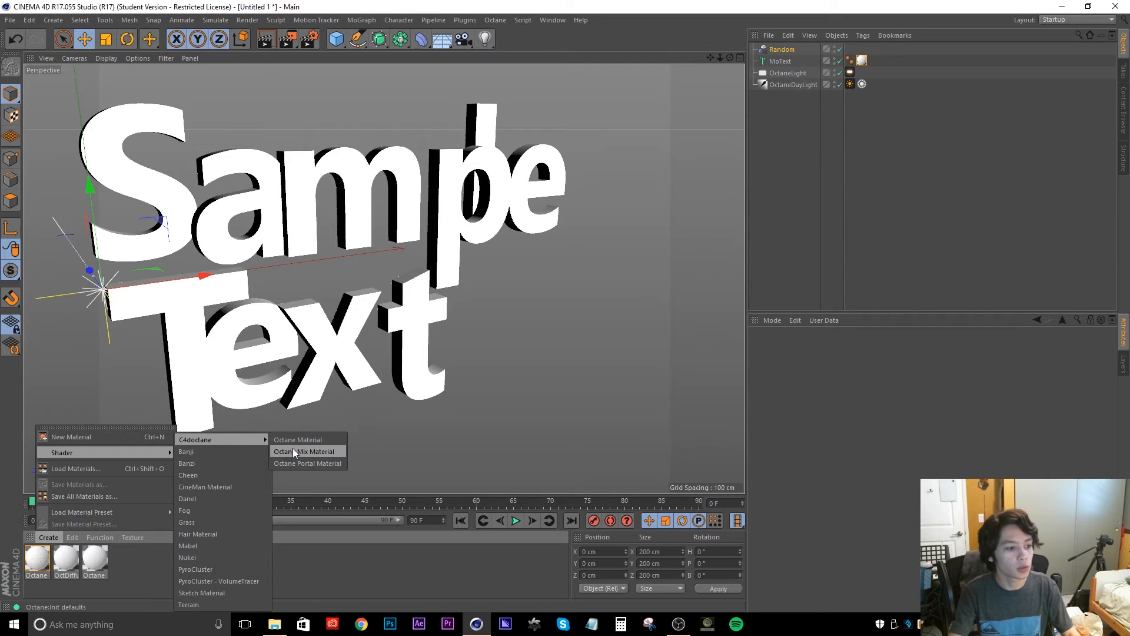
{"action": "left_click", "coordinate": [303, 451]}
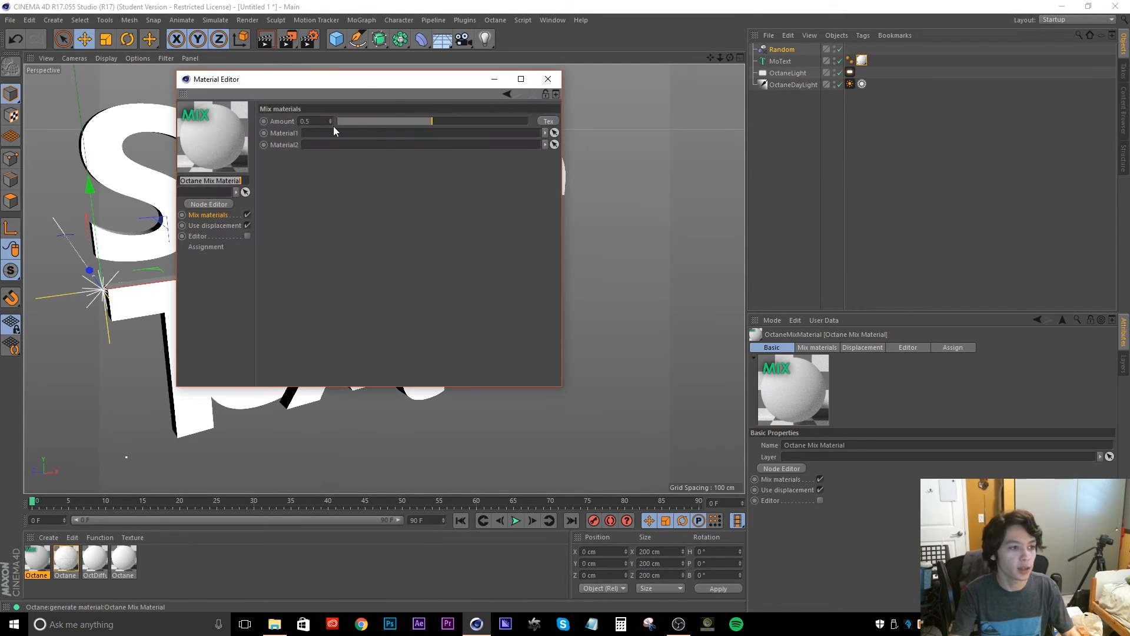
{"action": "left_click_drag", "start_coordinate": [339, 79], "coordinate": [418, 135]}
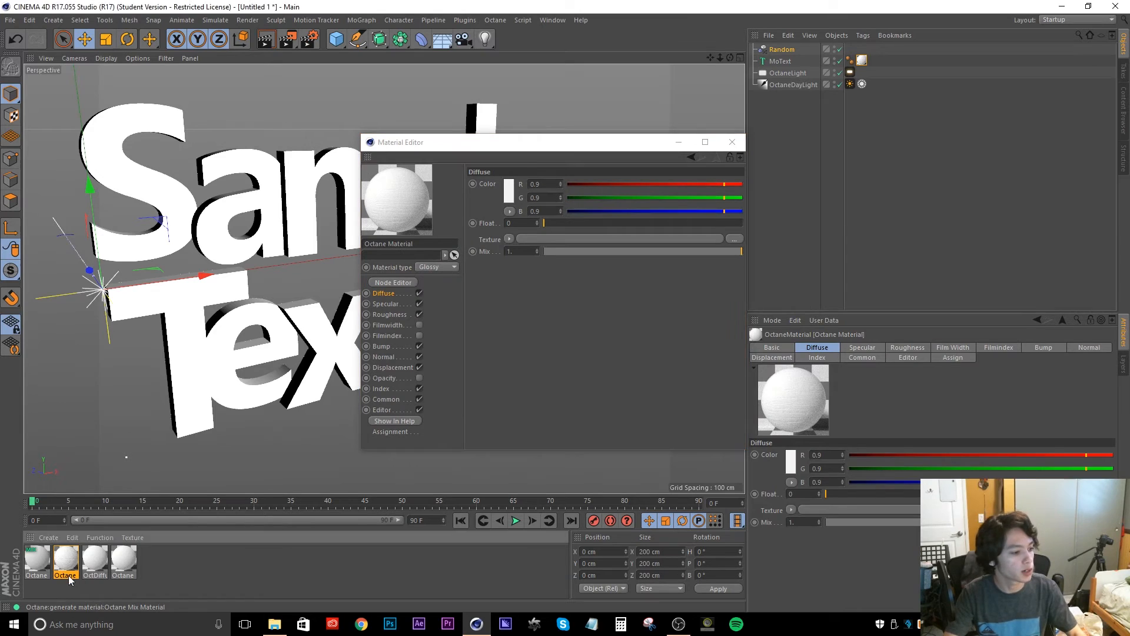
{"action": "left_click", "coordinate": [65, 563]}
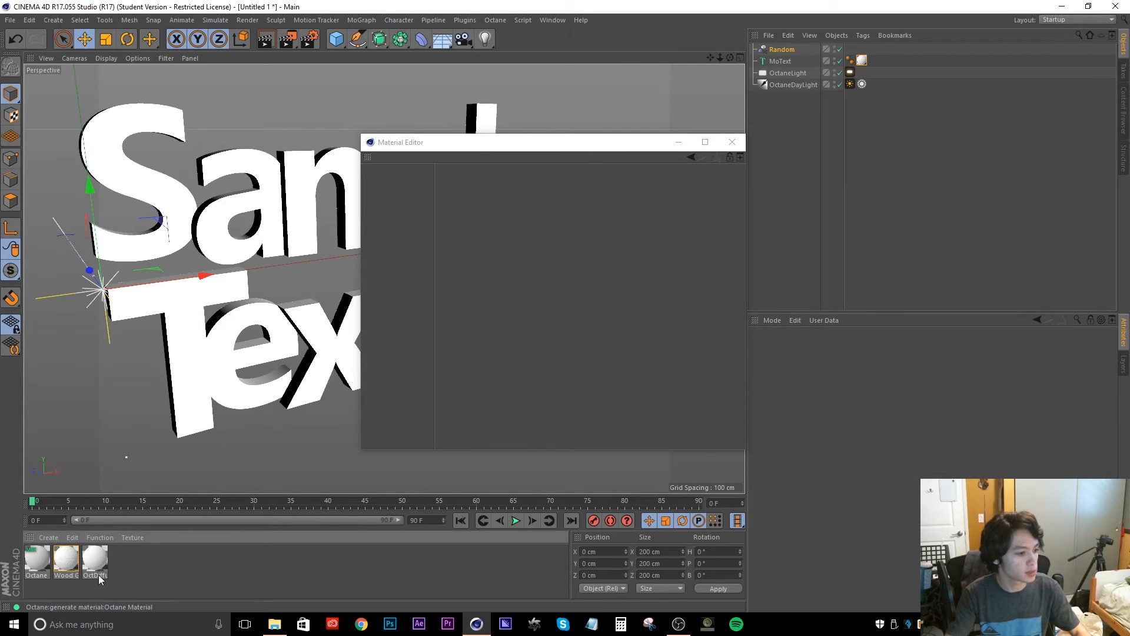
Give Material 2's Diffuse a Cell Noise texture coloured green and orange
{"action": "double_click", "coordinate": [94, 561]}
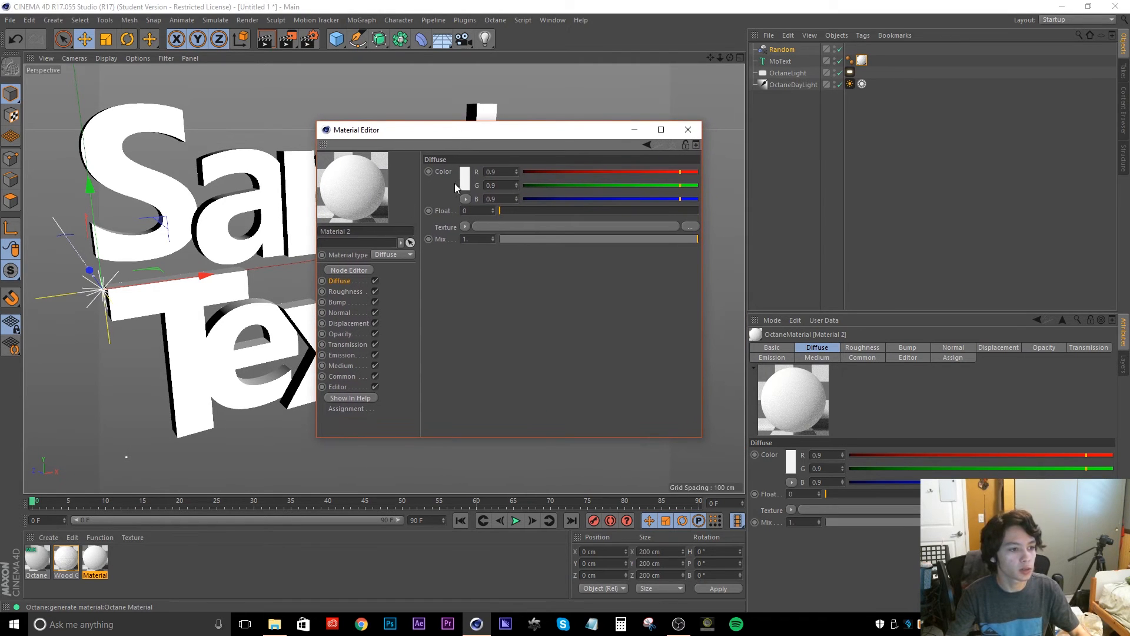
{"action": "left_click", "coordinate": [465, 226]}
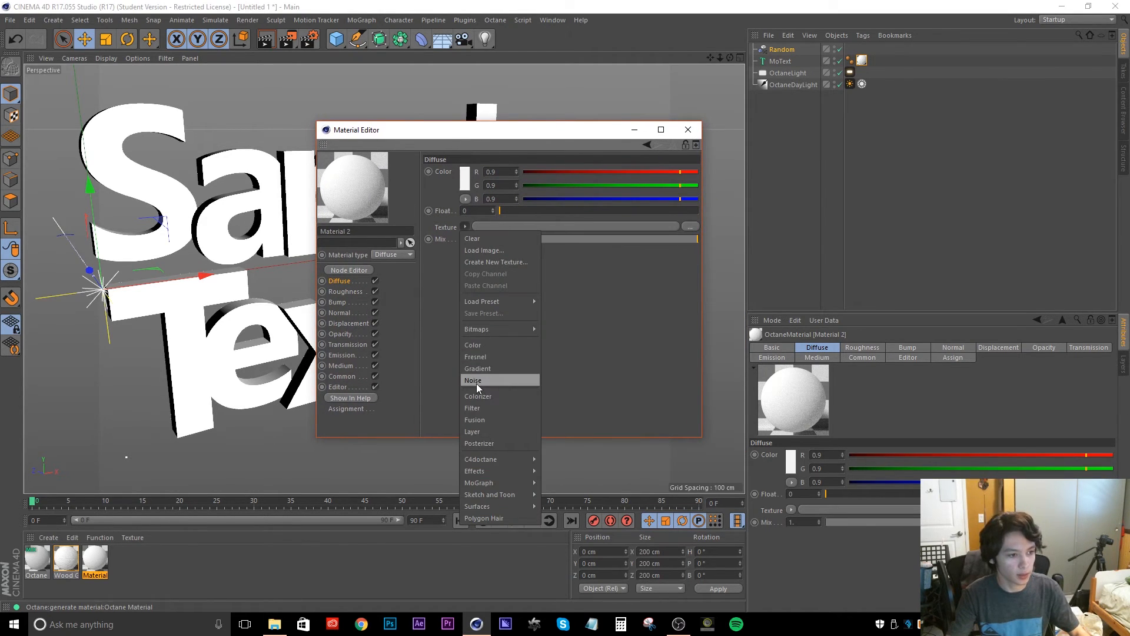
{"action": "left_click", "coordinate": [473, 380]}
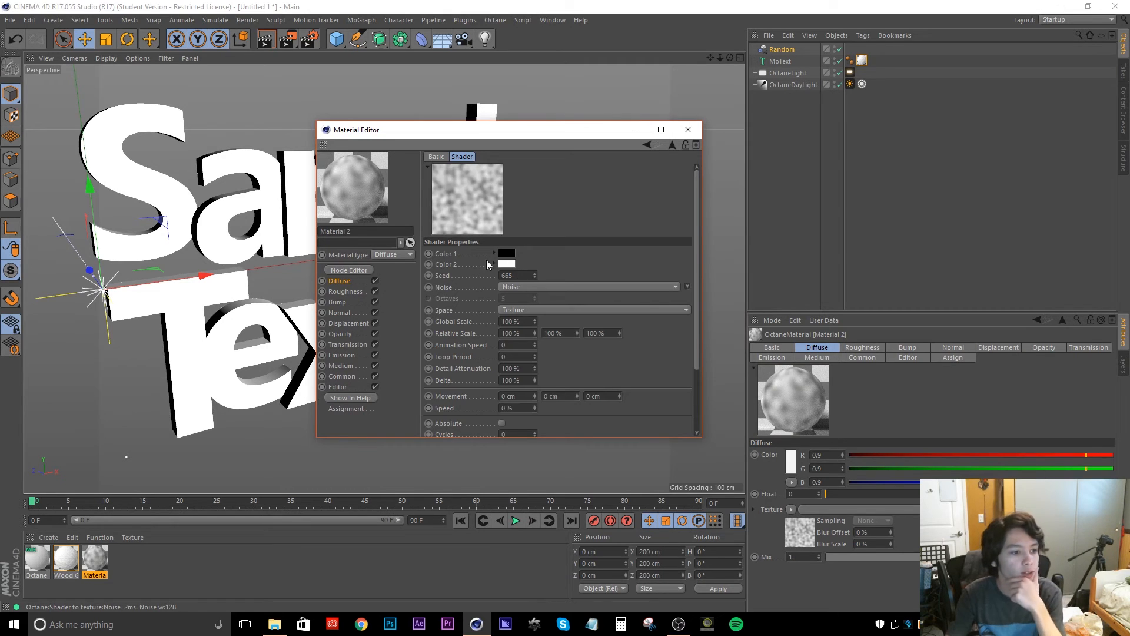
{"action": "left_click", "coordinate": [685, 286]}
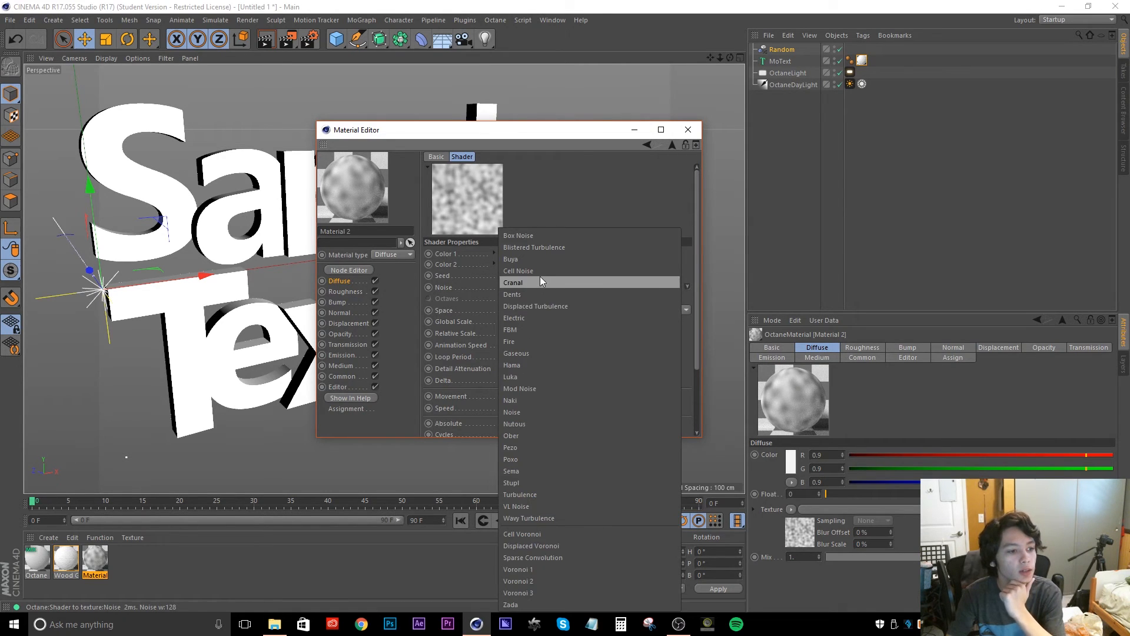
{"action": "left_click", "coordinate": [518, 270]}
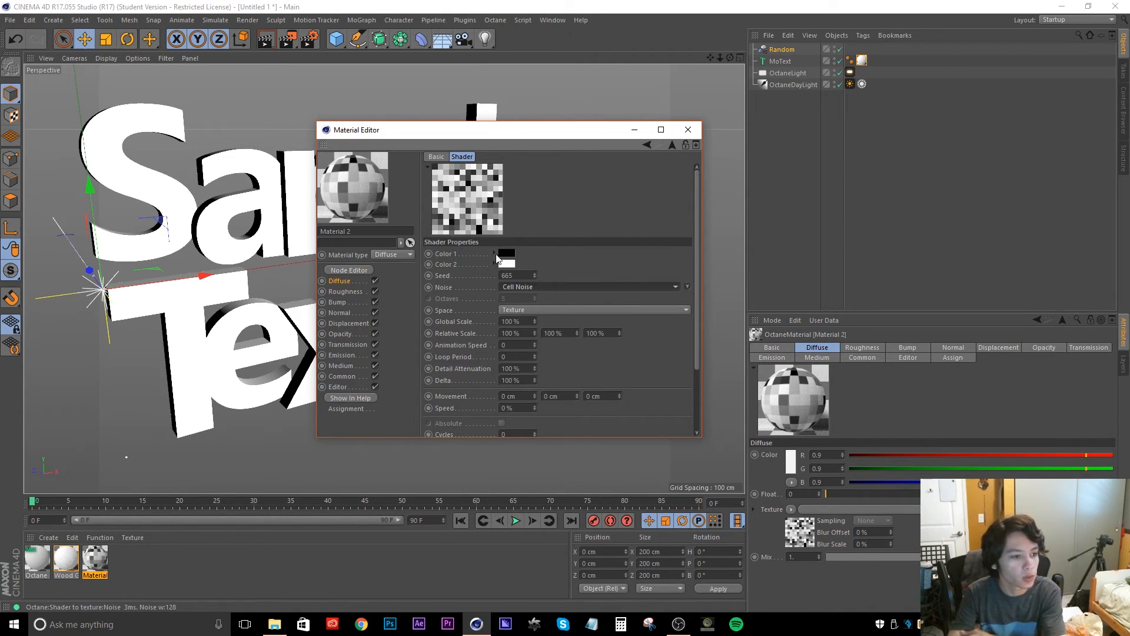
{"action": "left_click", "coordinate": [505, 255]}
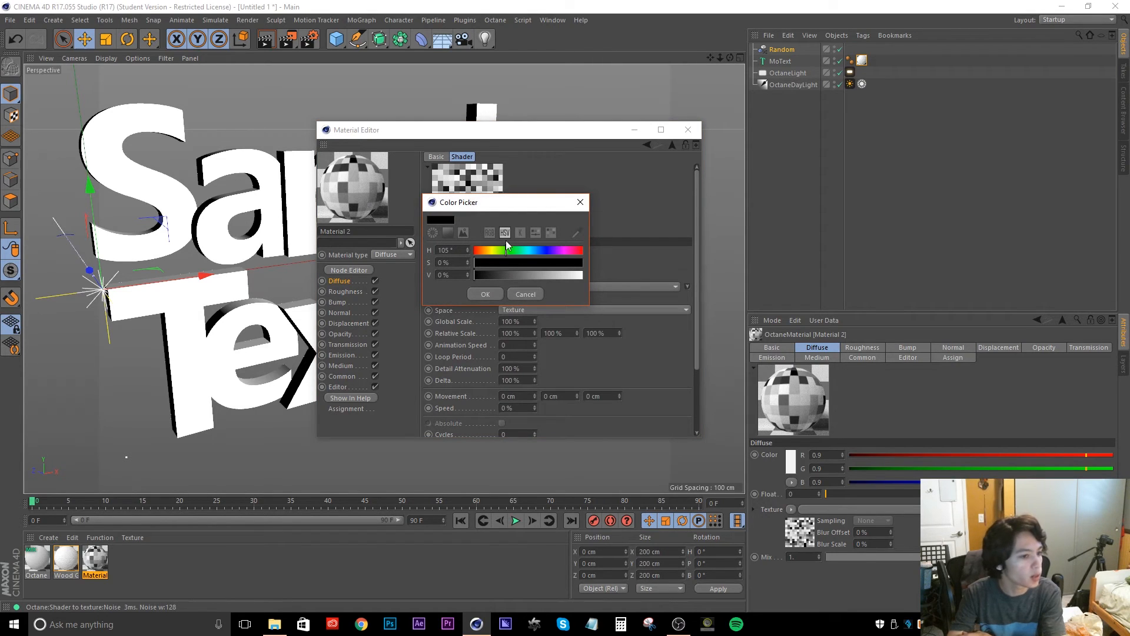
{"action": "left_click", "coordinate": [484, 293]}
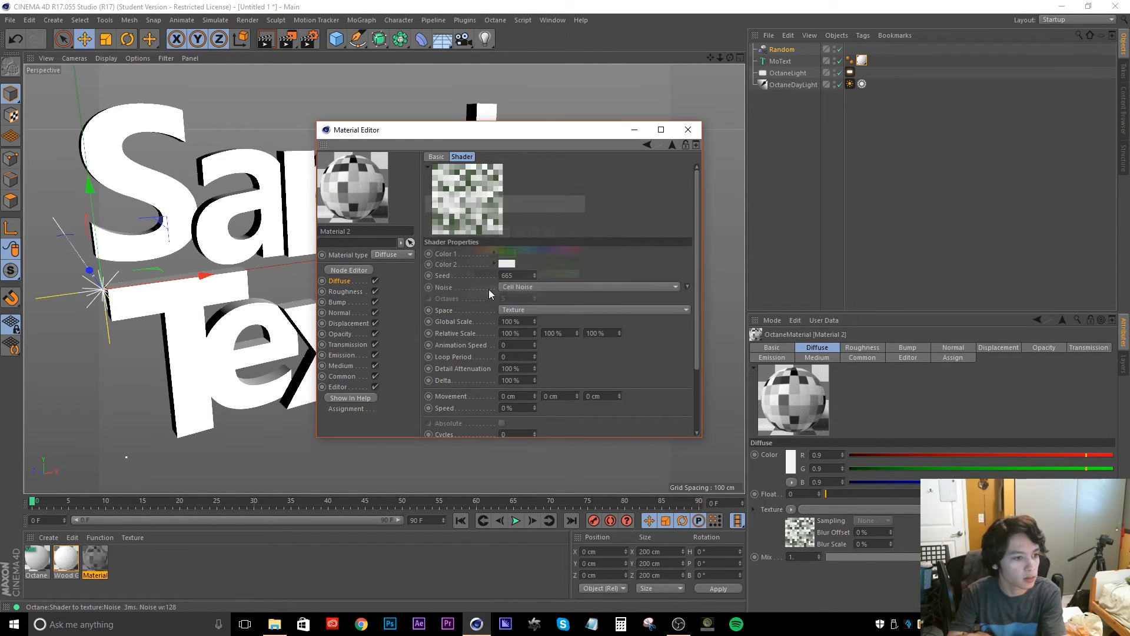
{"action": "left_click", "coordinate": [506, 253]}
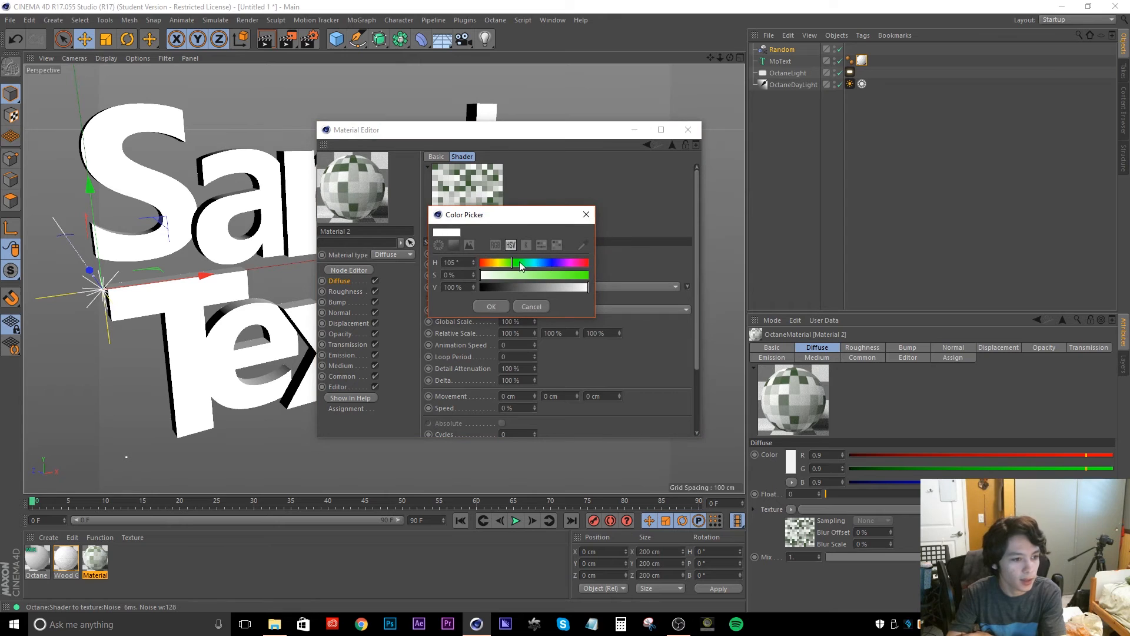
{"action": "left_click", "coordinate": [491, 307]}
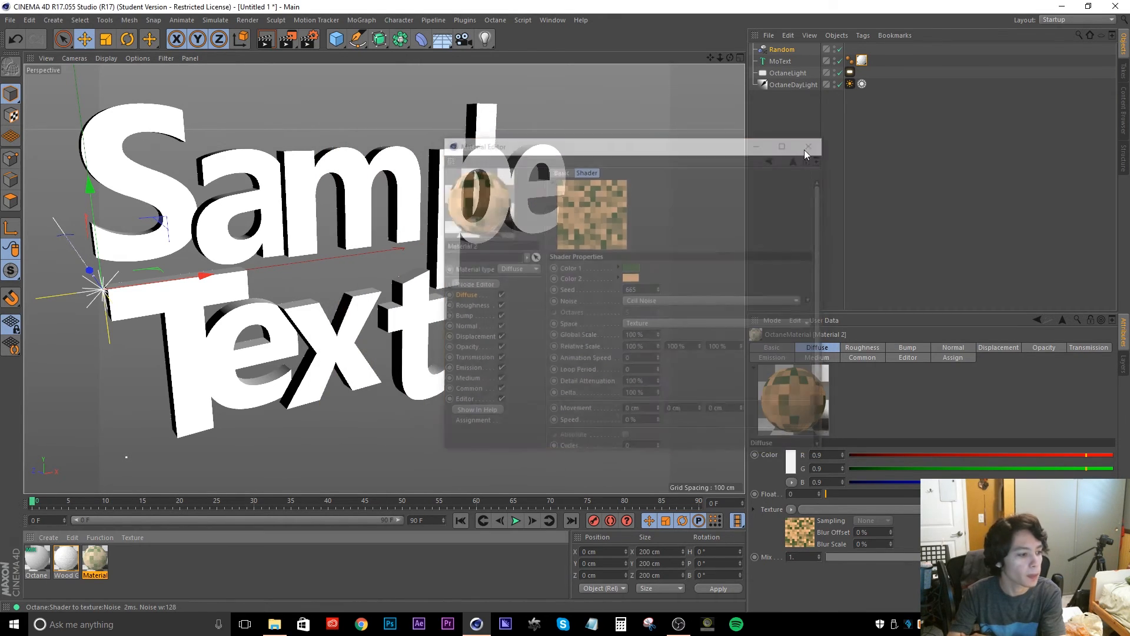
Switch Material 2's type from Diffuse to Glossy
{"action": "left_click", "coordinate": [807, 146]}
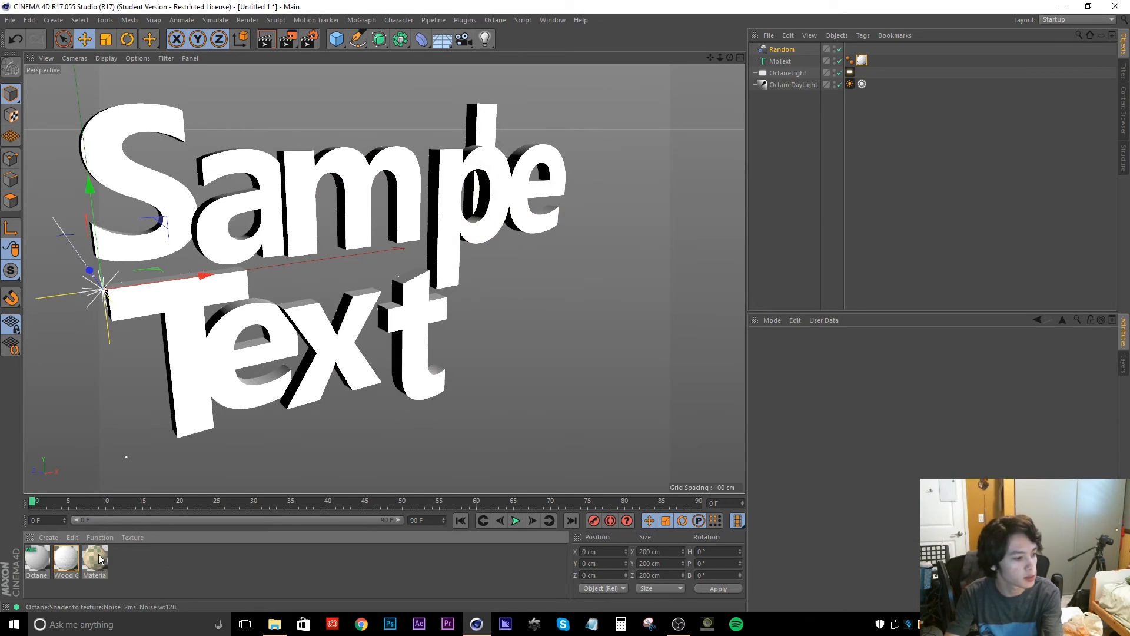
{"action": "double_click", "coordinate": [94, 560]}
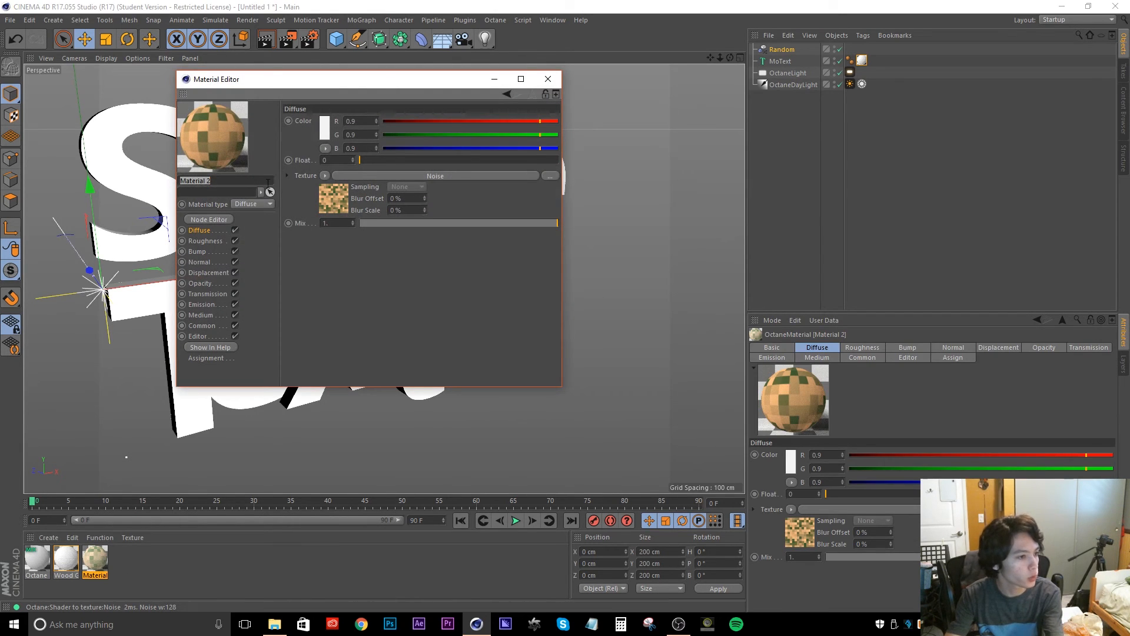
{"action": "left_click", "coordinate": [252, 203]}
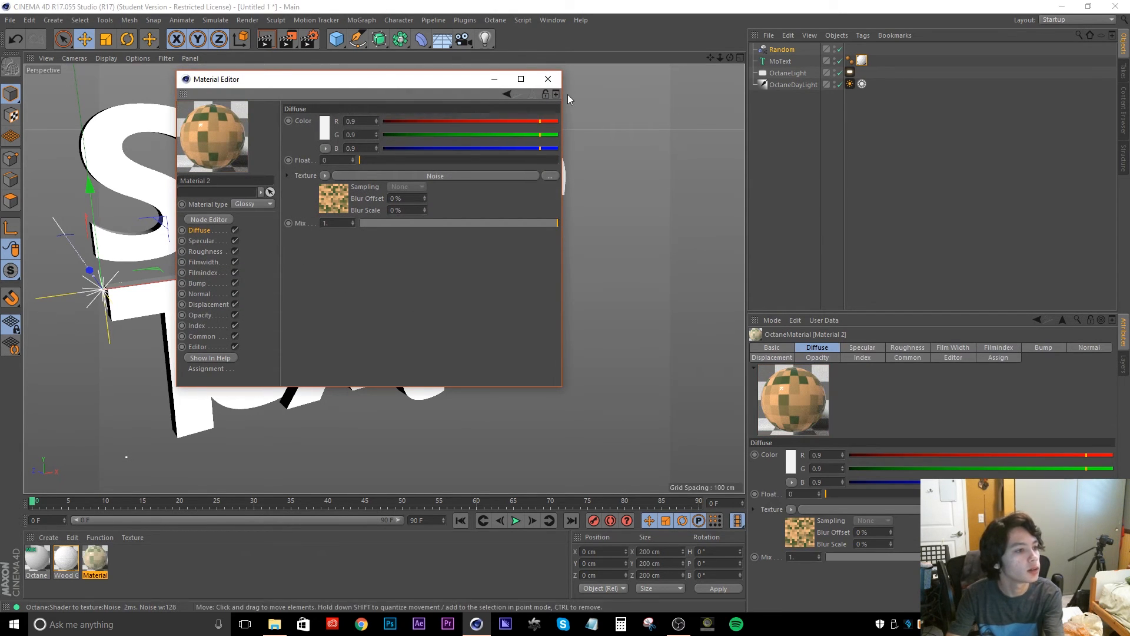
{"action": "left_click", "coordinate": [547, 79]}
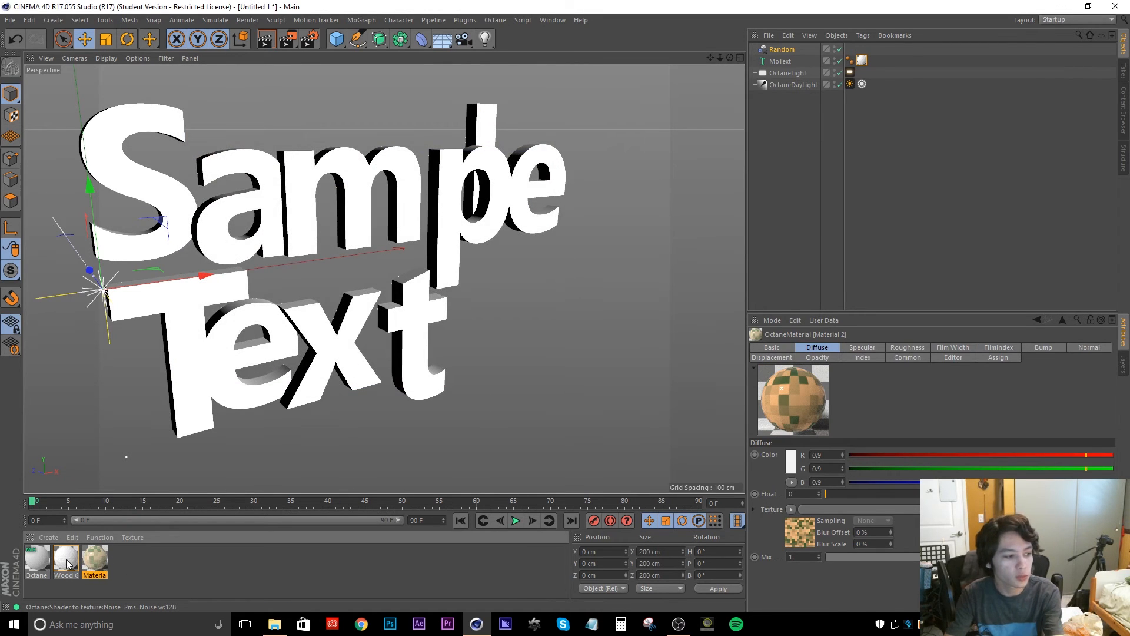
Assign Wood Glossy and Material 2 into the mix material's slots, Amount about 0.57, on the MoText
{"action": "double_click", "coordinate": [36, 560]}
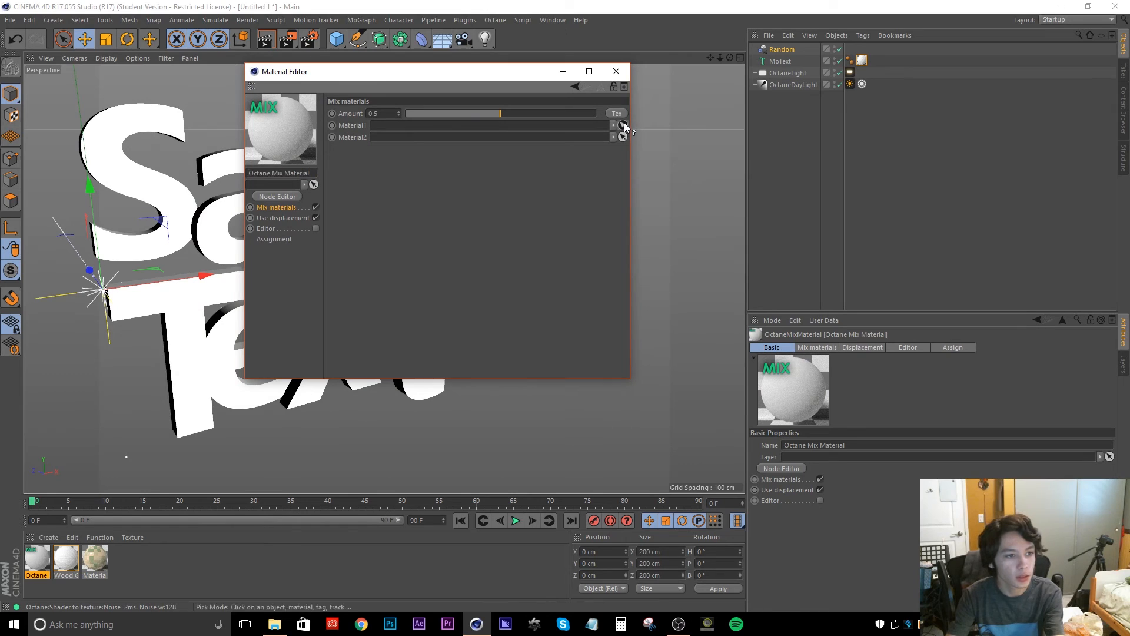
{"action": "left_click", "coordinate": [614, 125]}
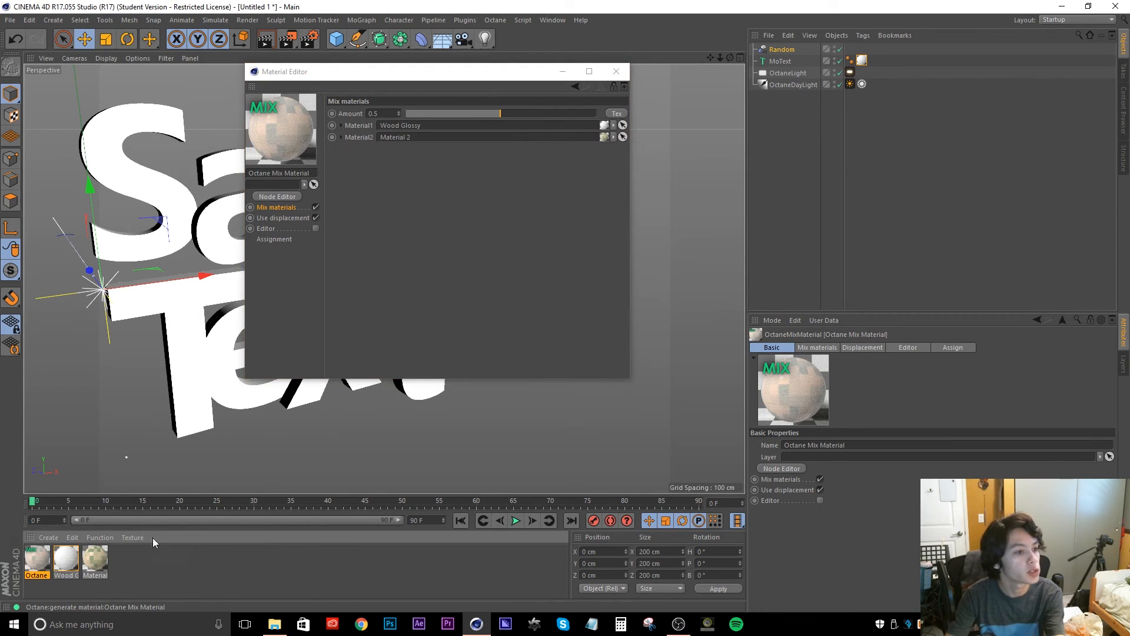
{"action": "mouse_move", "coordinate": [509, 120]}
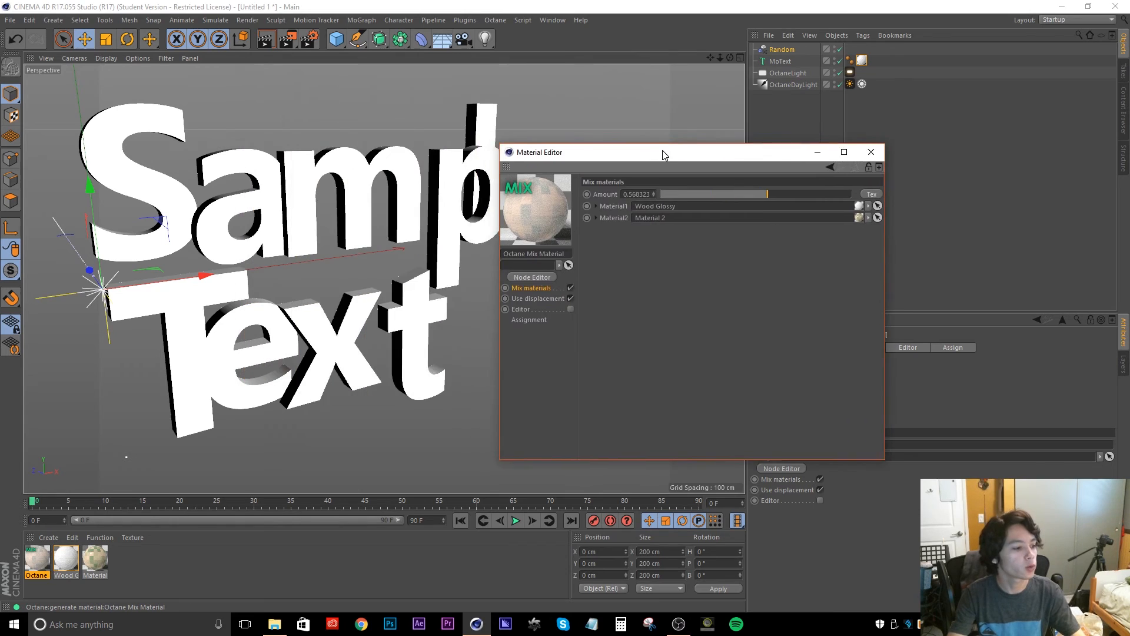
{"action": "left_click", "coordinate": [863, 60]}
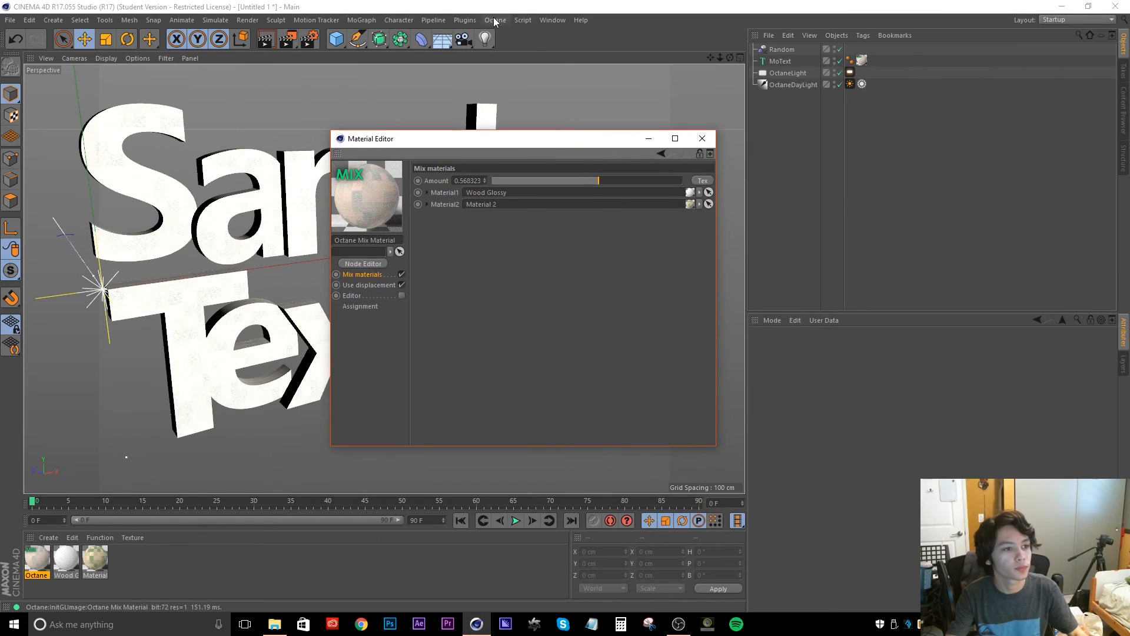
Start the Octane Live Viewer and slide the mix Amount to about 0.52
{"action": "left_click", "coordinate": [494, 20]}
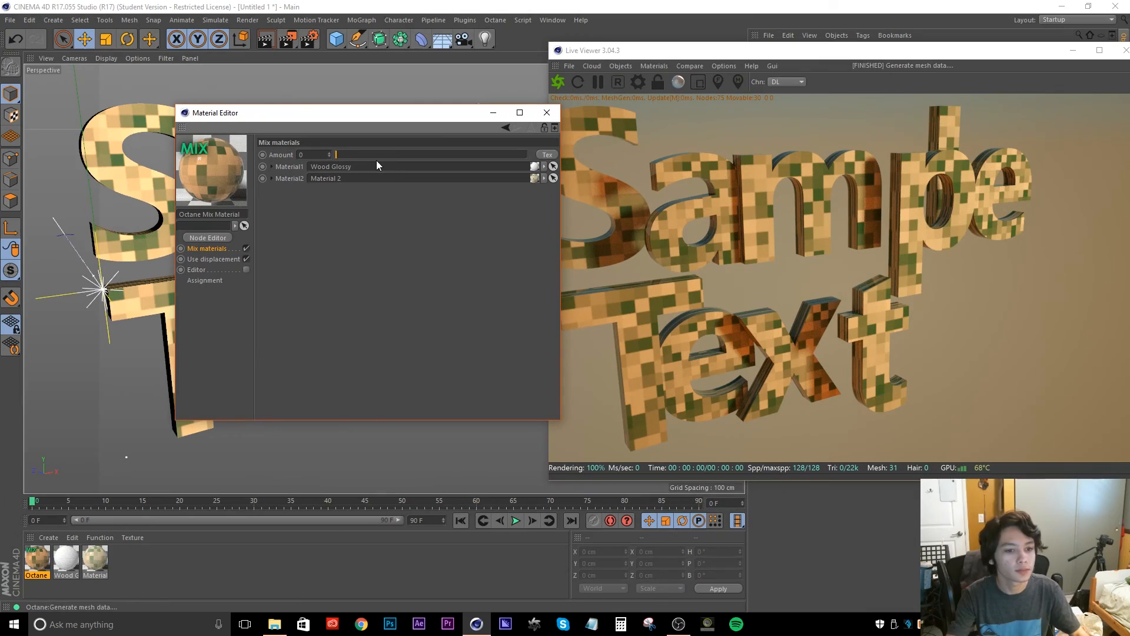
{"action": "left_click_drag", "start_coordinate": [335, 154], "coordinate": [396, 154]}
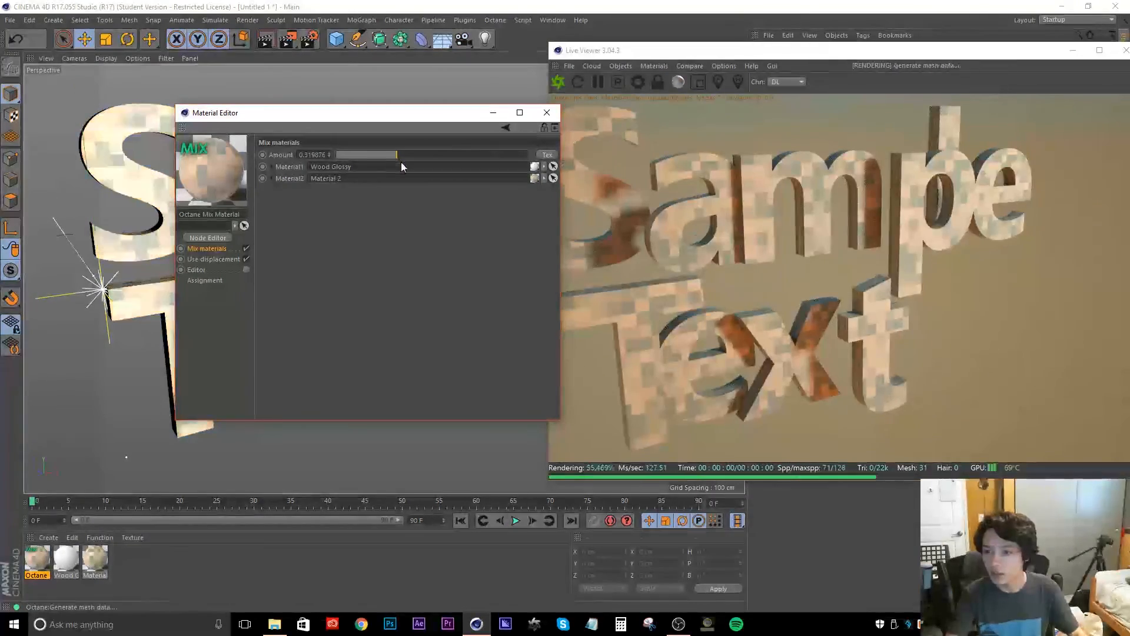